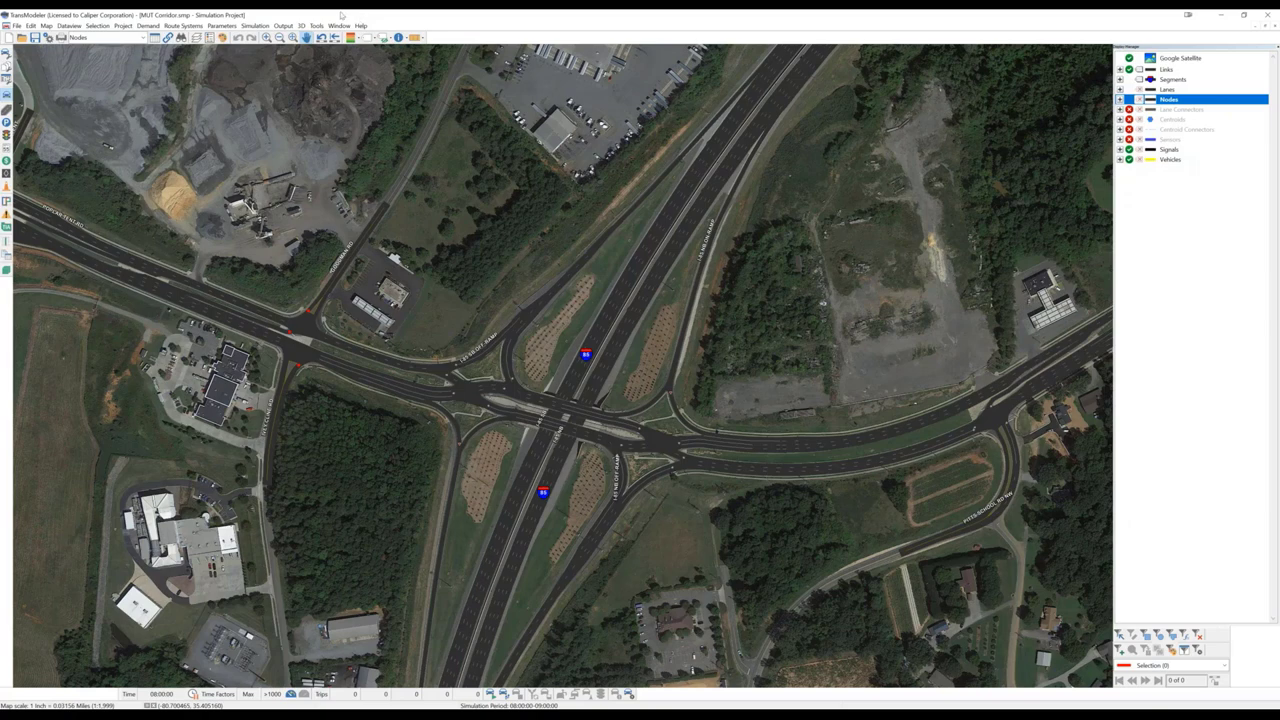
Step: Hide the Google Satellite imagery layer so only the road network shows
left_click(1180, 56)
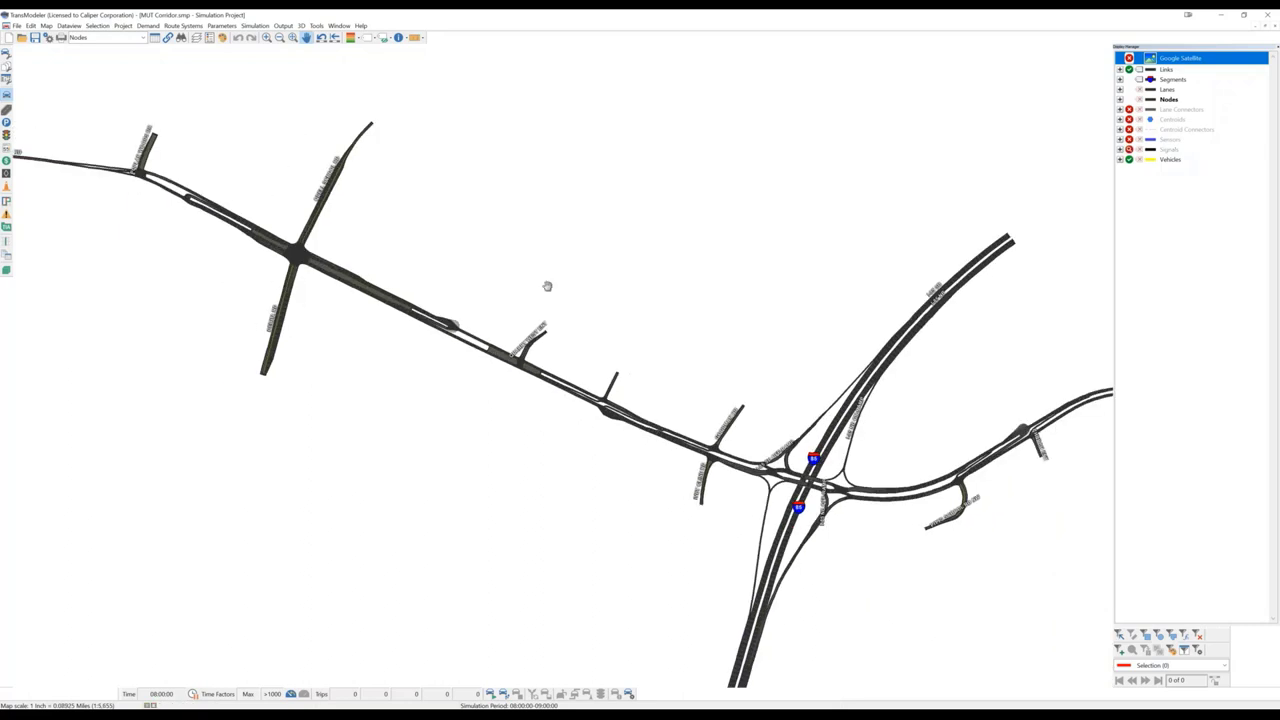
mouse_move(494, 198)
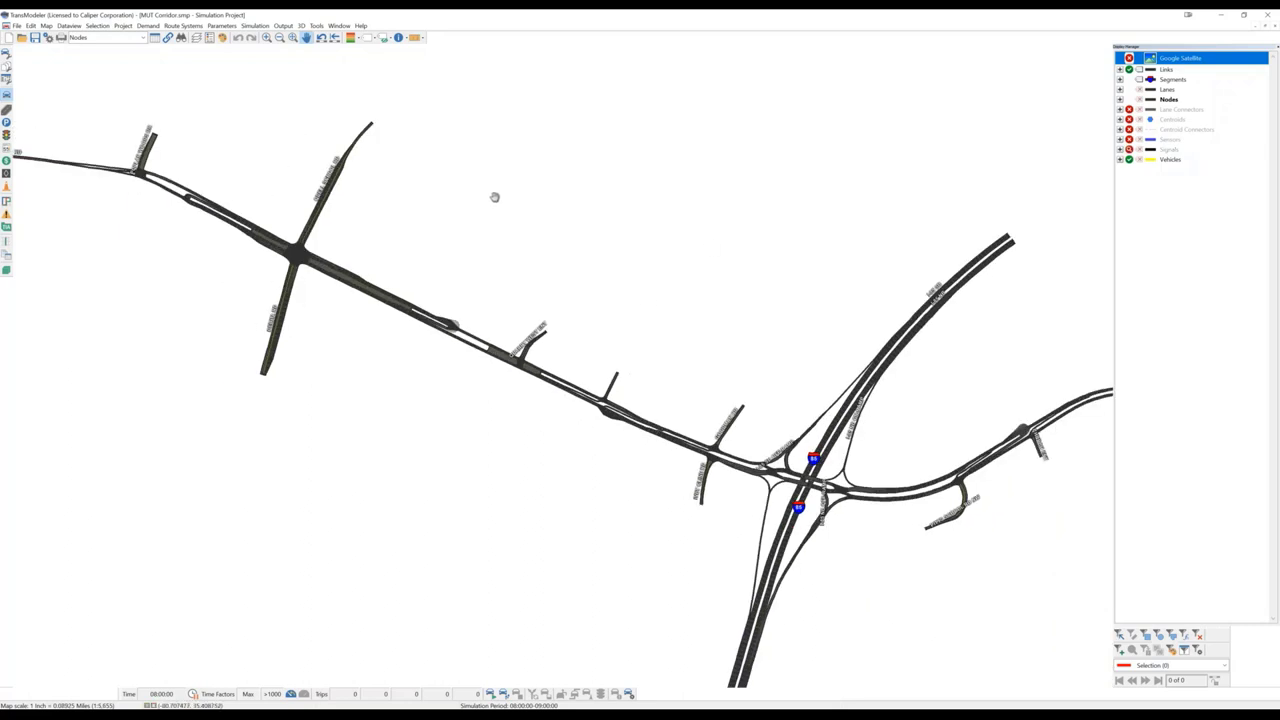
Step: Display the Google Map street background beneath the network via Map > Imagery
left_click(44, 24)
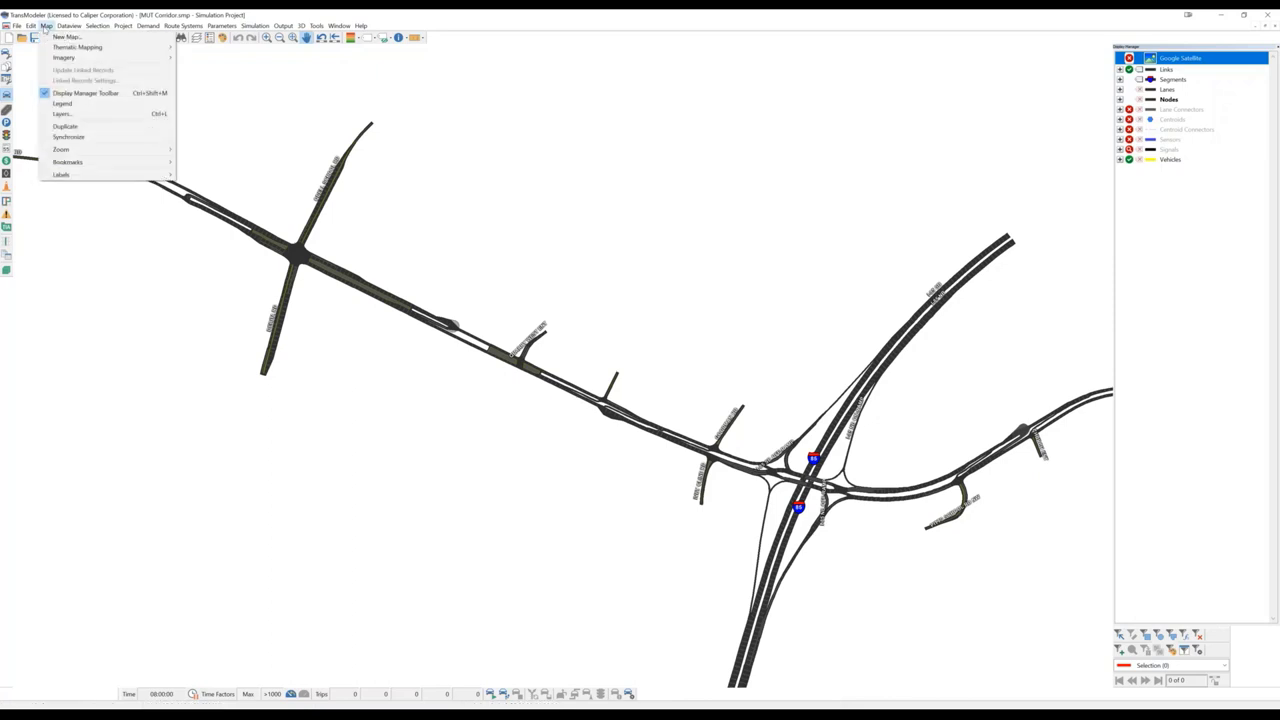
mouse_move(64, 56)
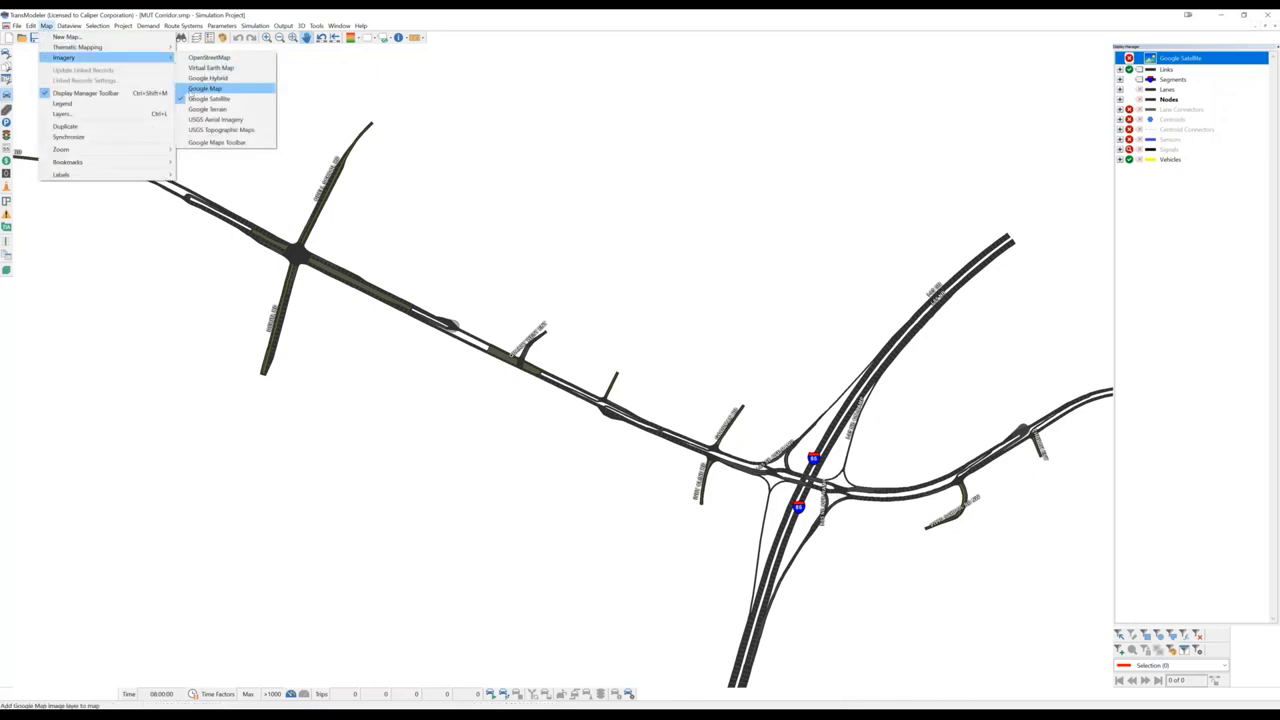
left_click(204, 88)
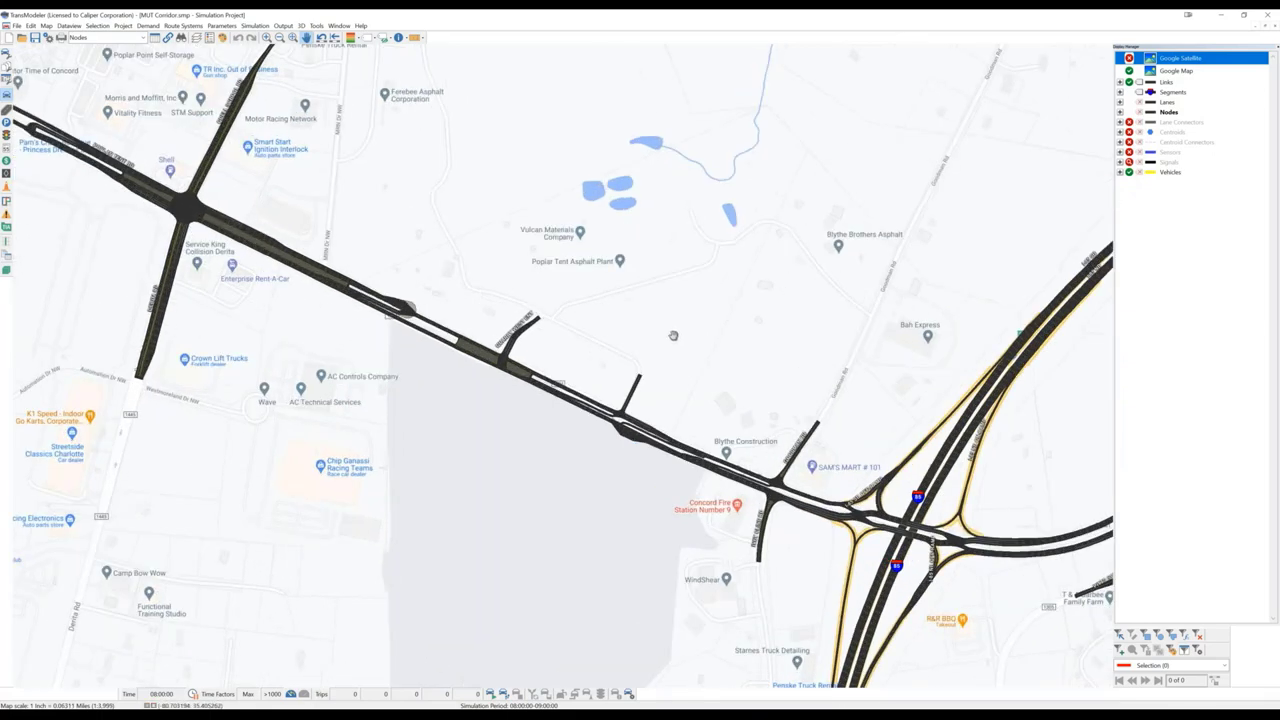
mouse_move(636, 360)
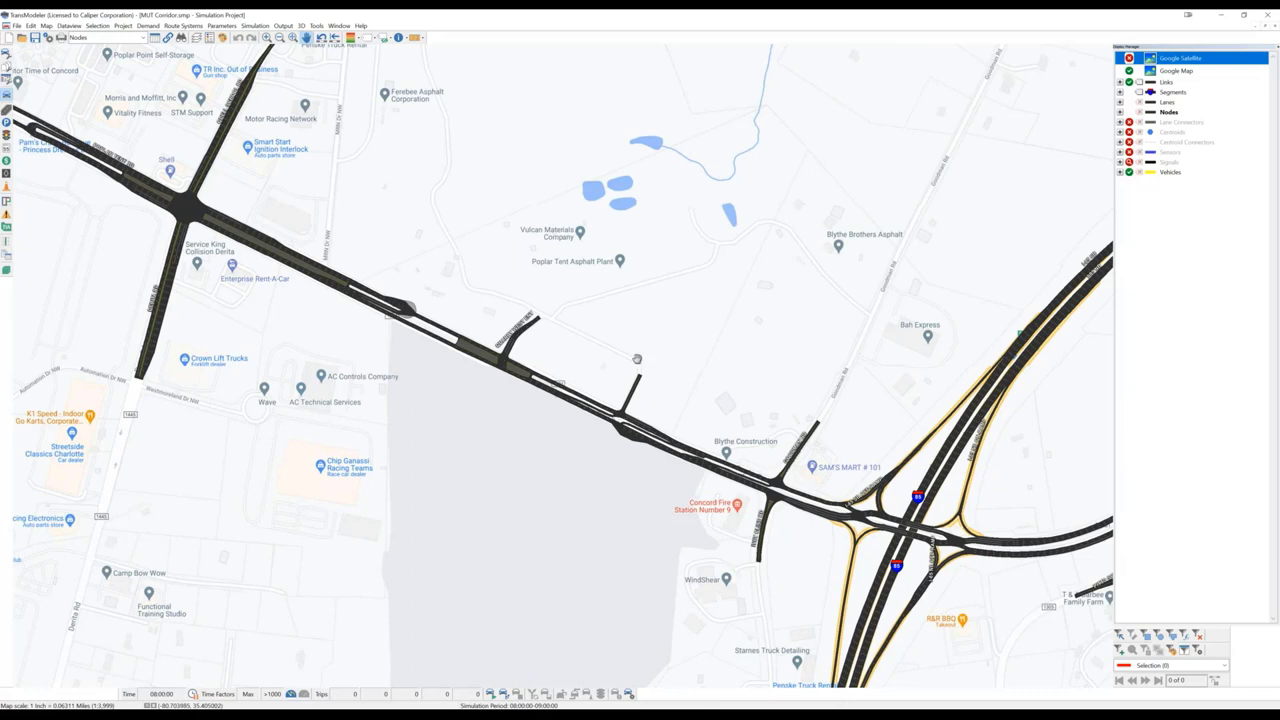
mouse_move(632, 328)
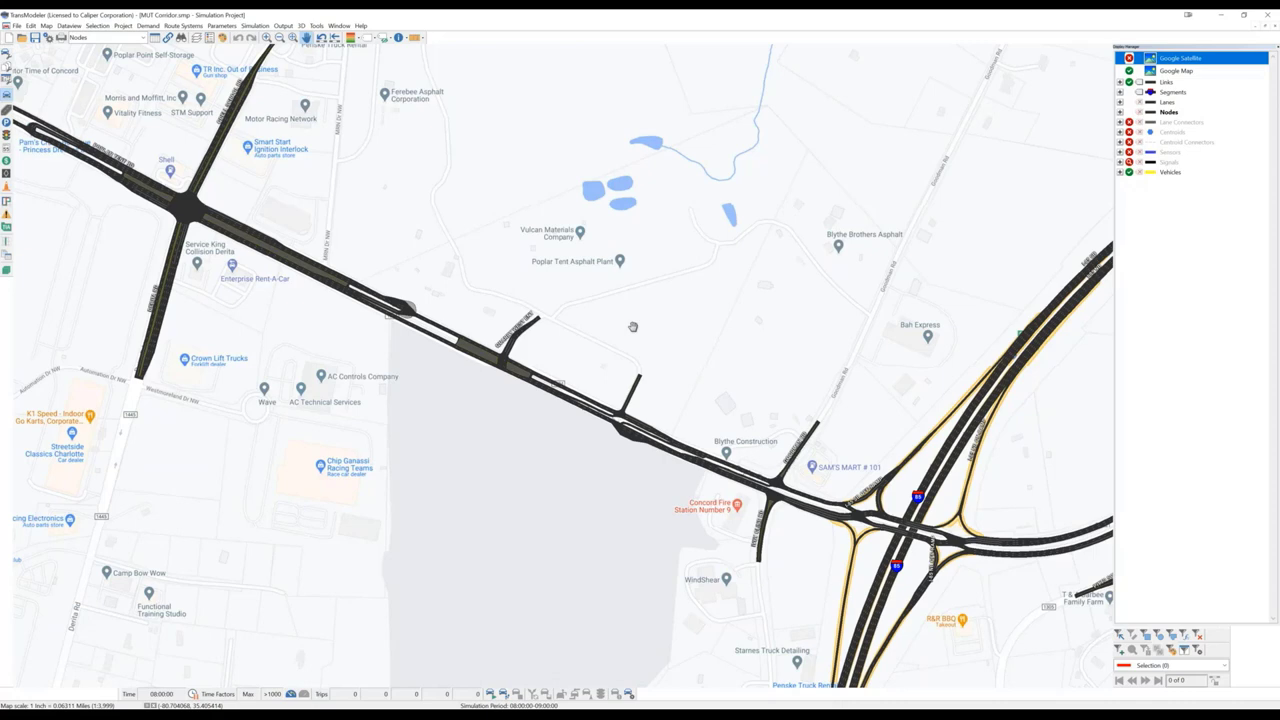
mouse_move(632, 328)
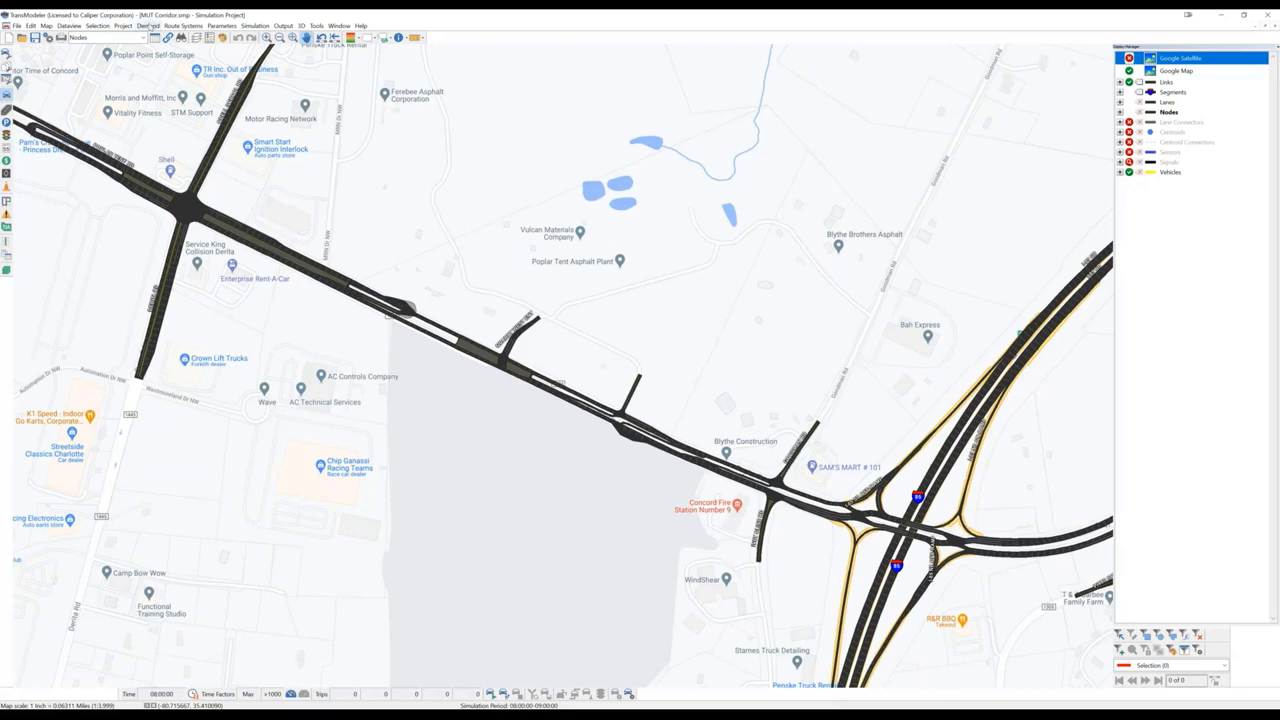
Step: Start the Traffic Impact Analysis Tools with Build New Land Use Table selected and confirm the setup
left_click(148, 24)
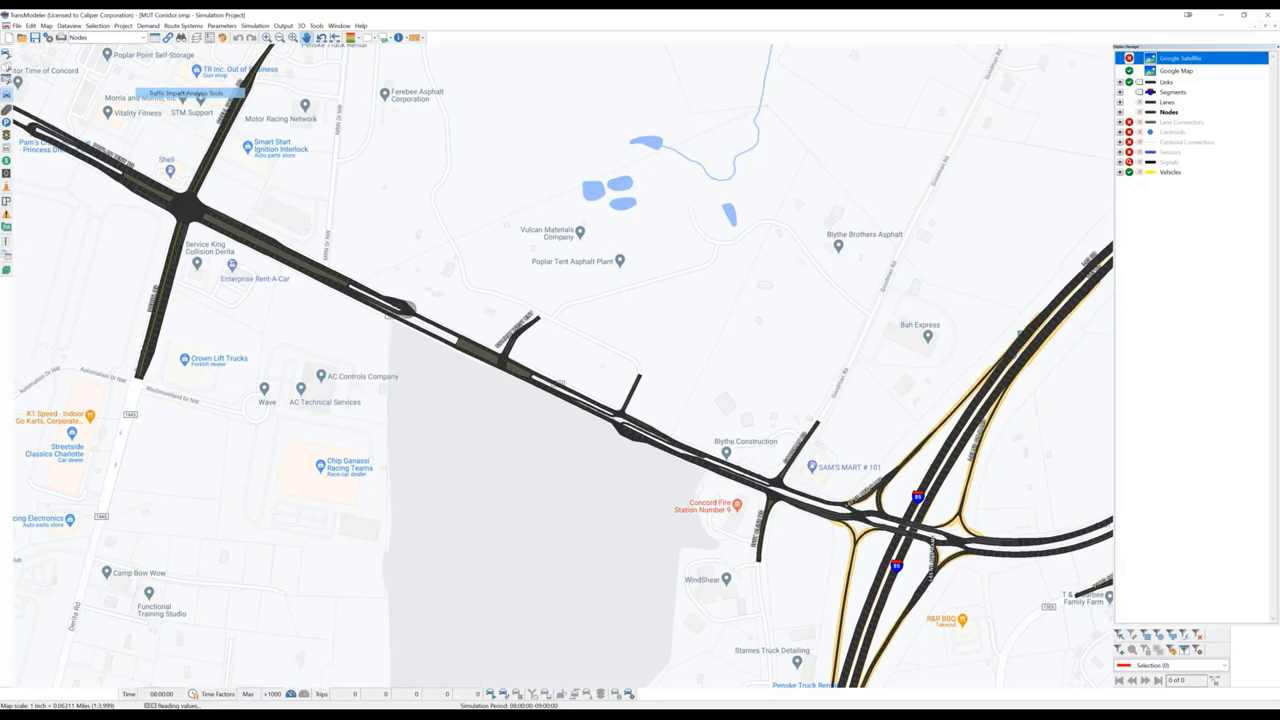
left_click(190, 92)
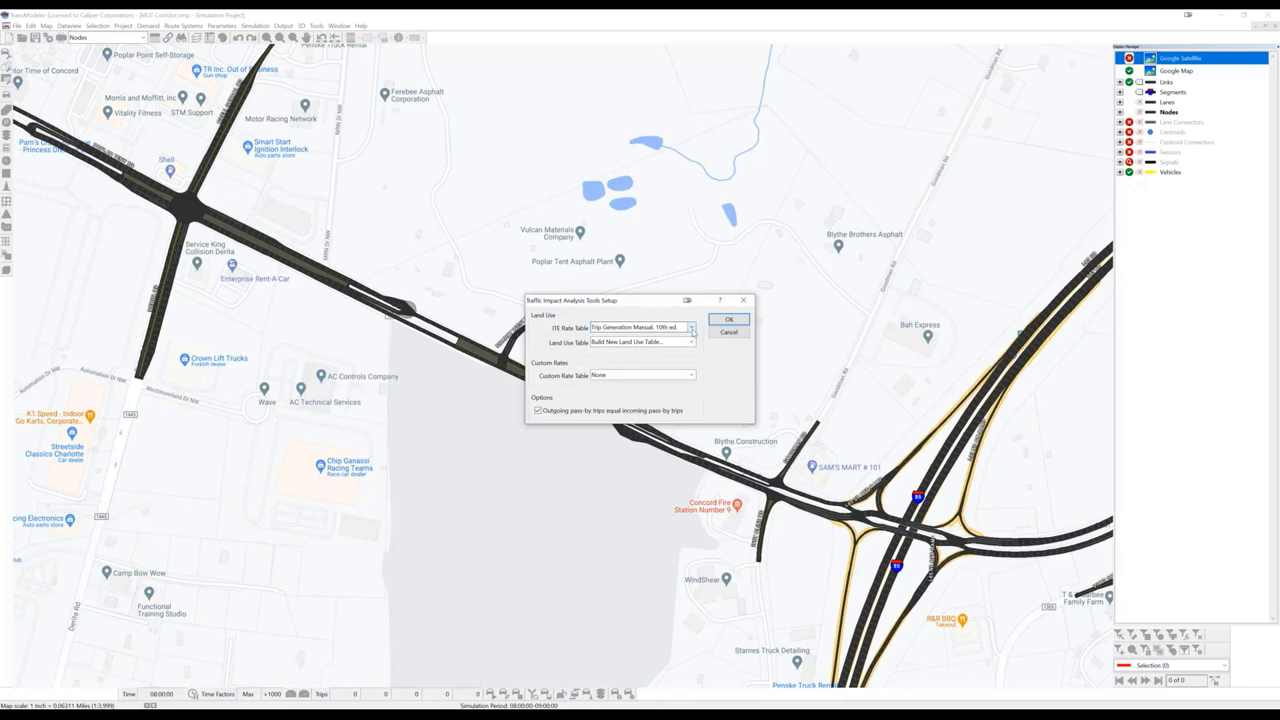
left_click(690, 328)
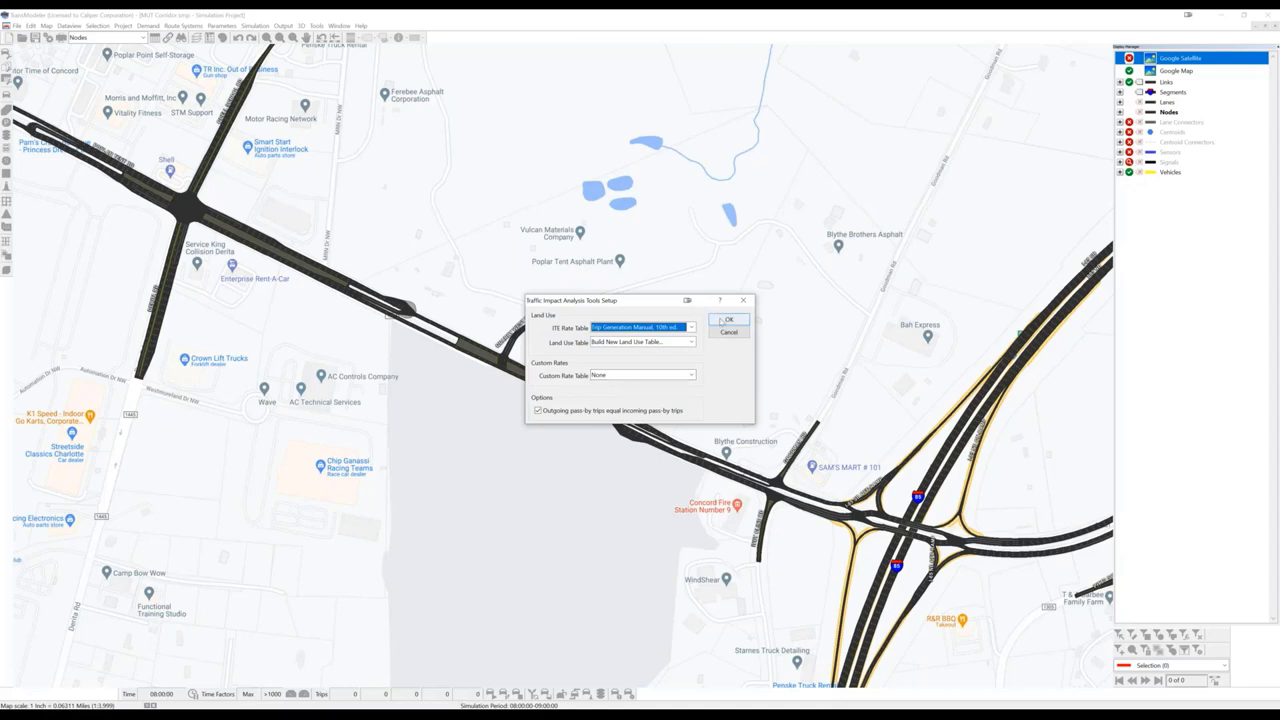
left_click(640, 342)
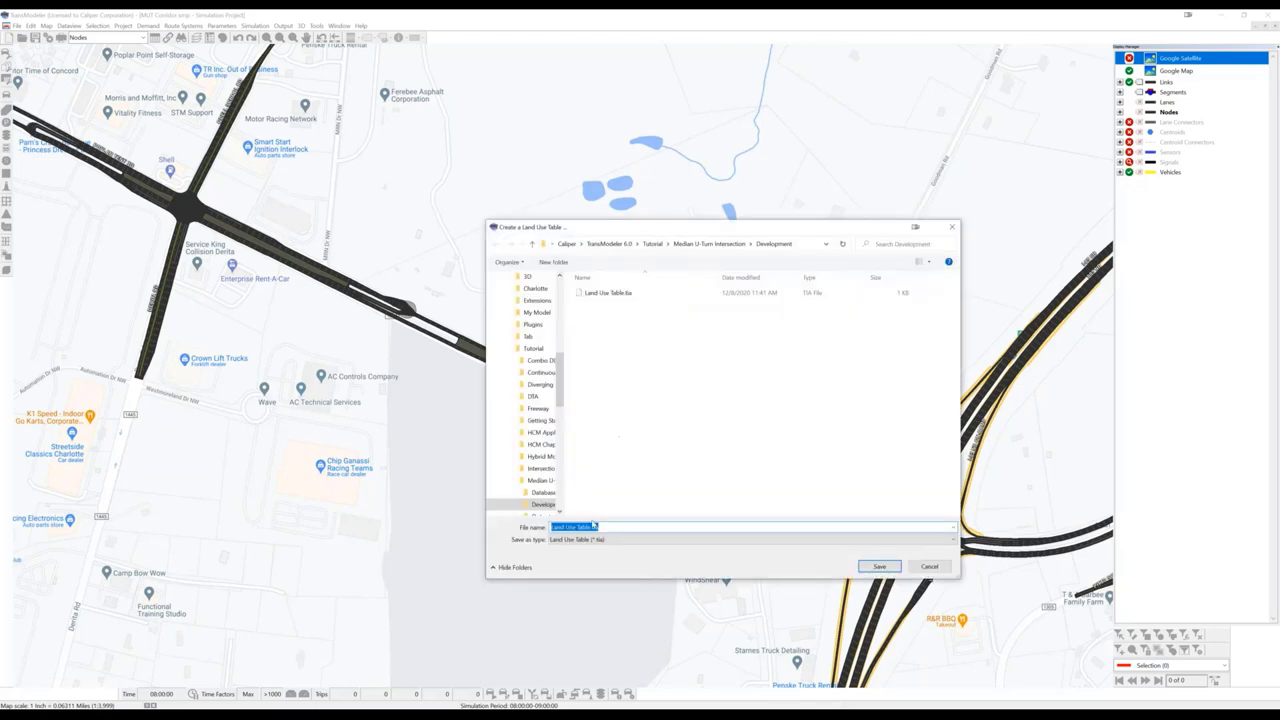
Step: Save the new table as Land Use Table.bin, bringing up the Trip Generation toolbox
left_click(608, 292)
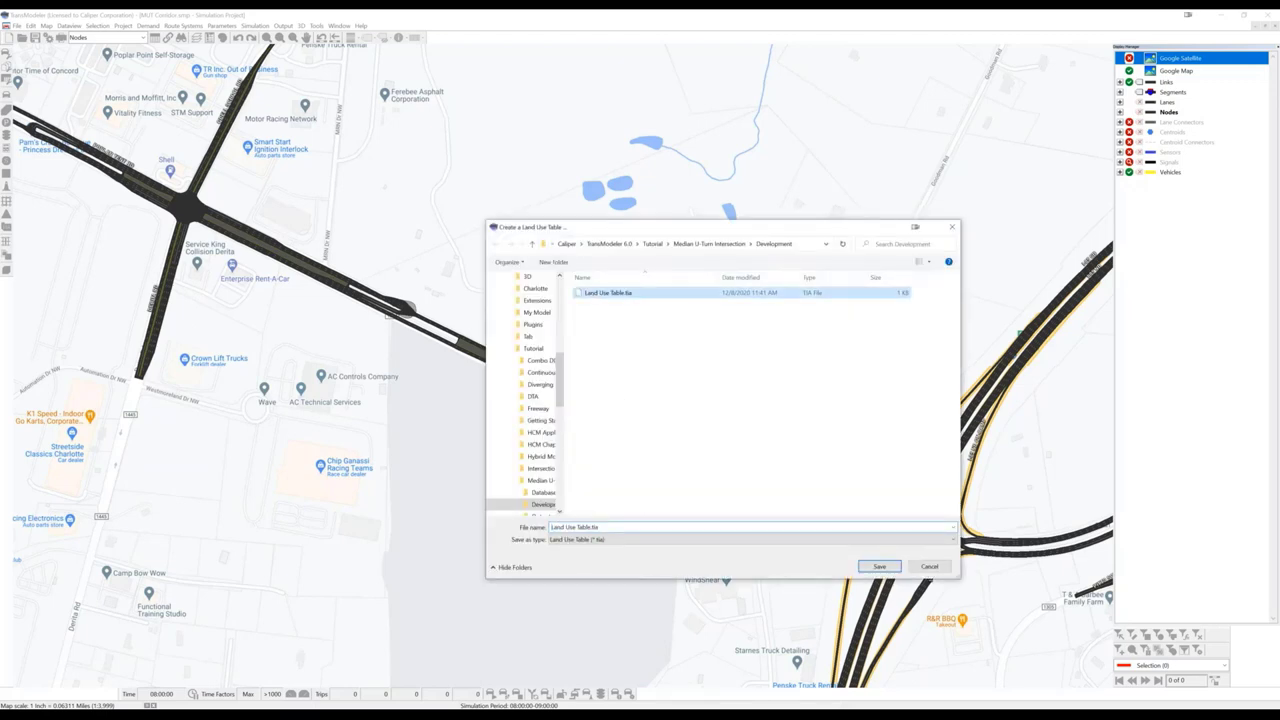
left_click(878, 568)
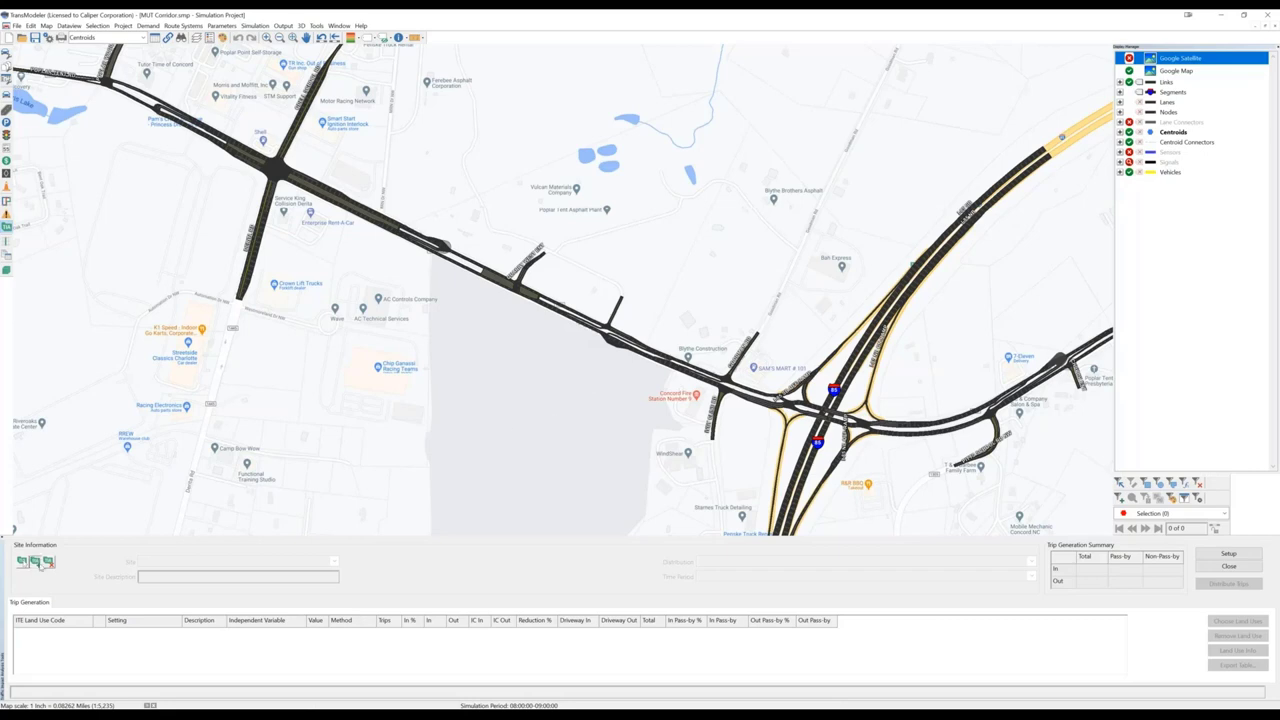
mouse_move(656, 252)
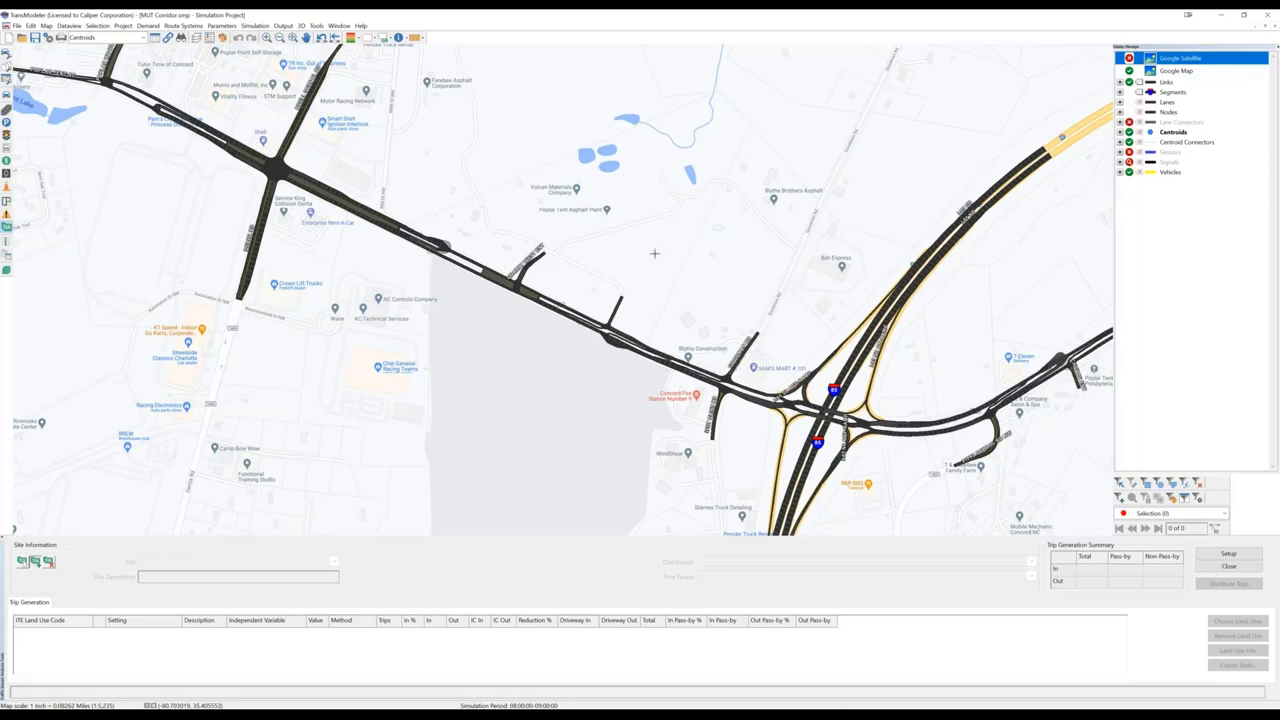
mouse_move(644, 260)
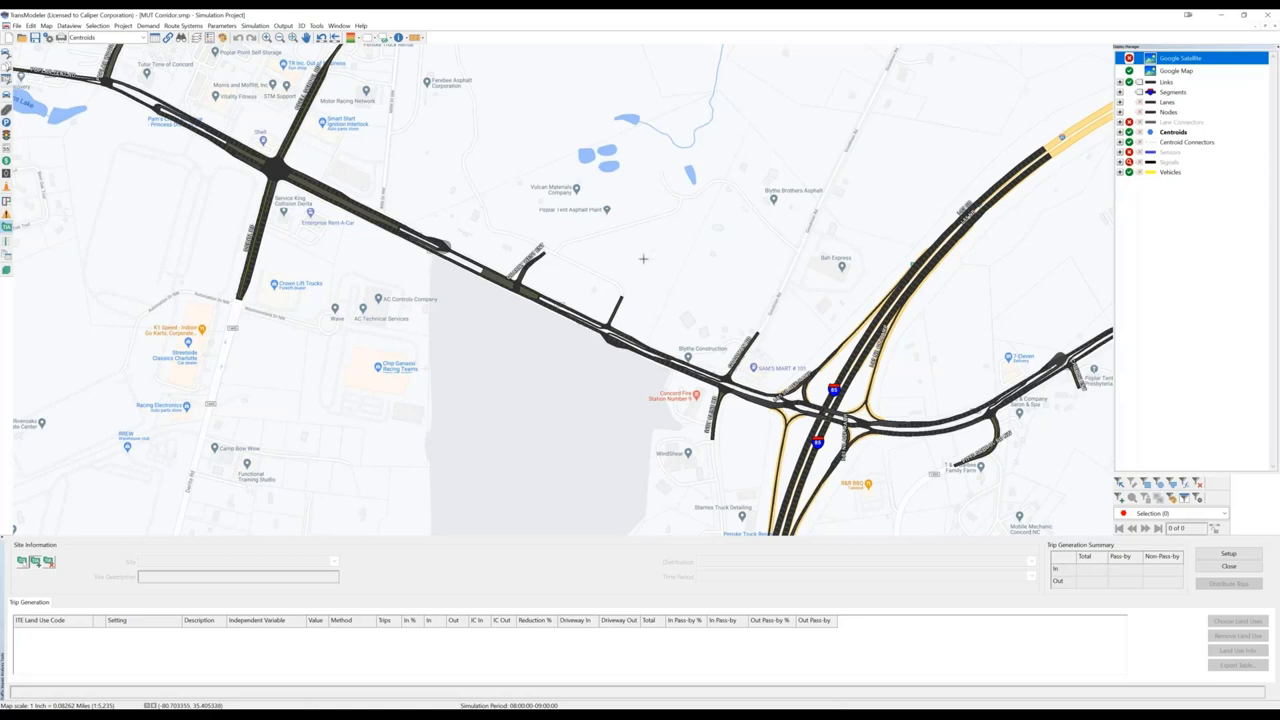
mouse_move(644, 254)
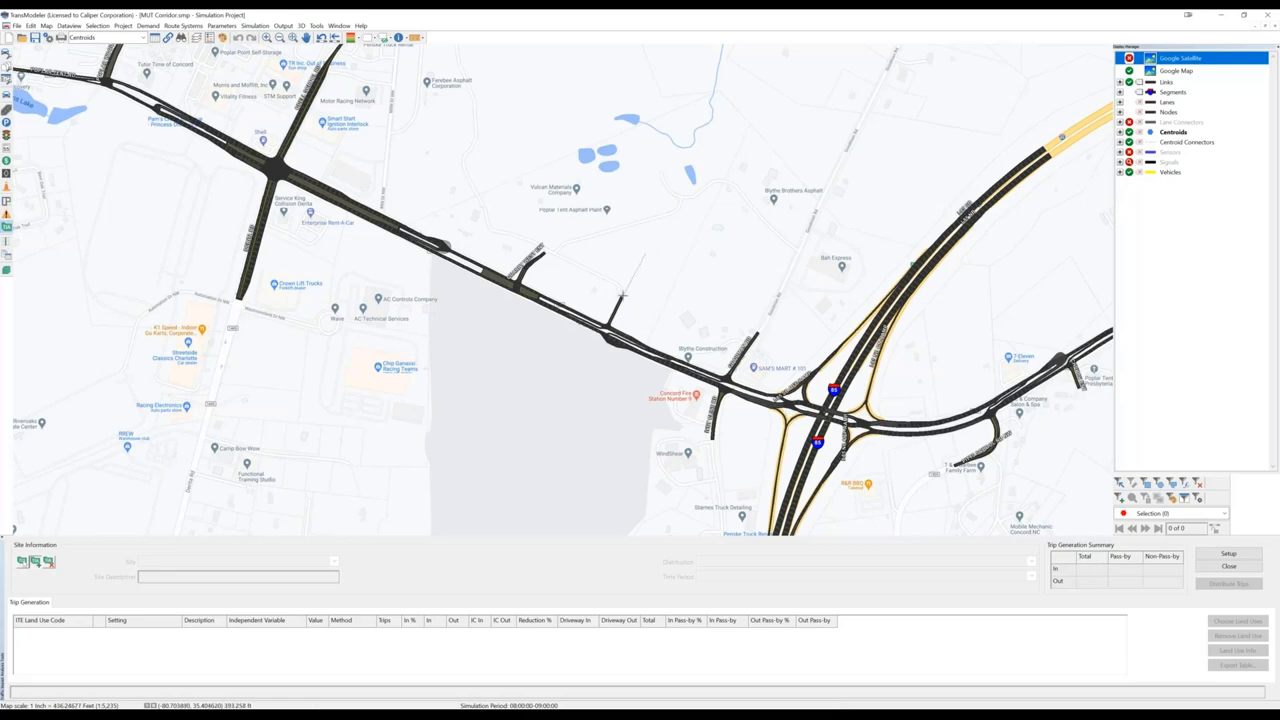
Step: Add a development site north of the road described as 'Proposed Supermarket'
left_click(644, 252)
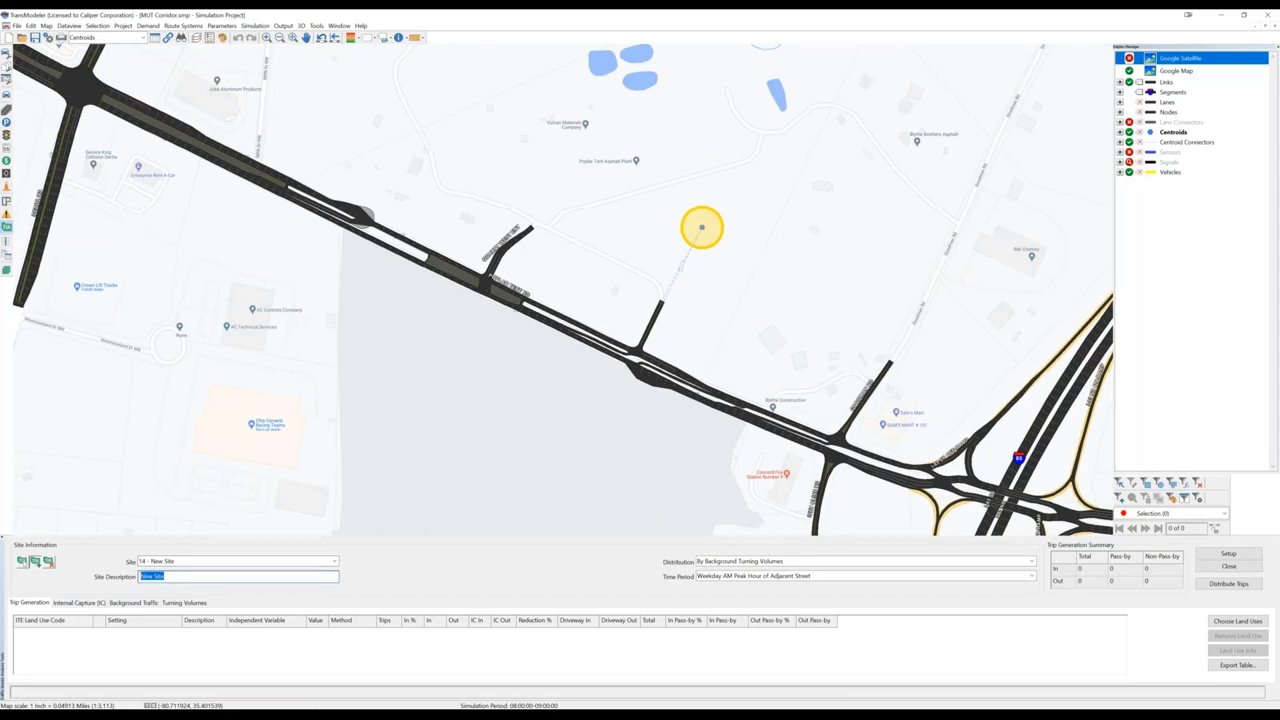
type("Propo")
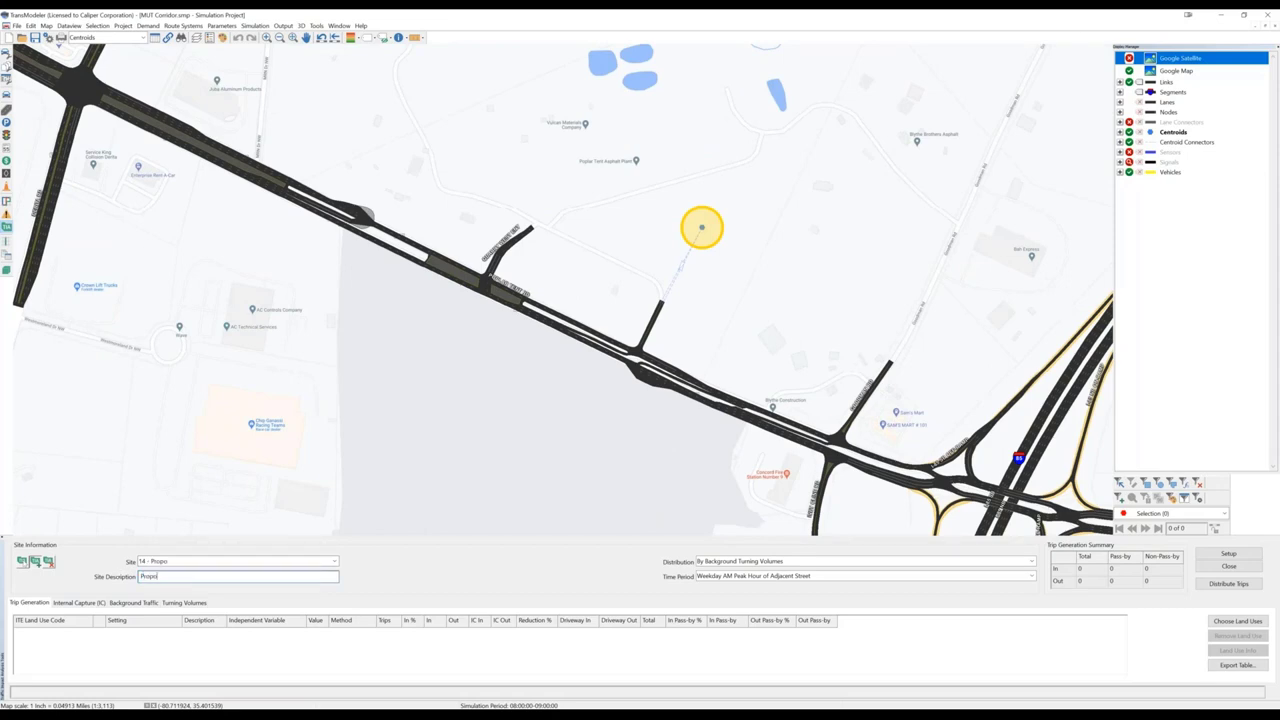
type("Proposed Supermarket")
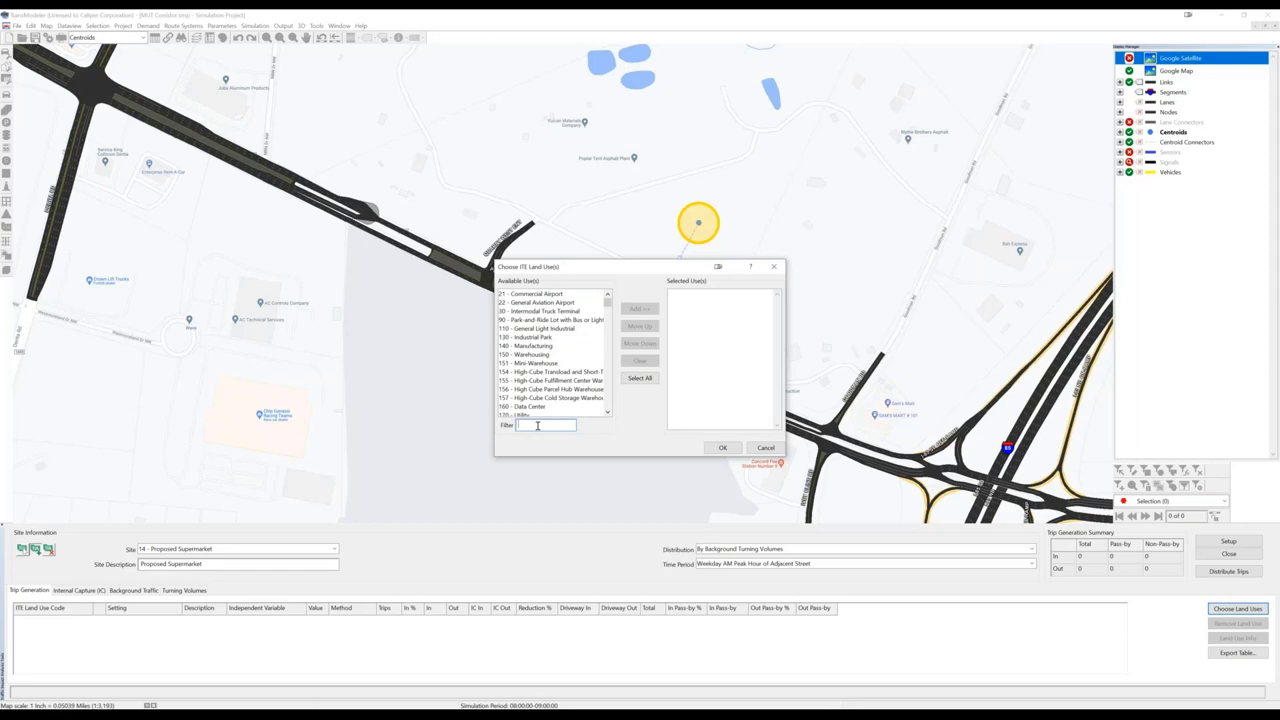
Step: Add 850 Supermarket and 944 Gasoline/Service Station to the site's ITE land uses
type("superm")
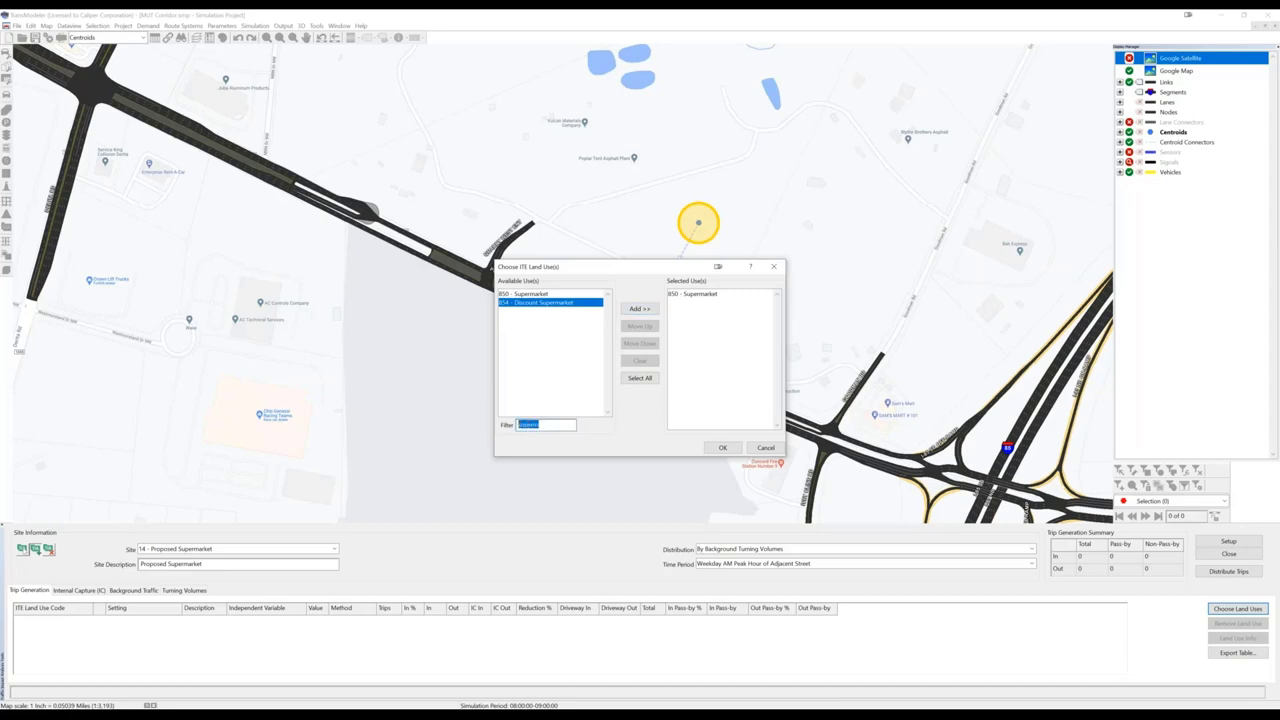
type("gasn")
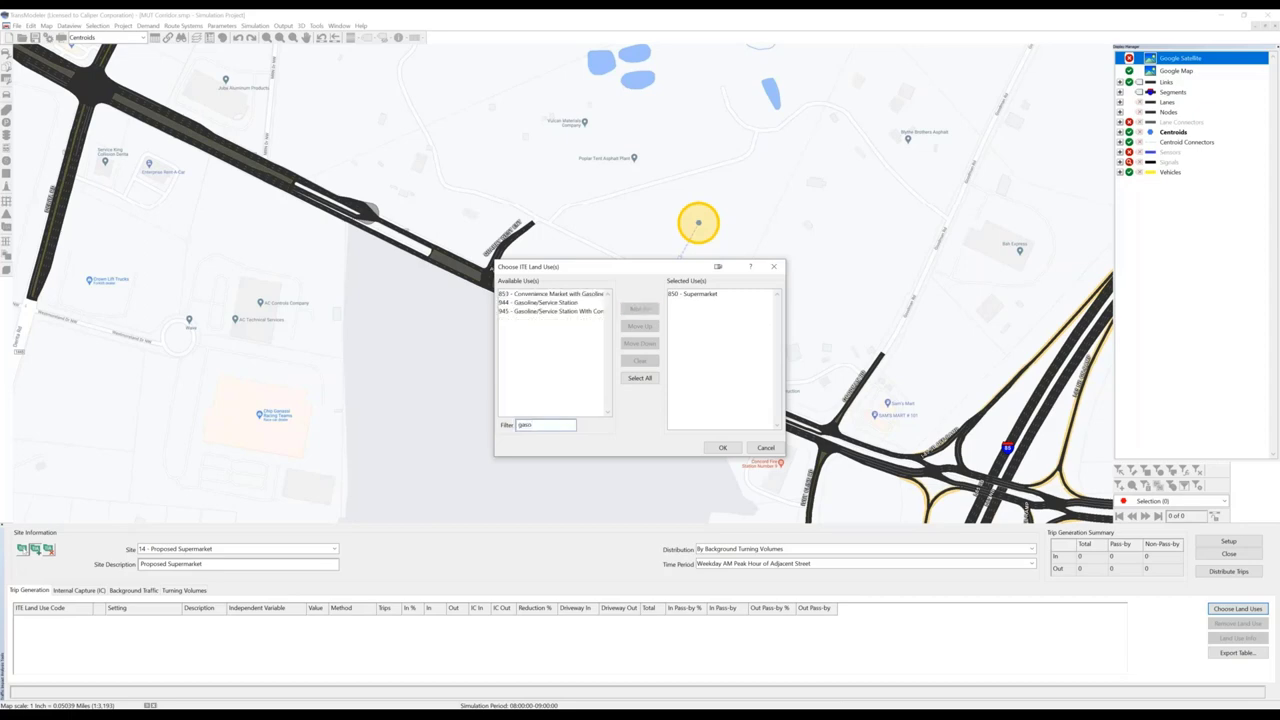
left_click(556, 304)
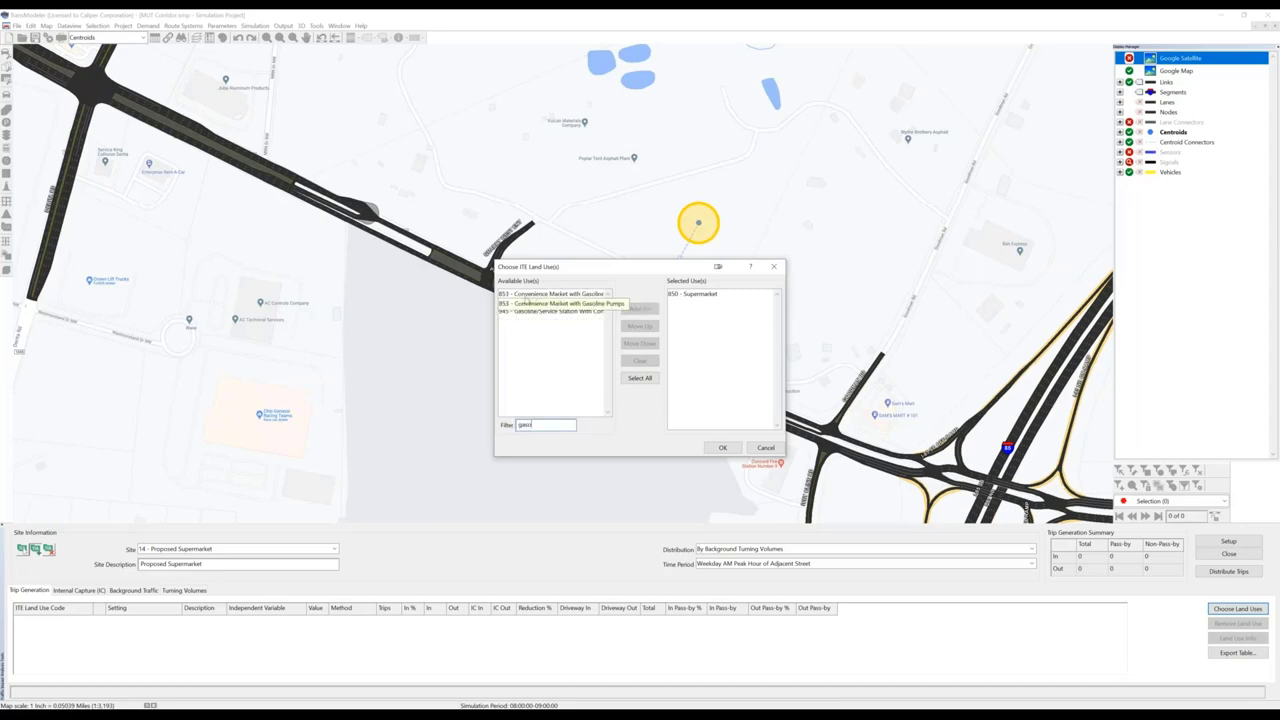
left_click(550, 304)
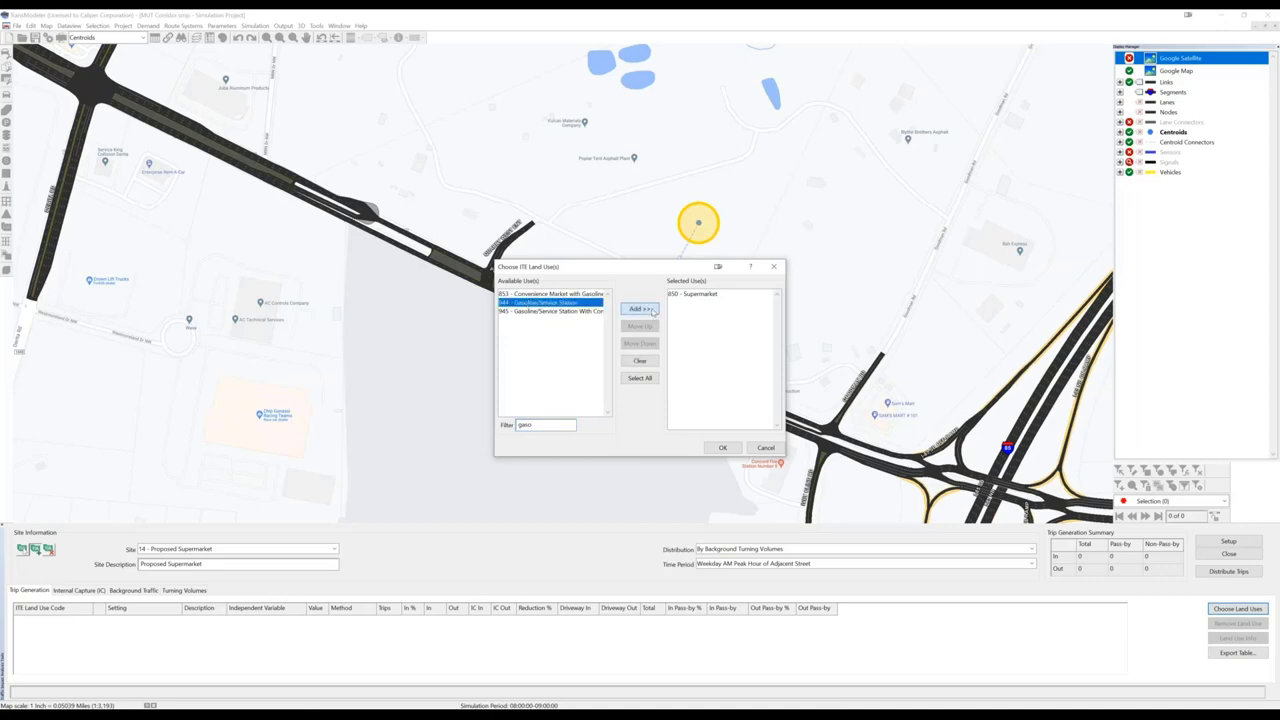
left_click(640, 308)
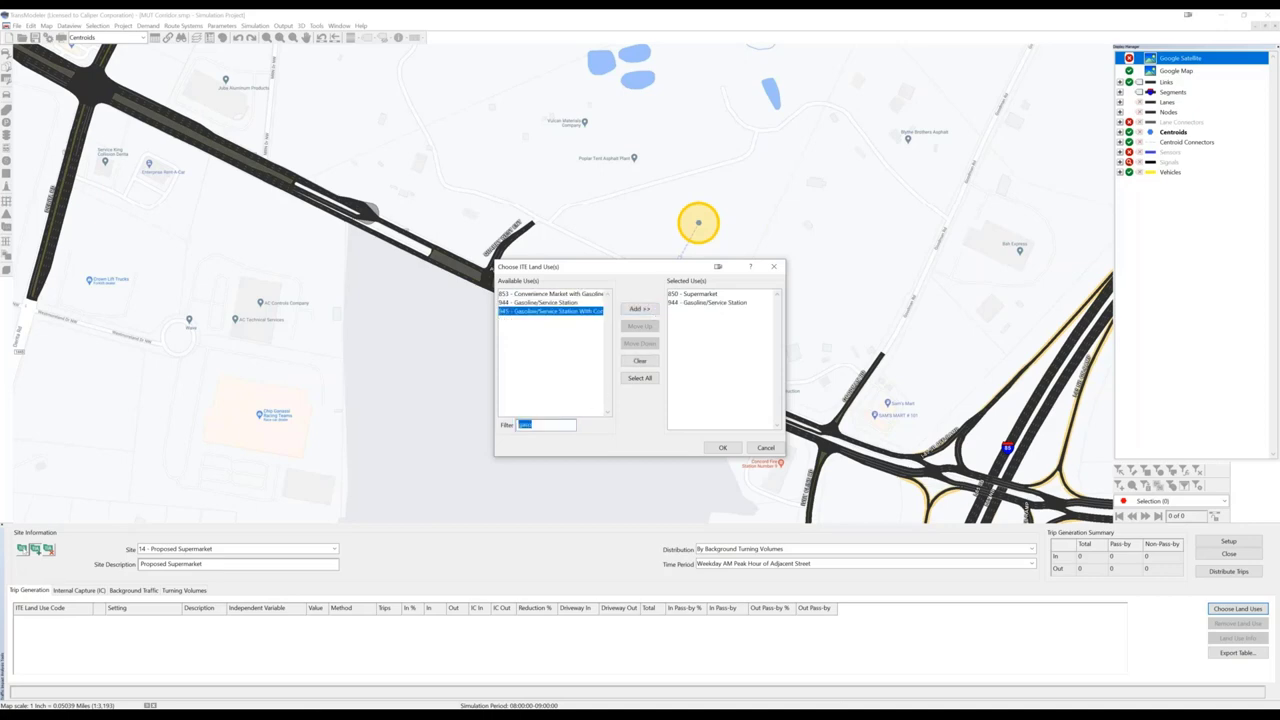
Step: Add 930 Fast Casual Restaurant and confirm the three chosen land uses
type("rest")
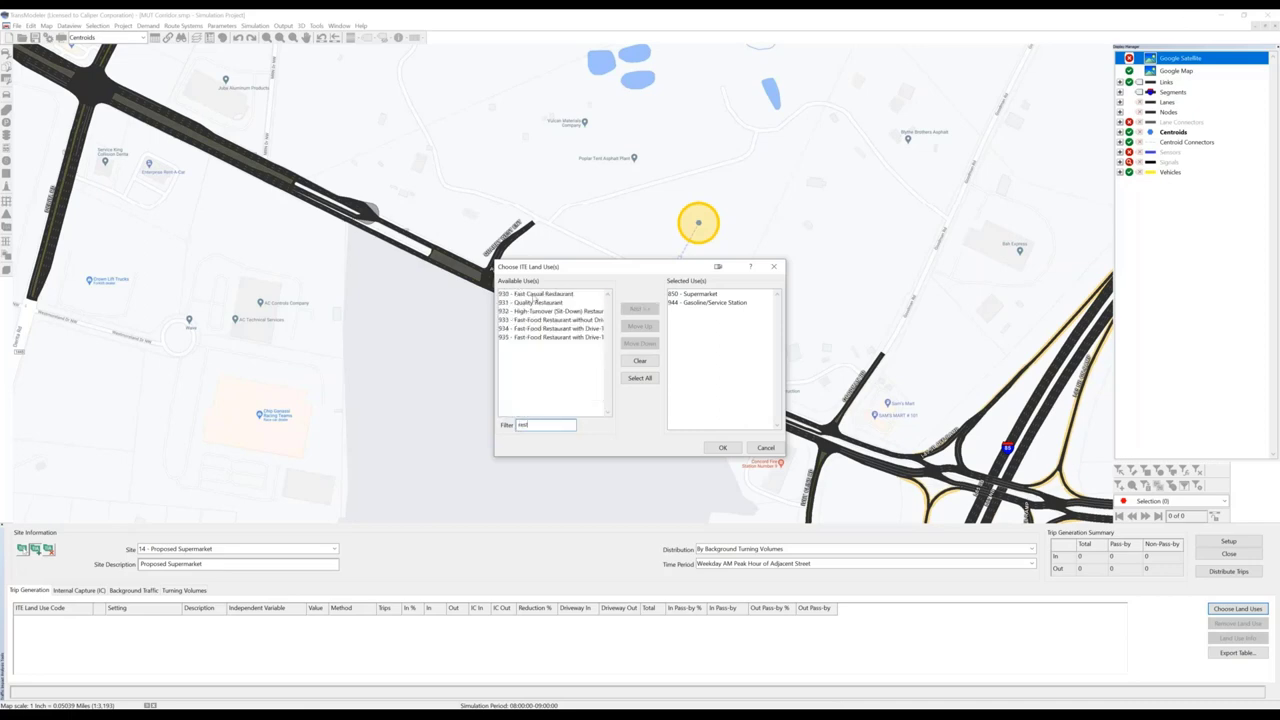
left_click(550, 292)
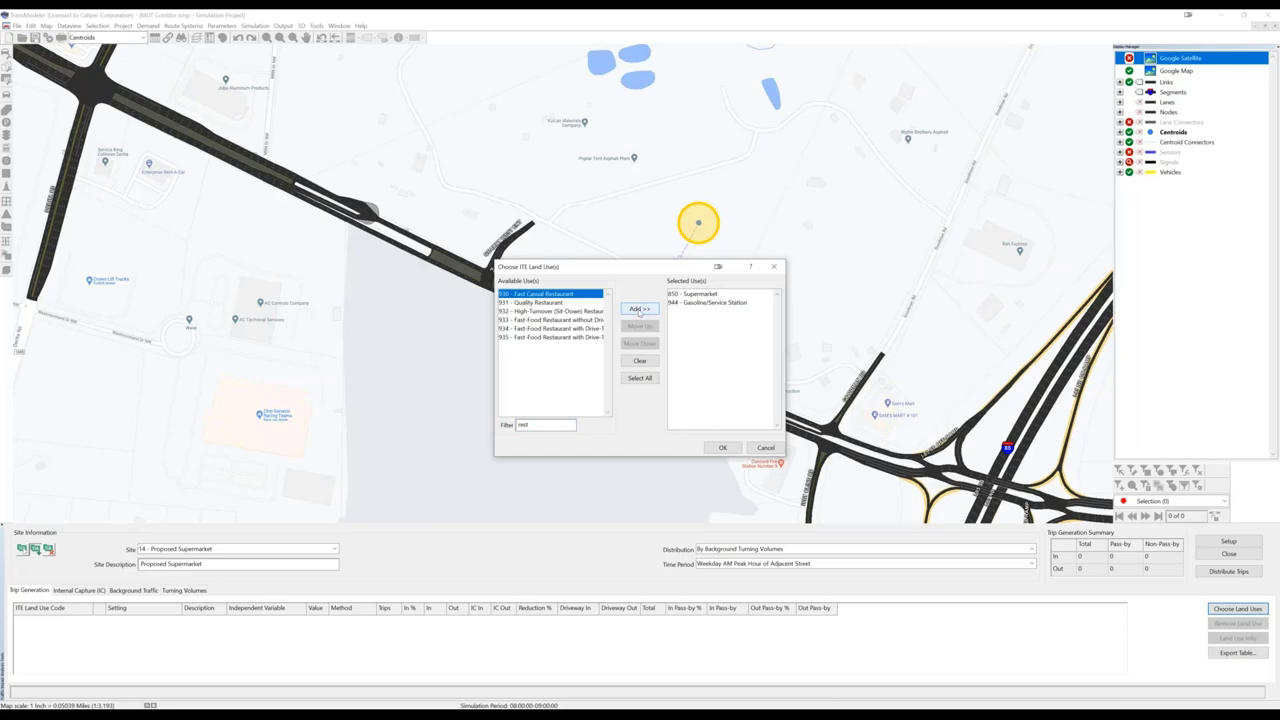
left_click(640, 308)
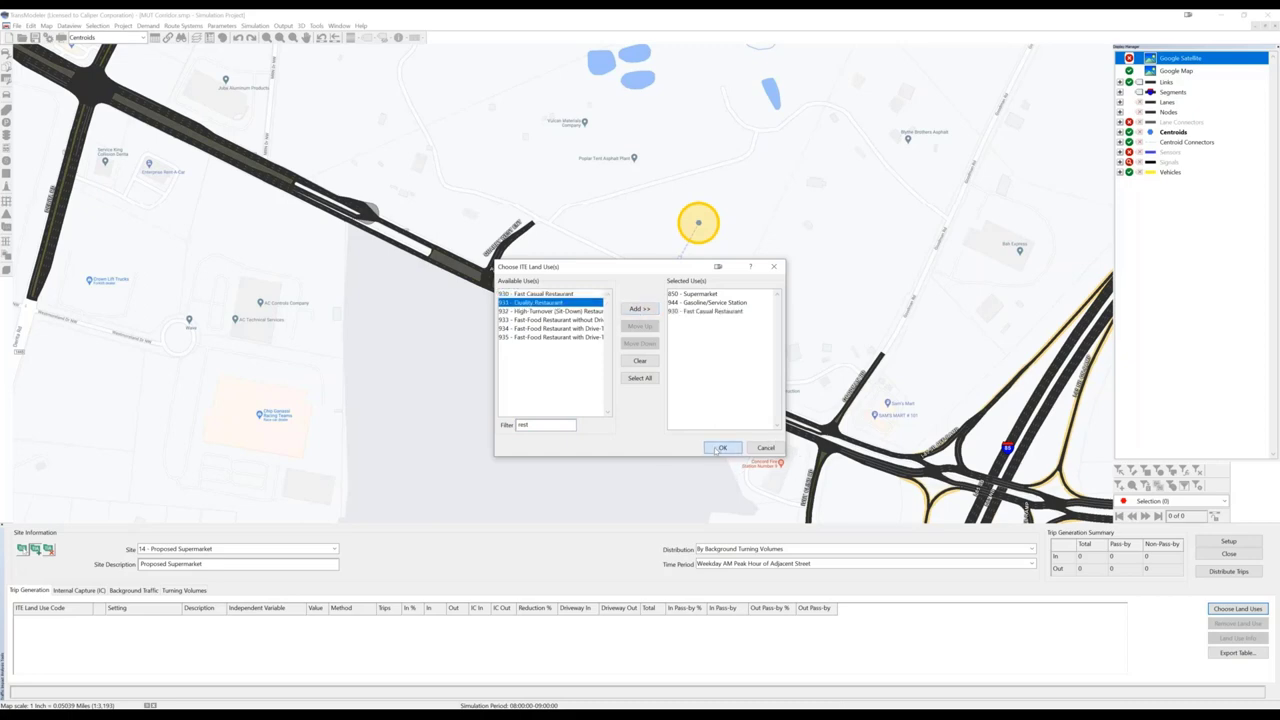
left_click(722, 448)
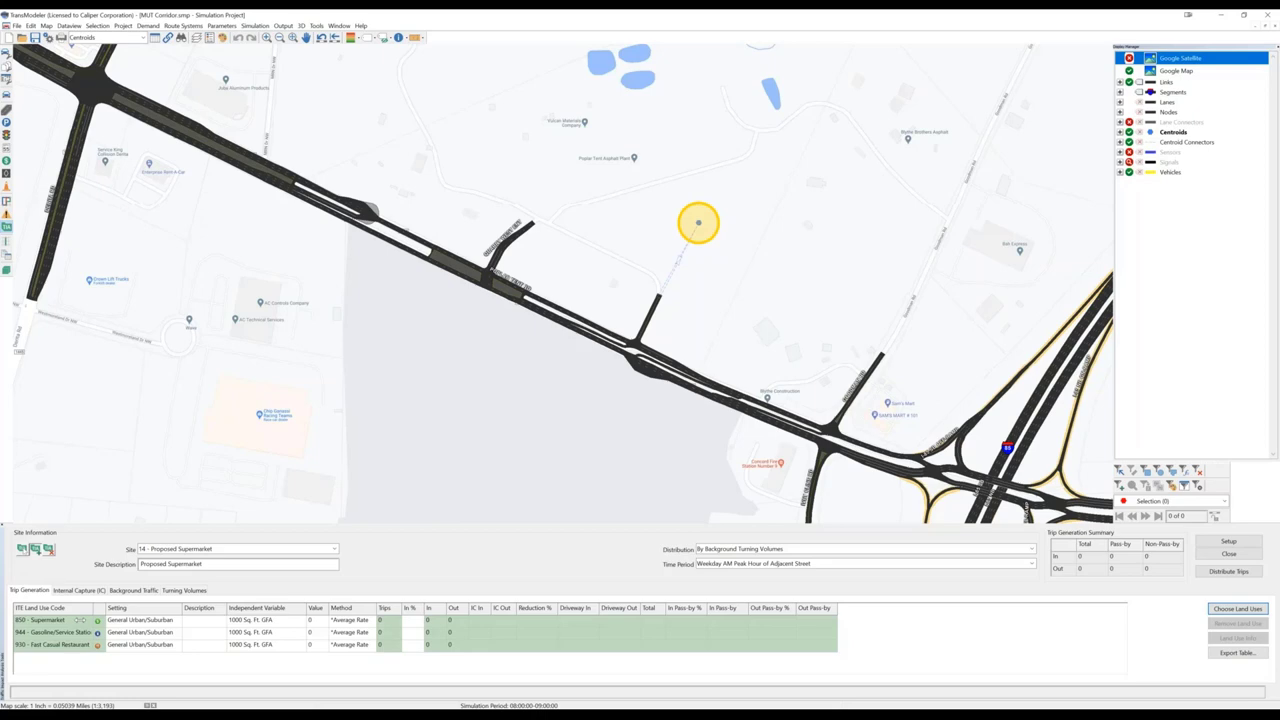
Step: Keep General Urban/Suburban as the Setting for all three land uses in the grid
left_click(78, 590)
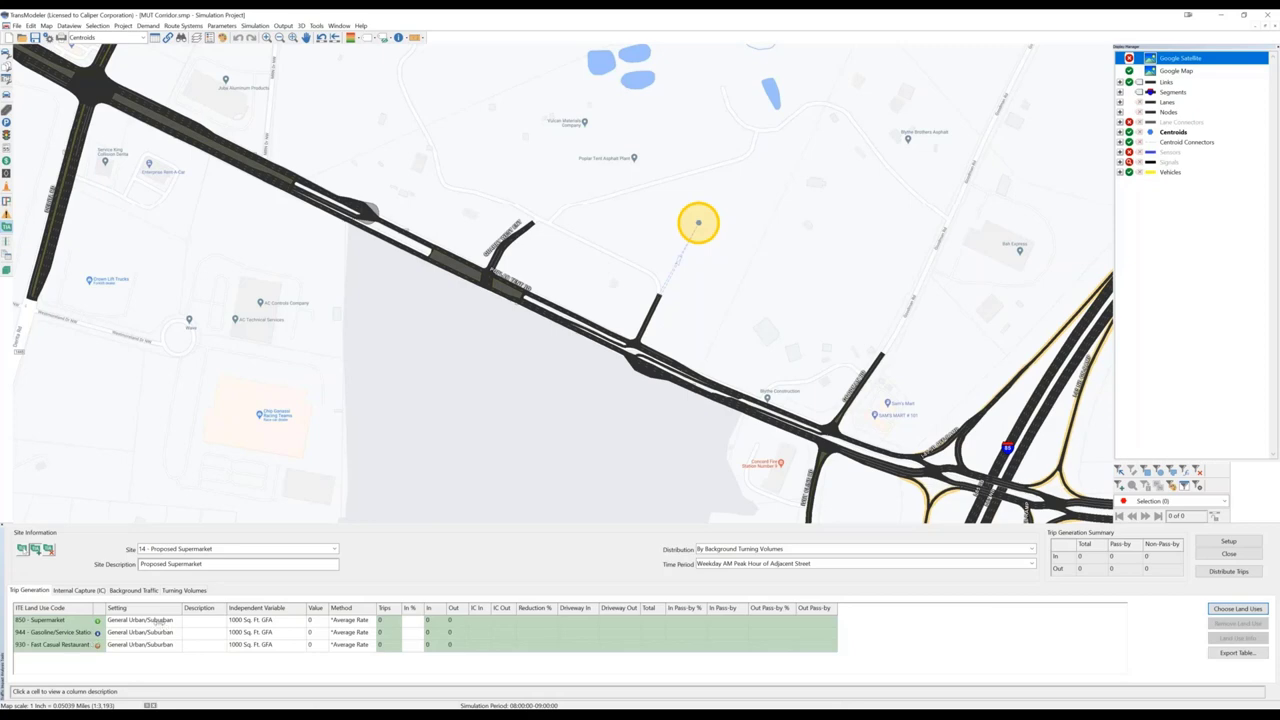
left_click(140, 620)
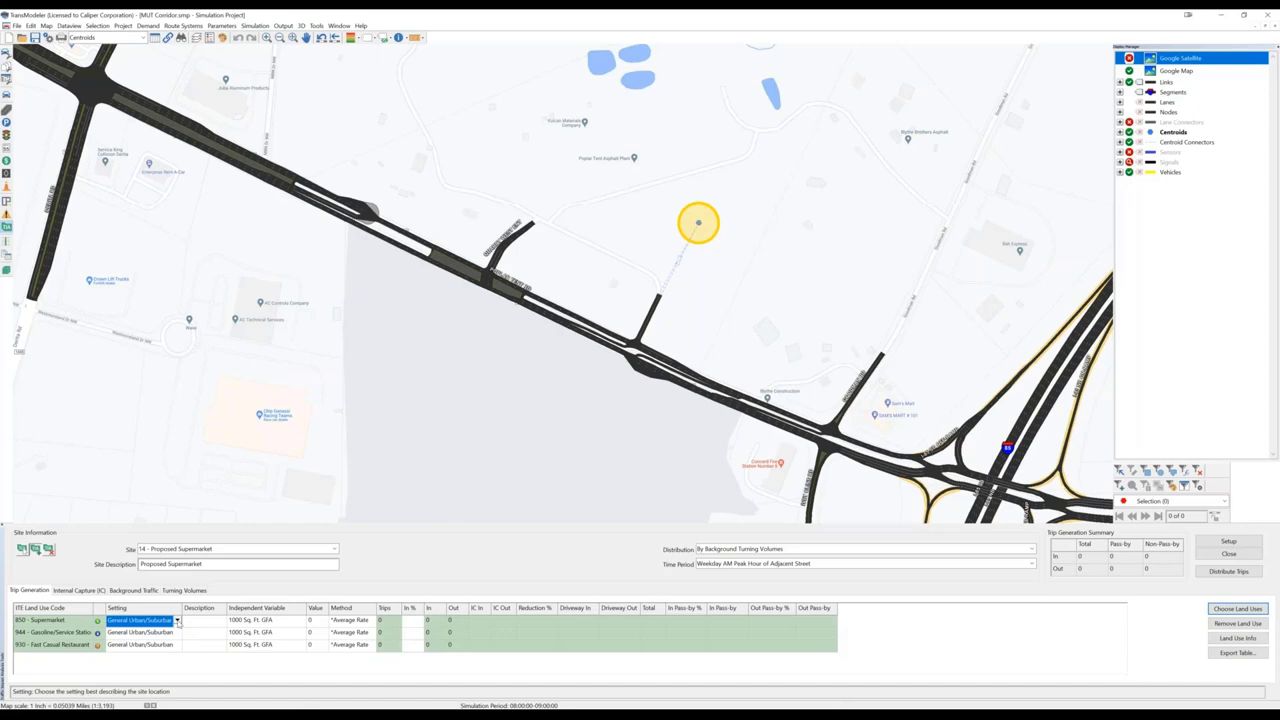
left_click(176, 620)
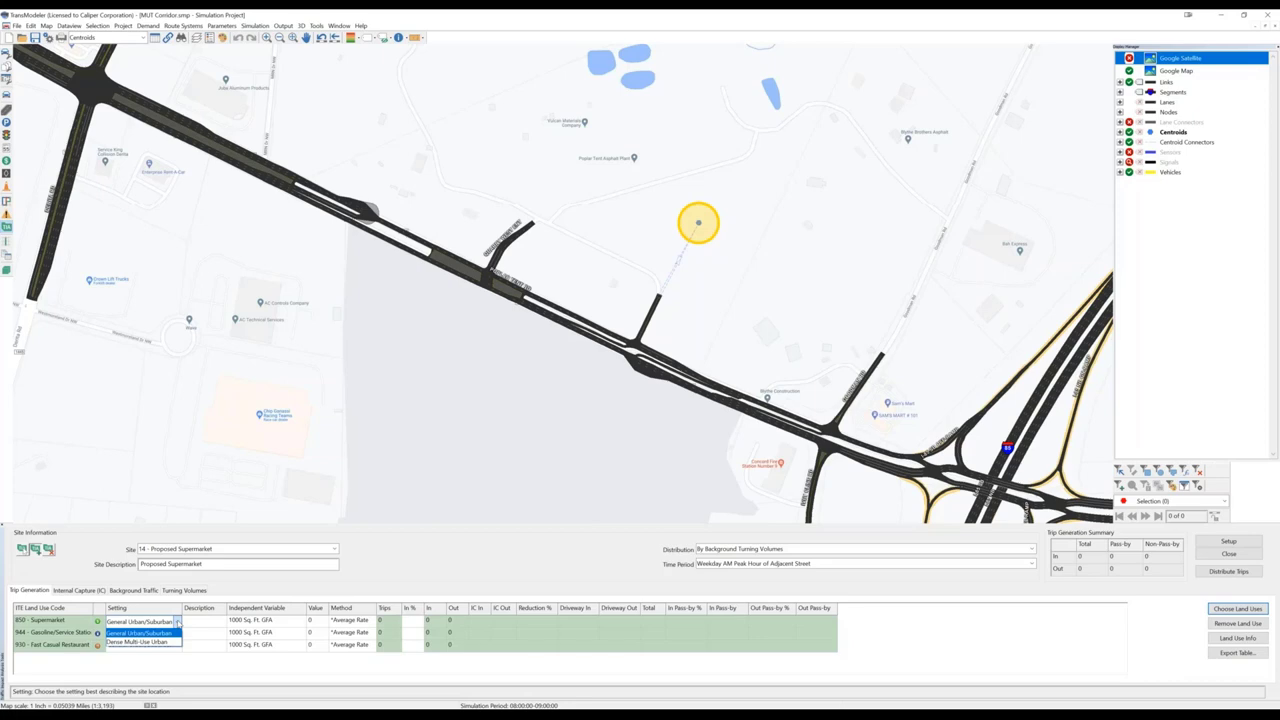
left_click(140, 620)
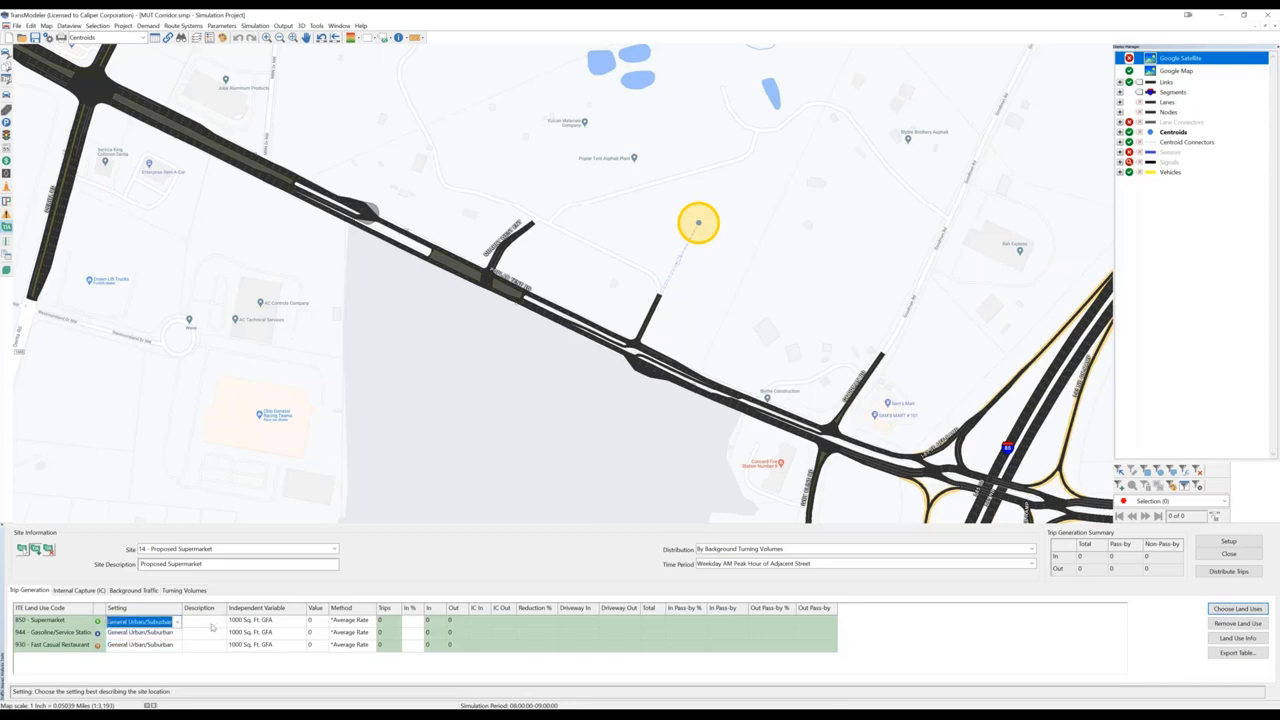
left_click(200, 632)
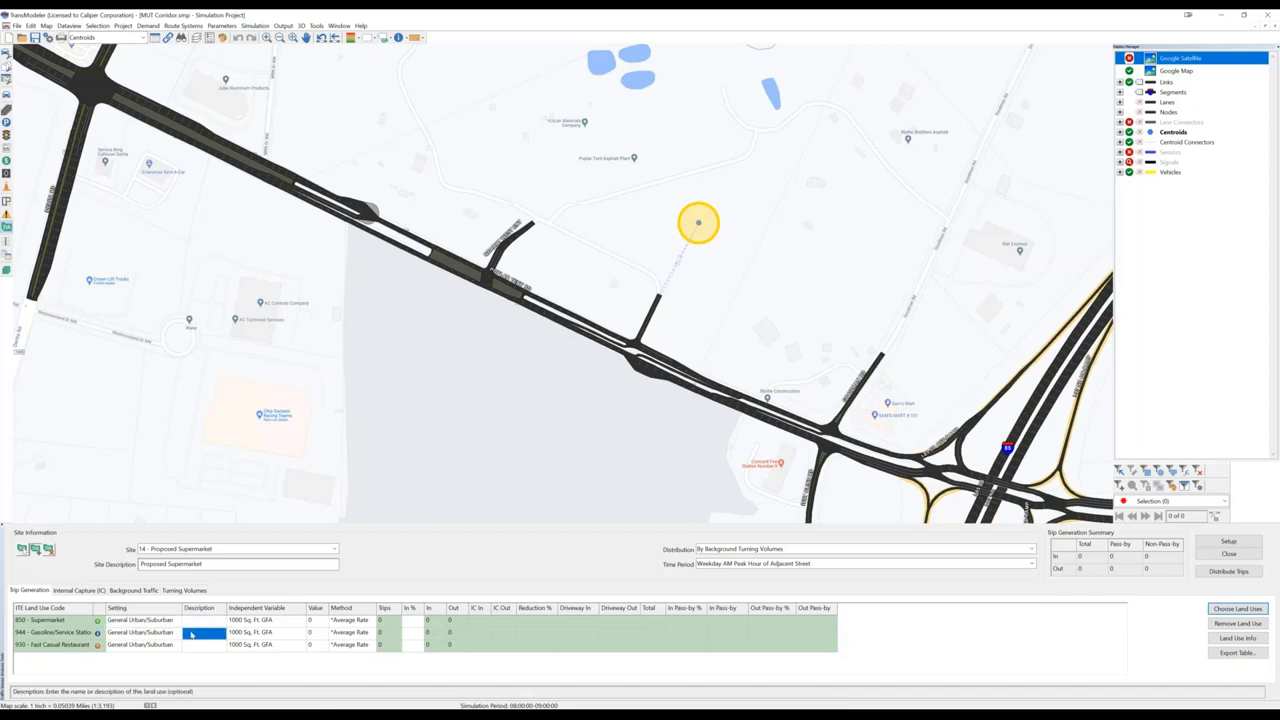
left_click(200, 632)
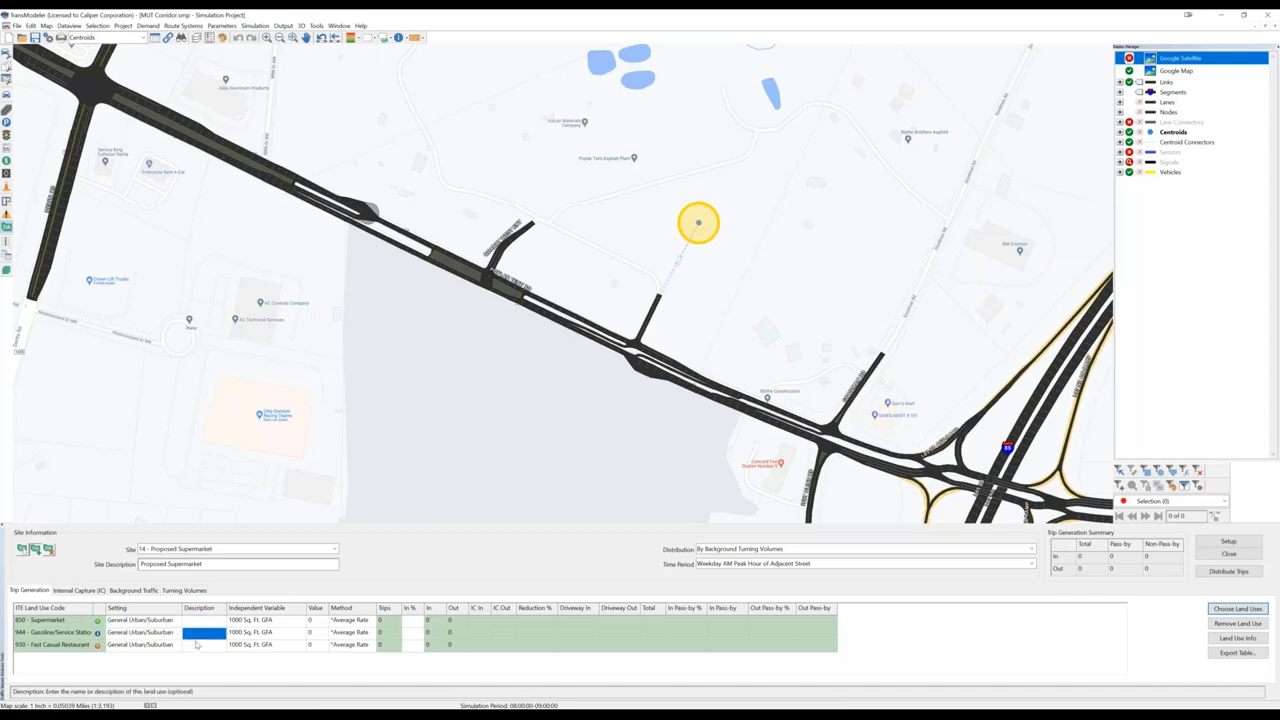
left_click(200, 644)
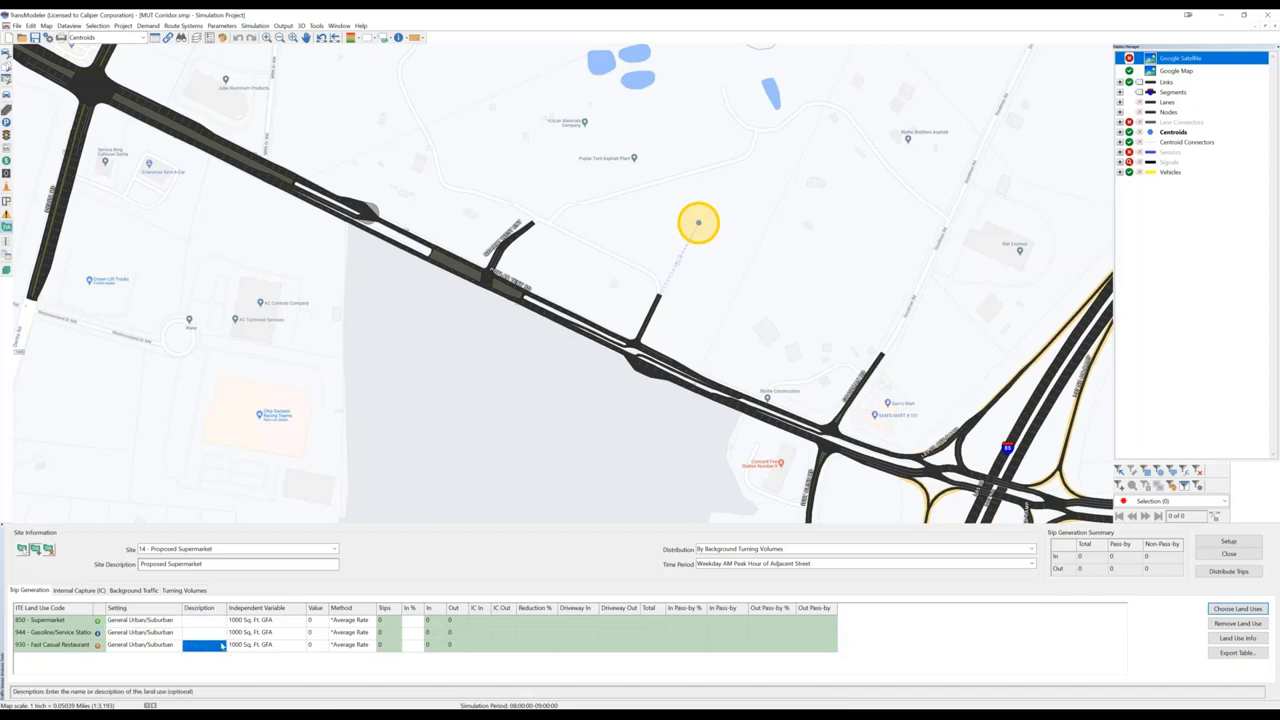
left_click(264, 620)
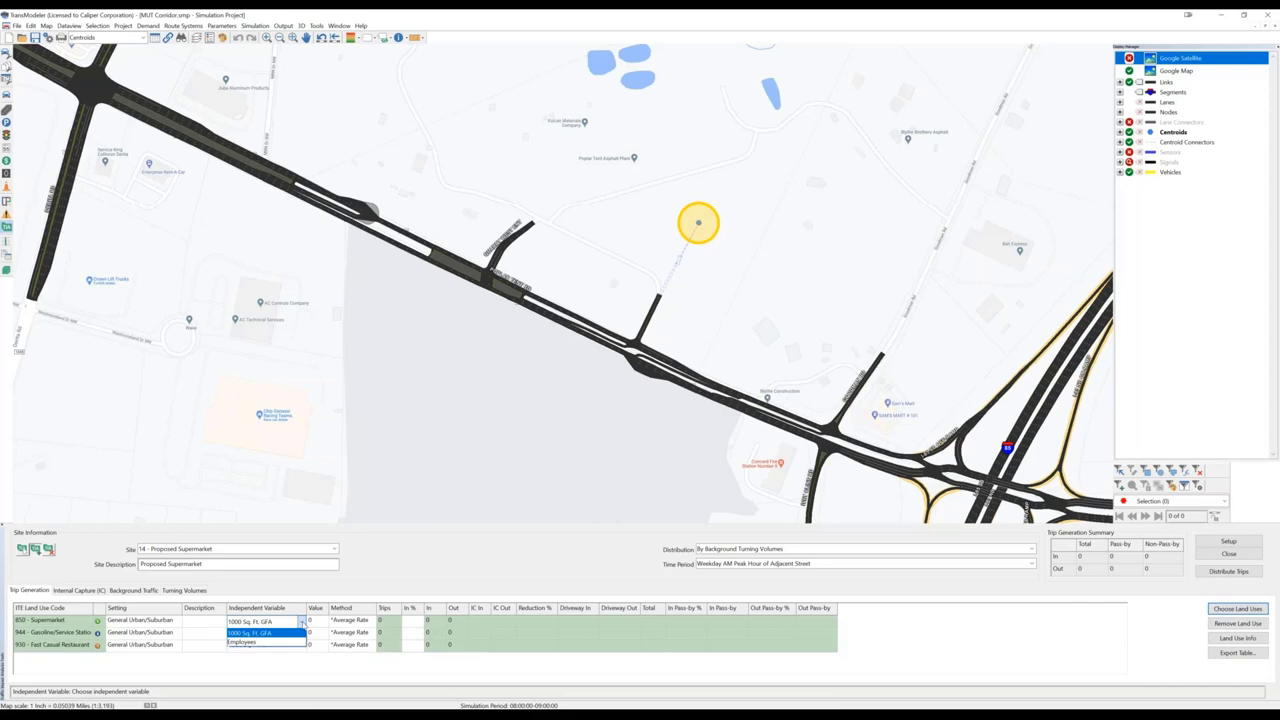
Step: Keep 1000 Sq. Ft. GFA for the Supermarket and enter a restaurant size of 10, calculating trips
left_click(250, 620)
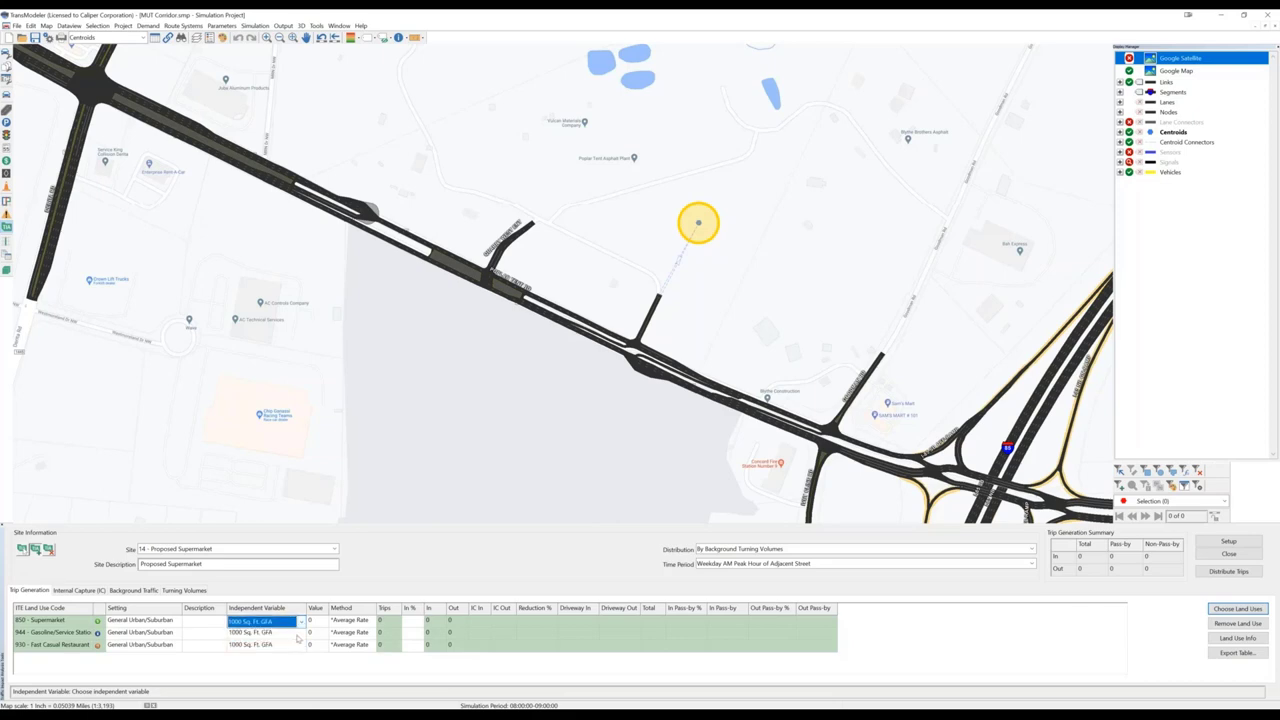
left_click(300, 632)
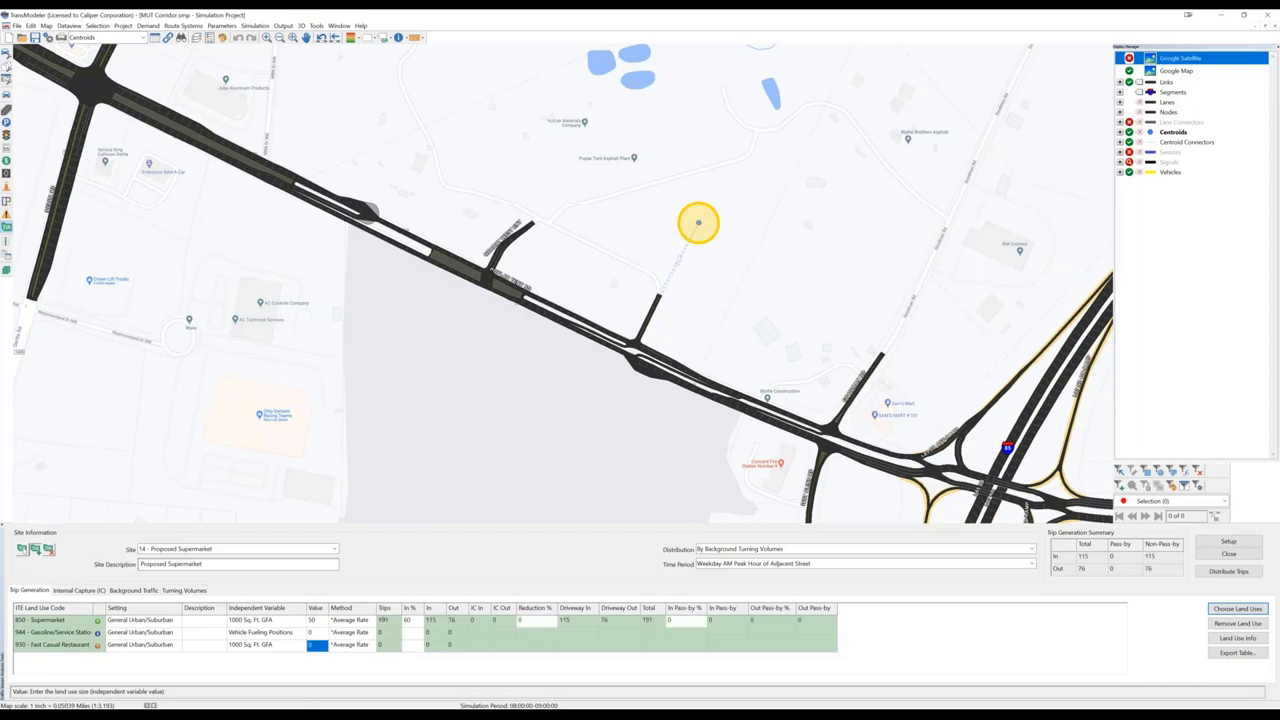
type("10")
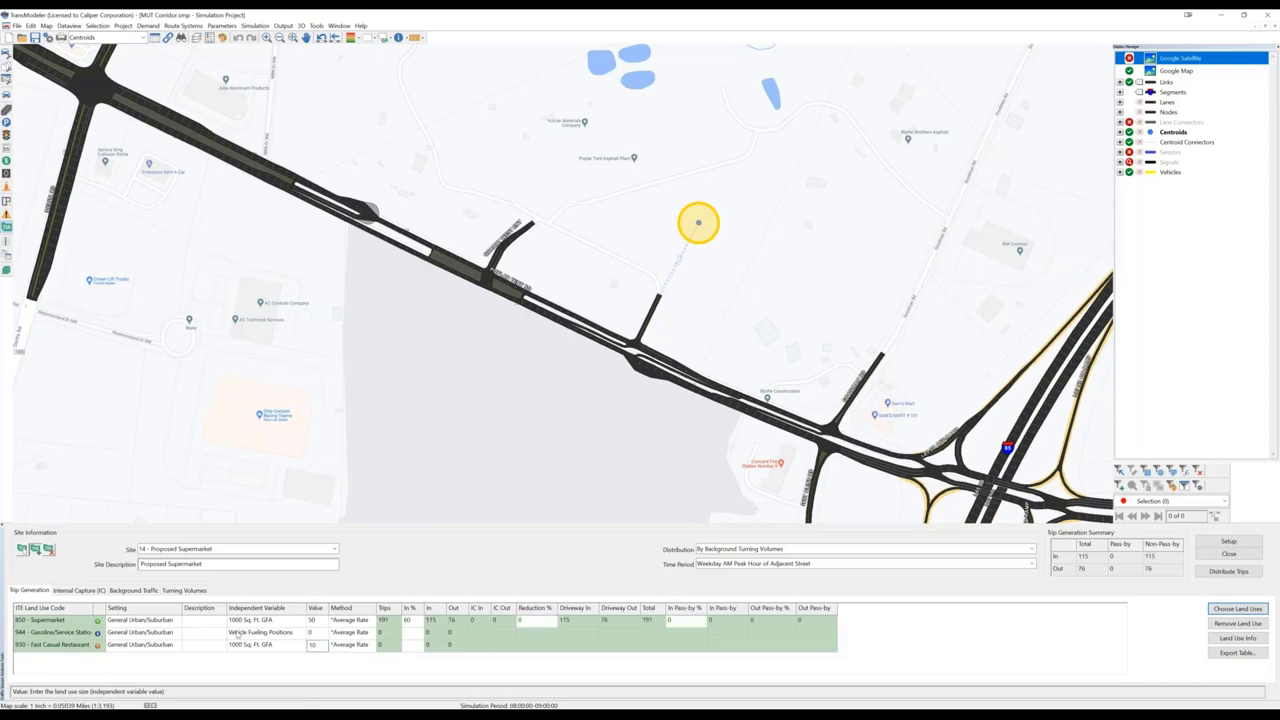
left_click(312, 632)
type("16")
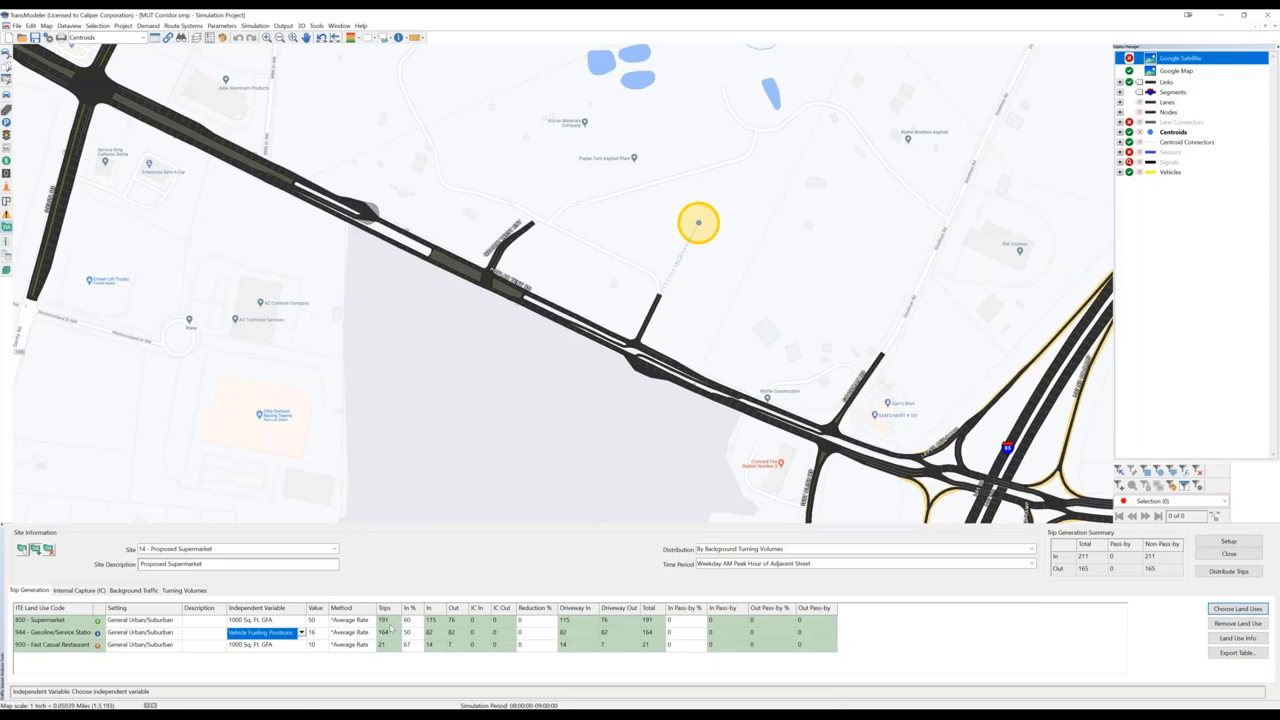
mouse_move(388, 622)
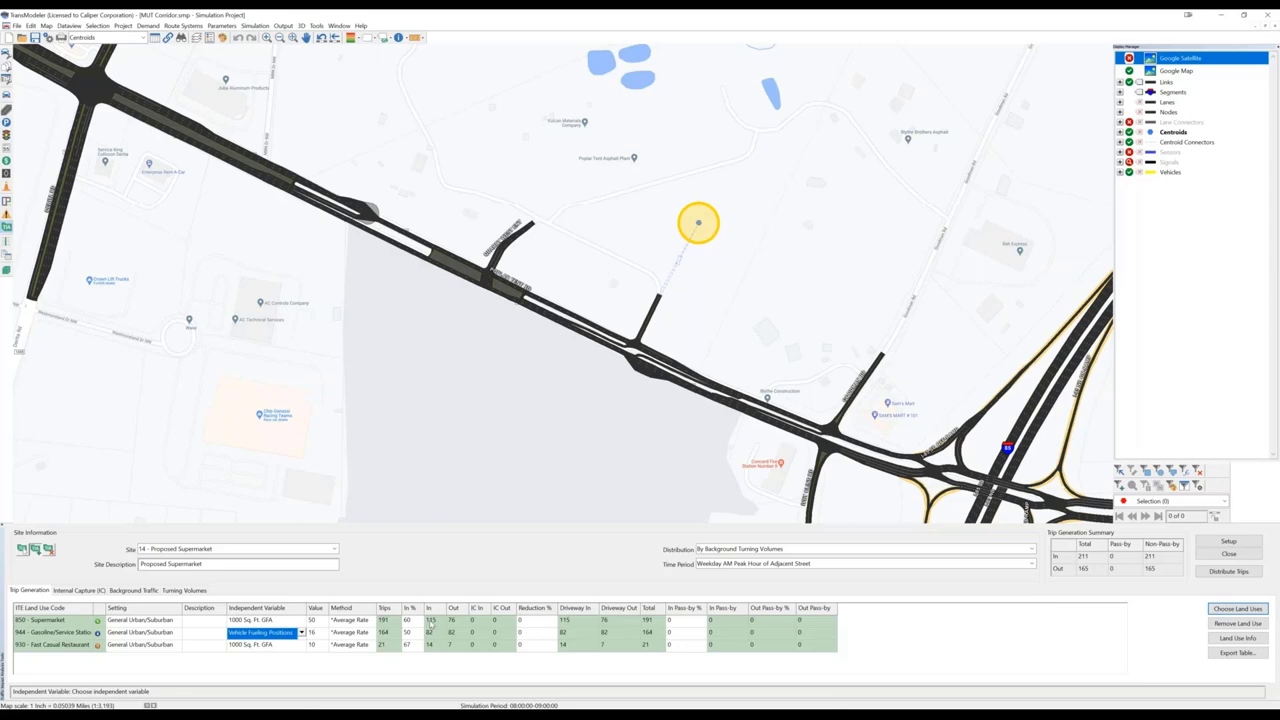
mouse_move(432, 628)
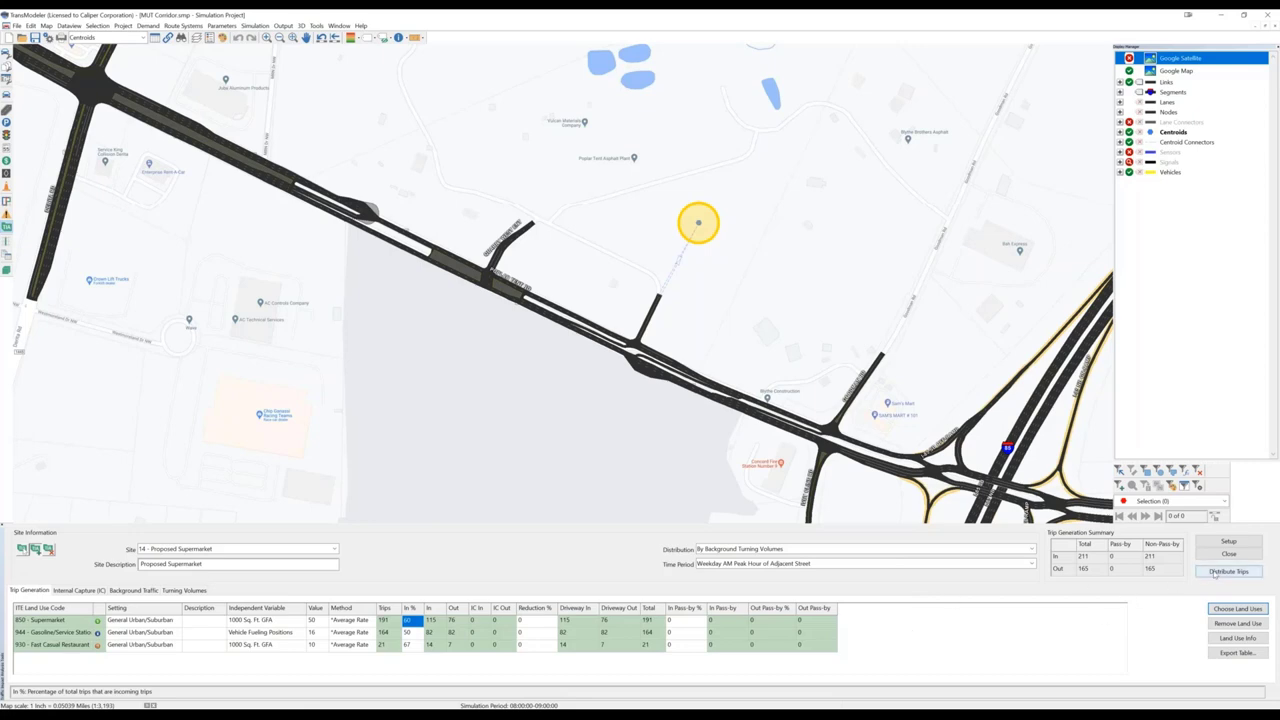
Step: Choose the weekday peak-hour Time Period for the site's trip generation
left_click(1228, 572)
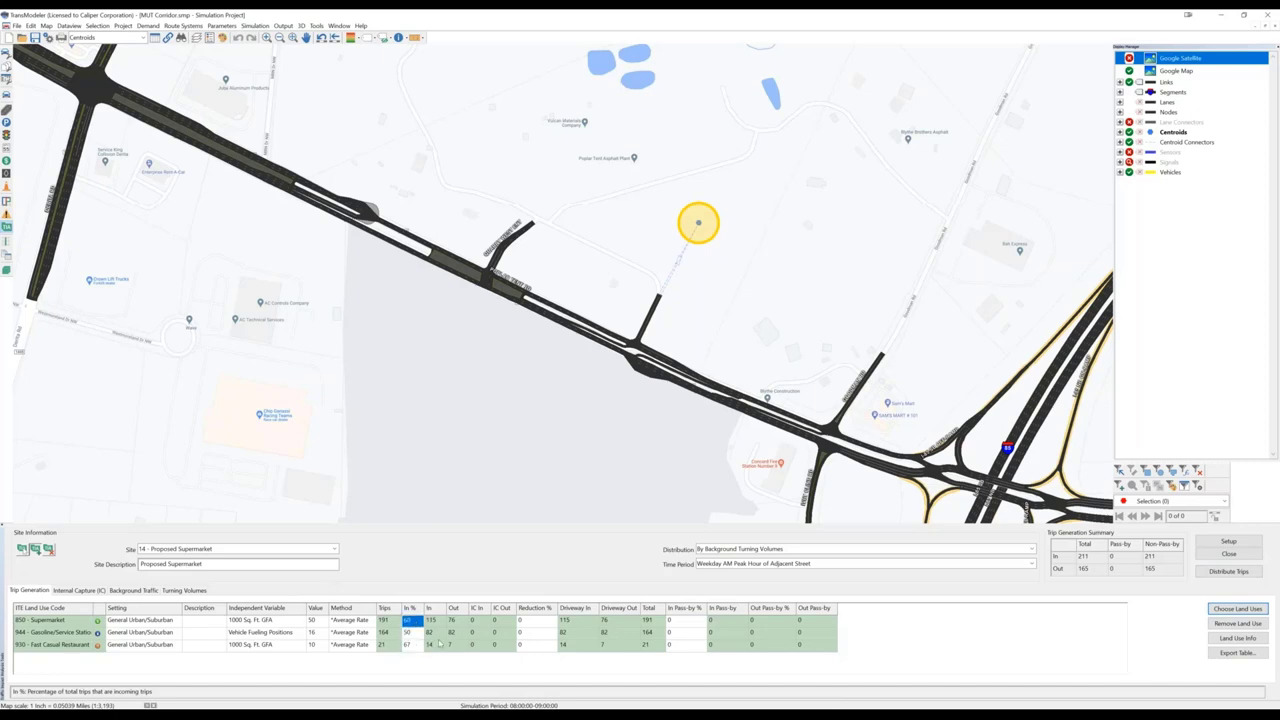
mouse_move(858, 572)
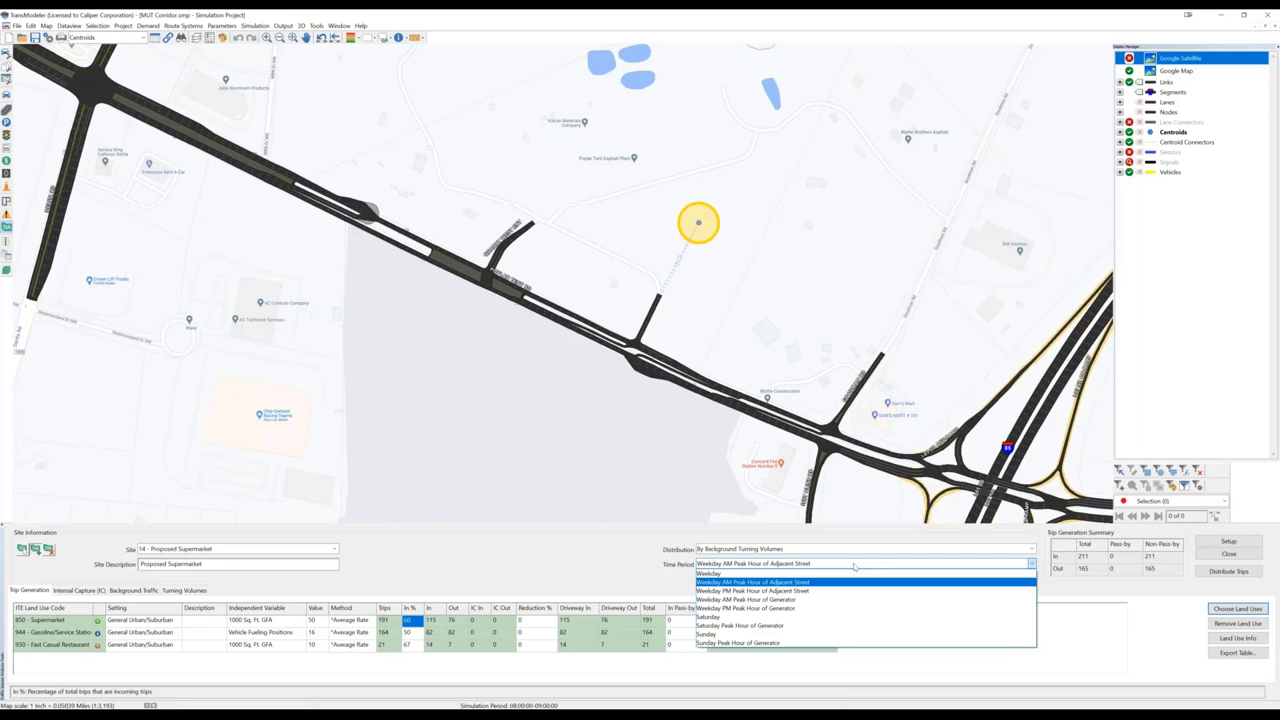
left_click(754, 580)
type("2")
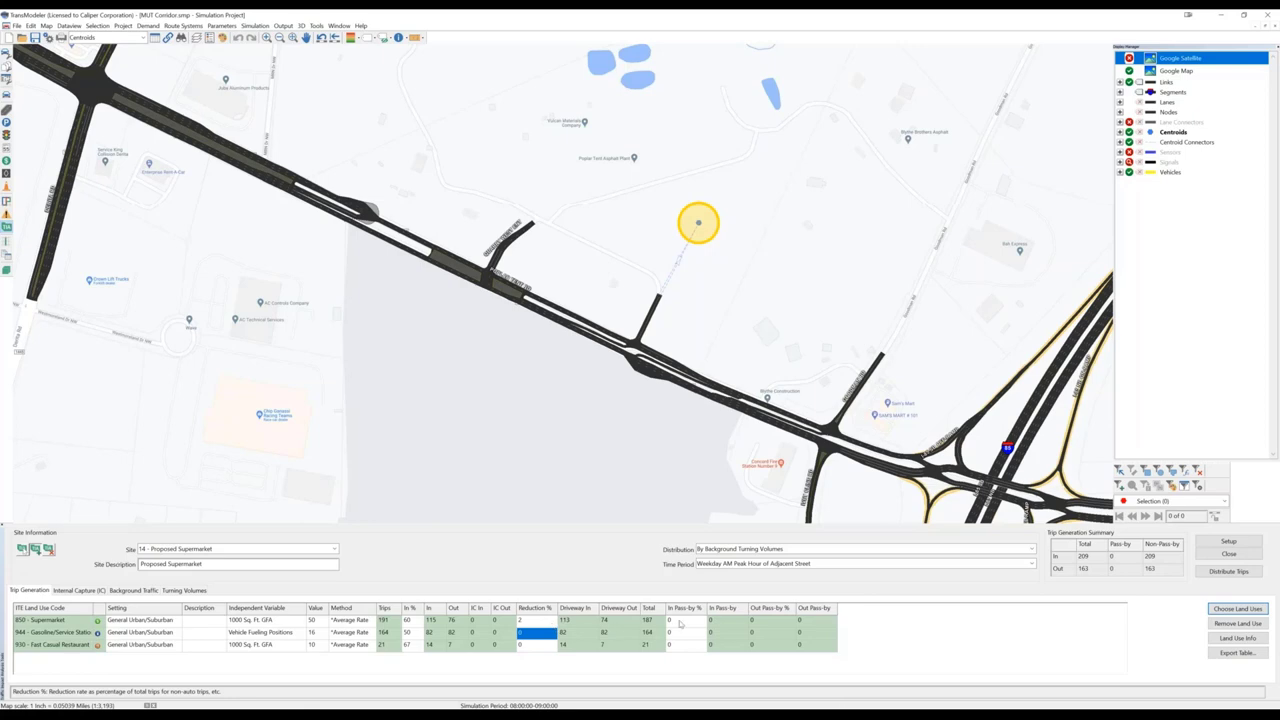
Step: Enter the gas station reduction and restaurant pass-by percentages, then move to Internal Capture
left_click(684, 620)
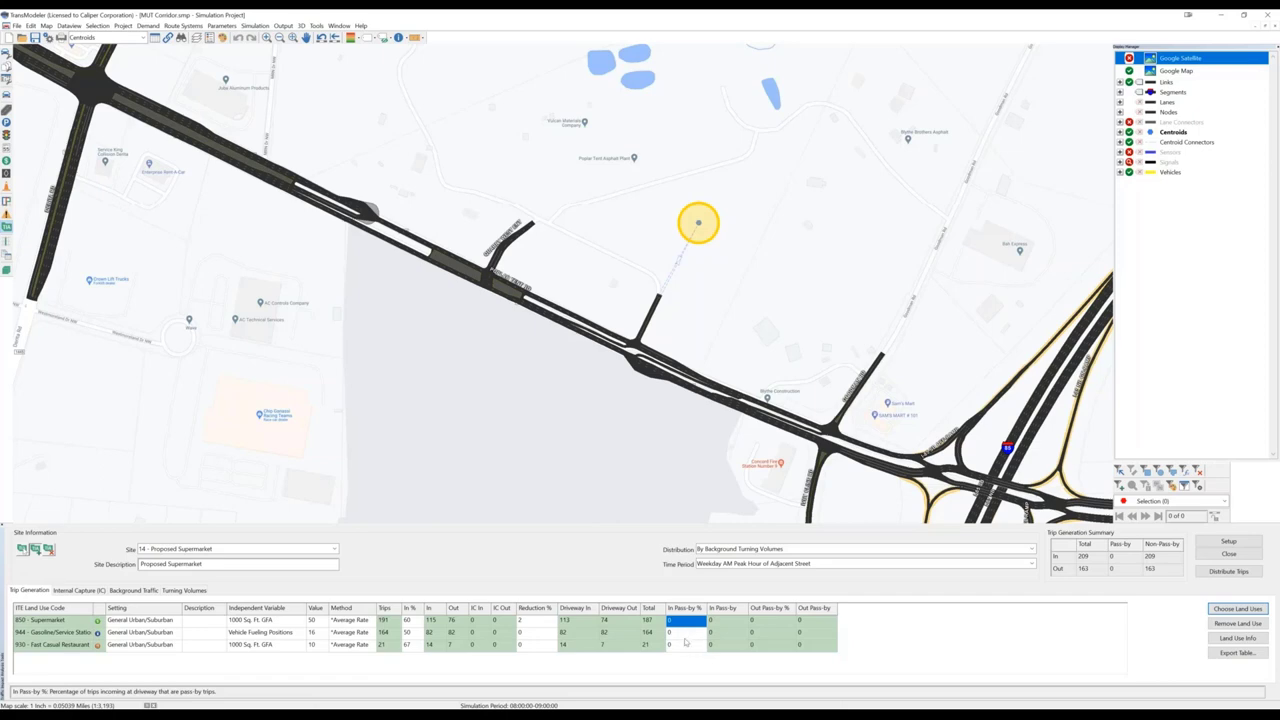
left_click(684, 632)
type("5")
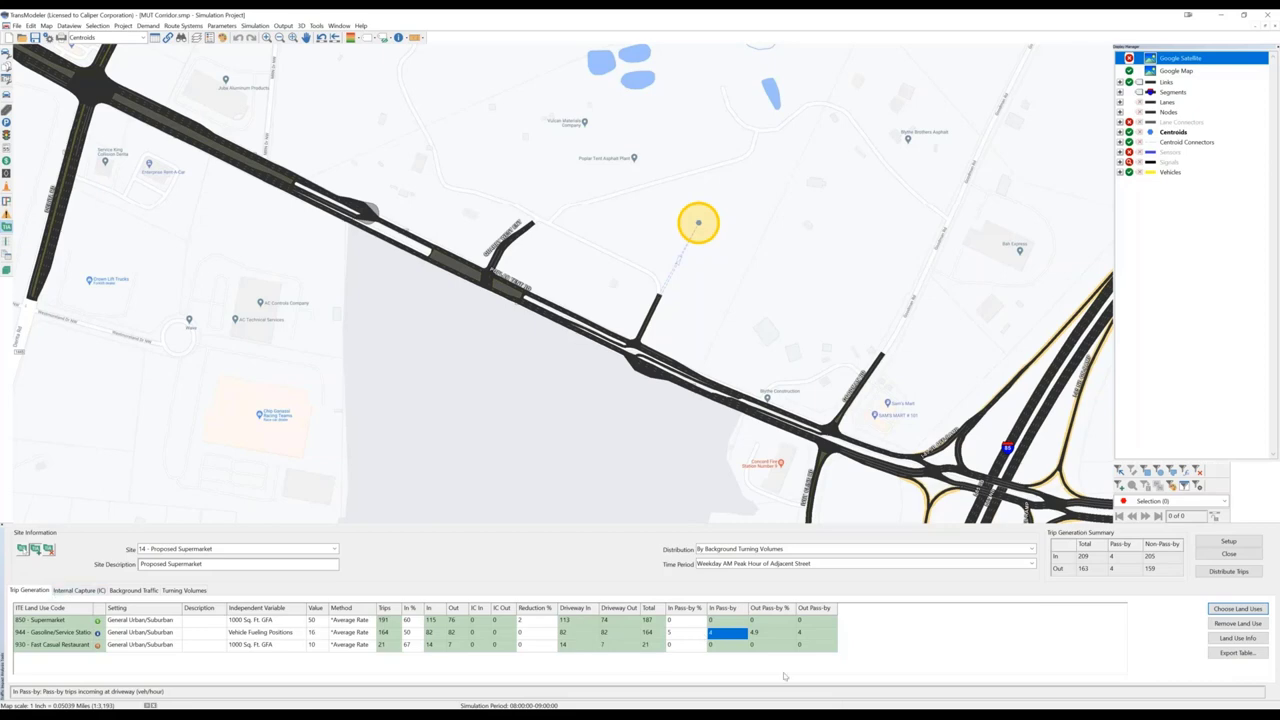
mouse_move(622, 638)
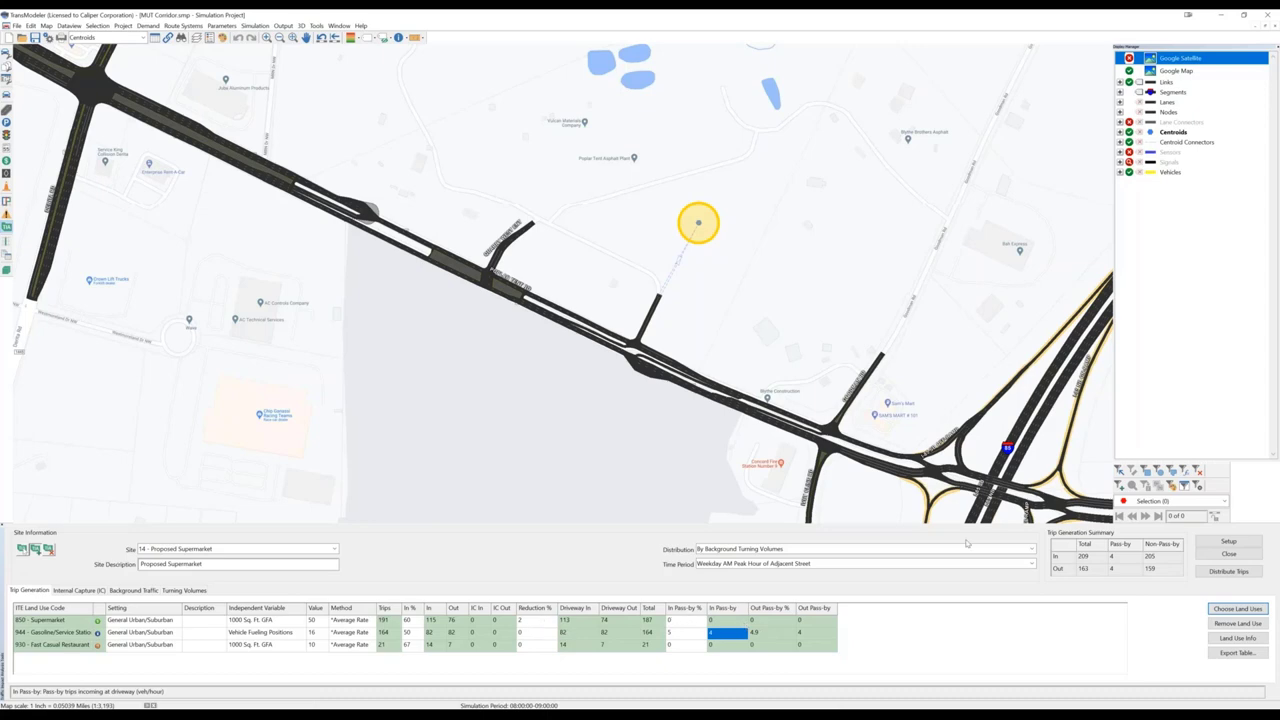
mouse_move(1164, 562)
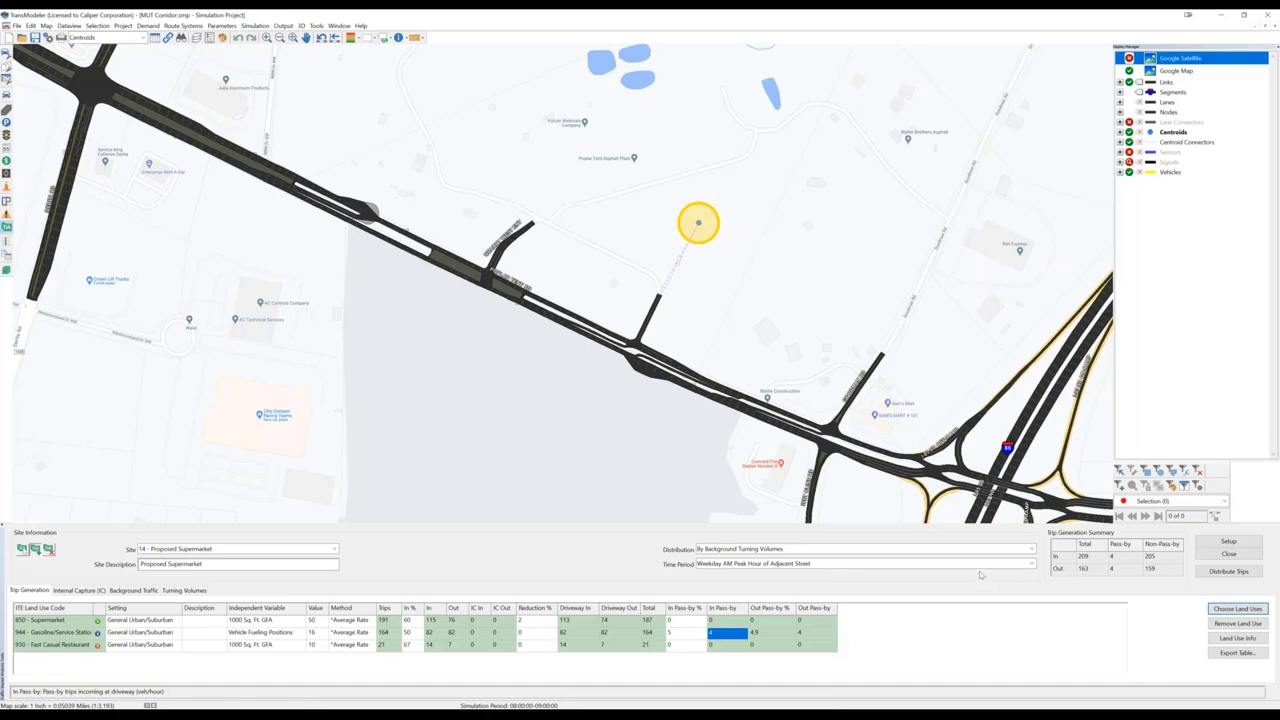
mouse_move(80, 560)
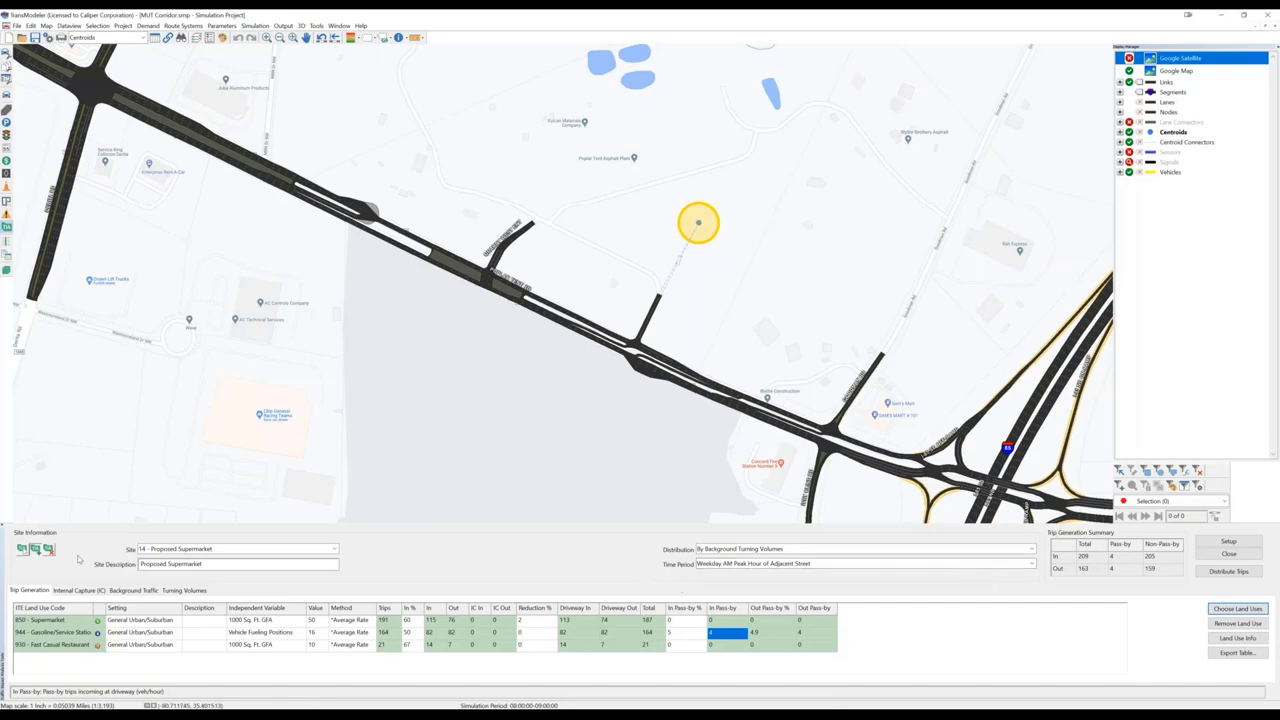
left_click(80, 590)
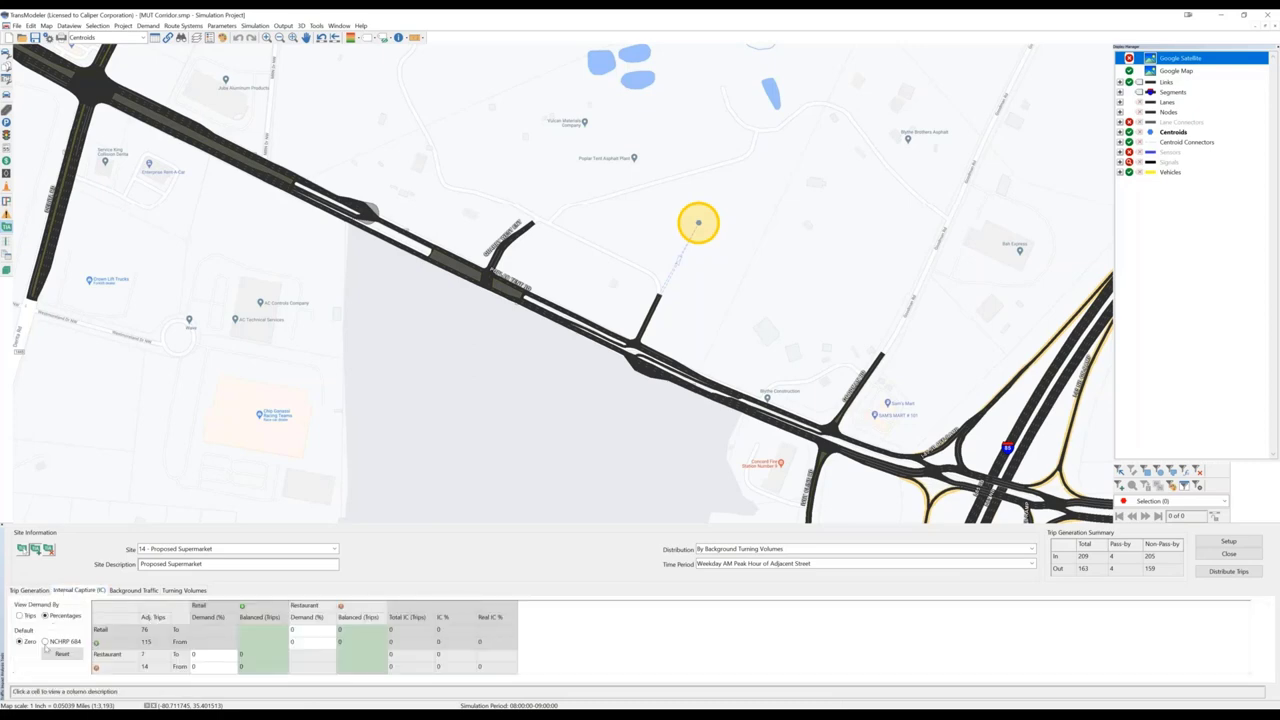
Step: Apply the default internal capture method between retail and restaurant uses, confirming the recalculation
left_click(44, 640)
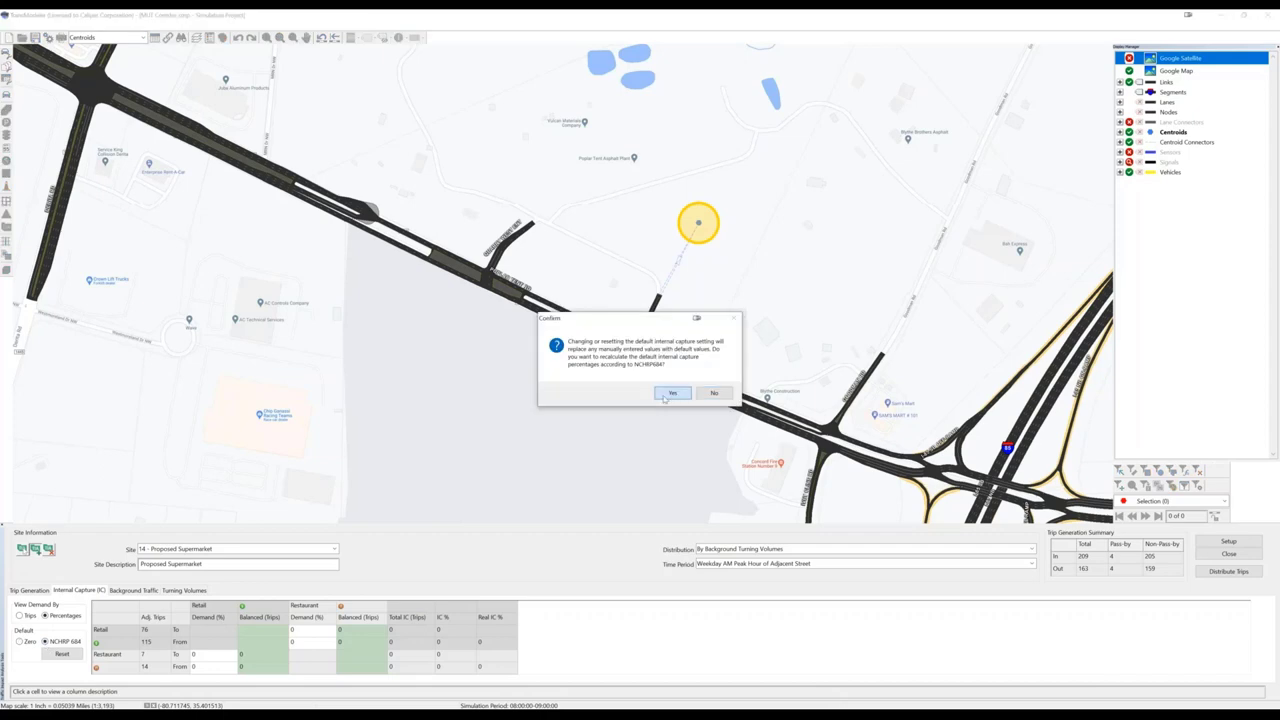
left_click(672, 392)
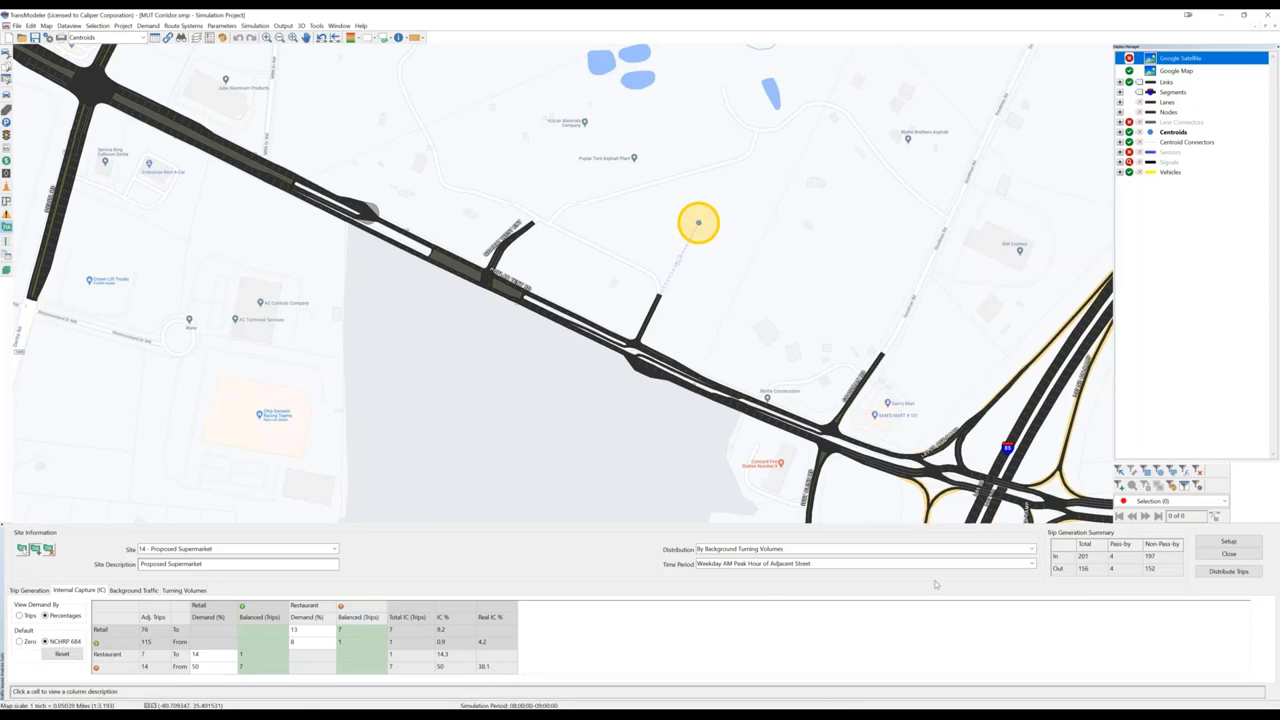
mouse_move(1106, 572)
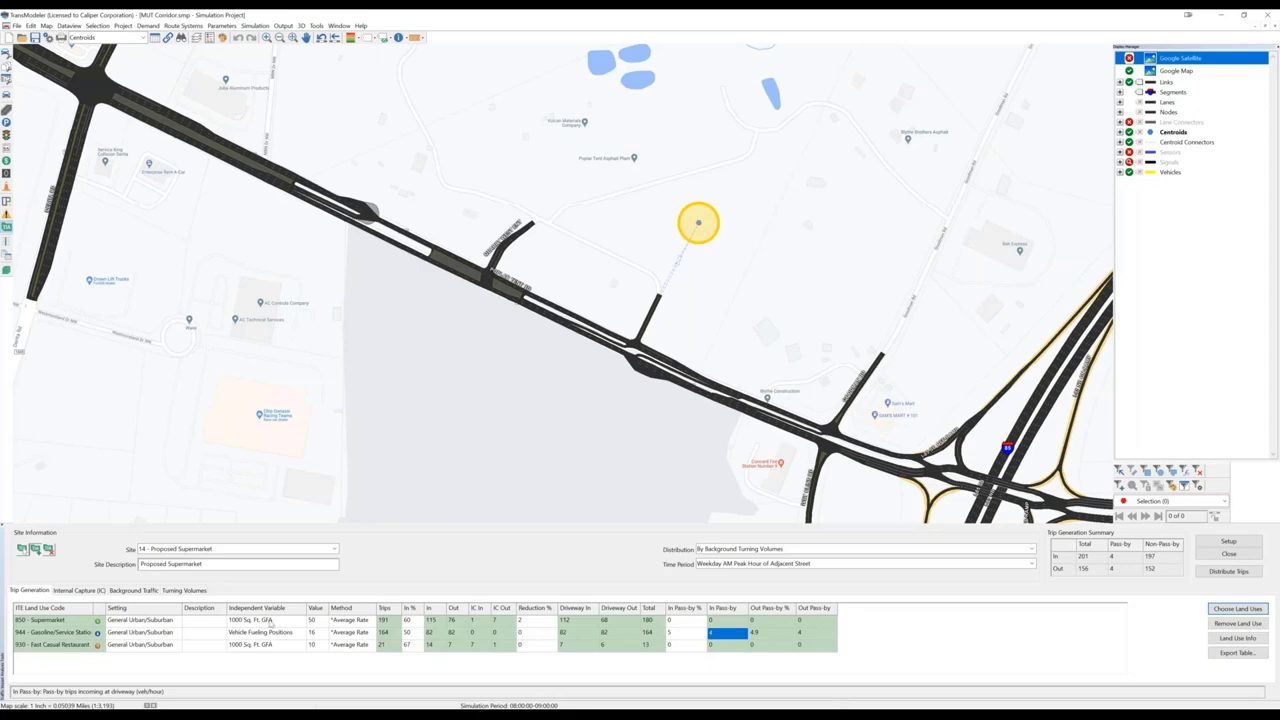
left_click(260, 620)
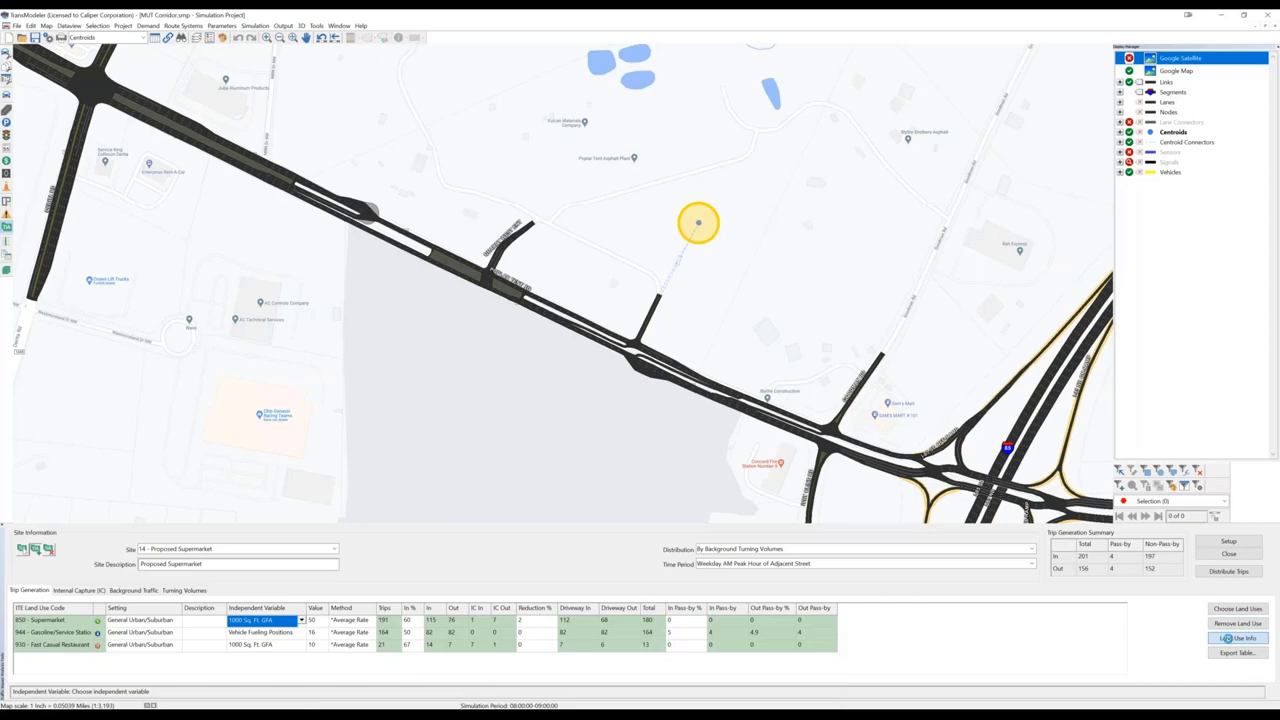
left_click(1240, 638)
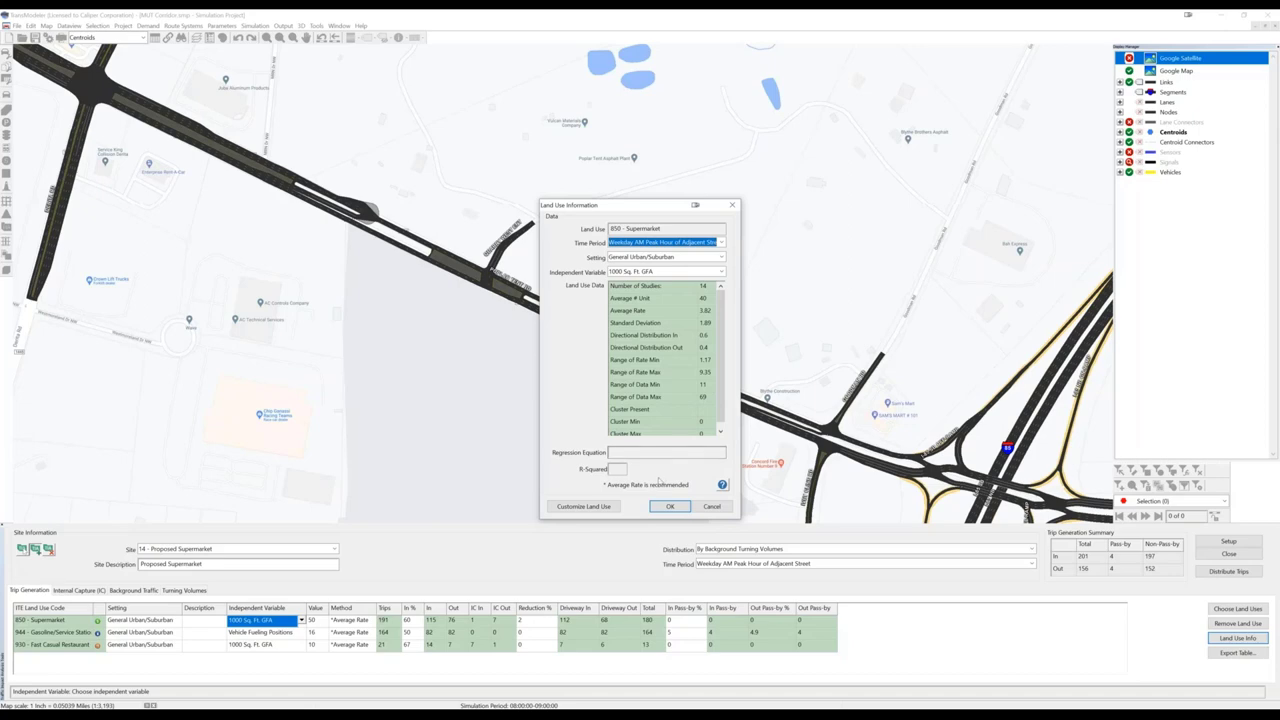
mouse_move(620, 492)
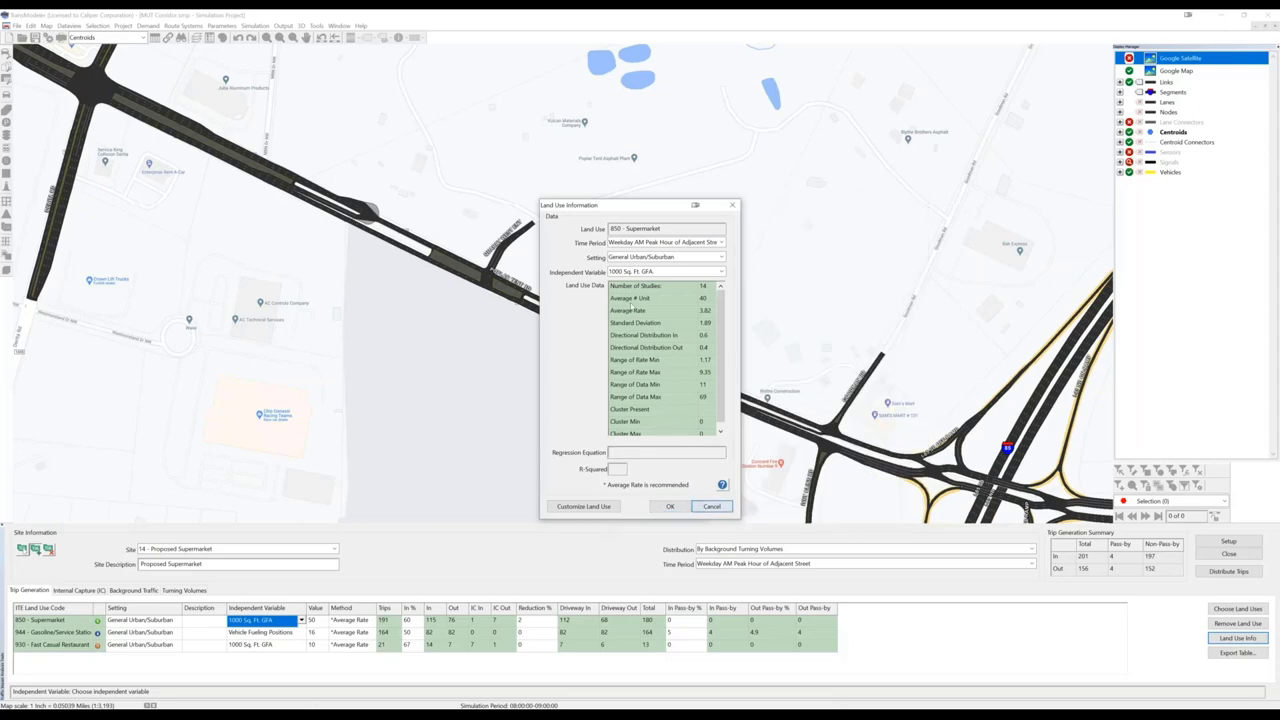
mouse_move(570, 482)
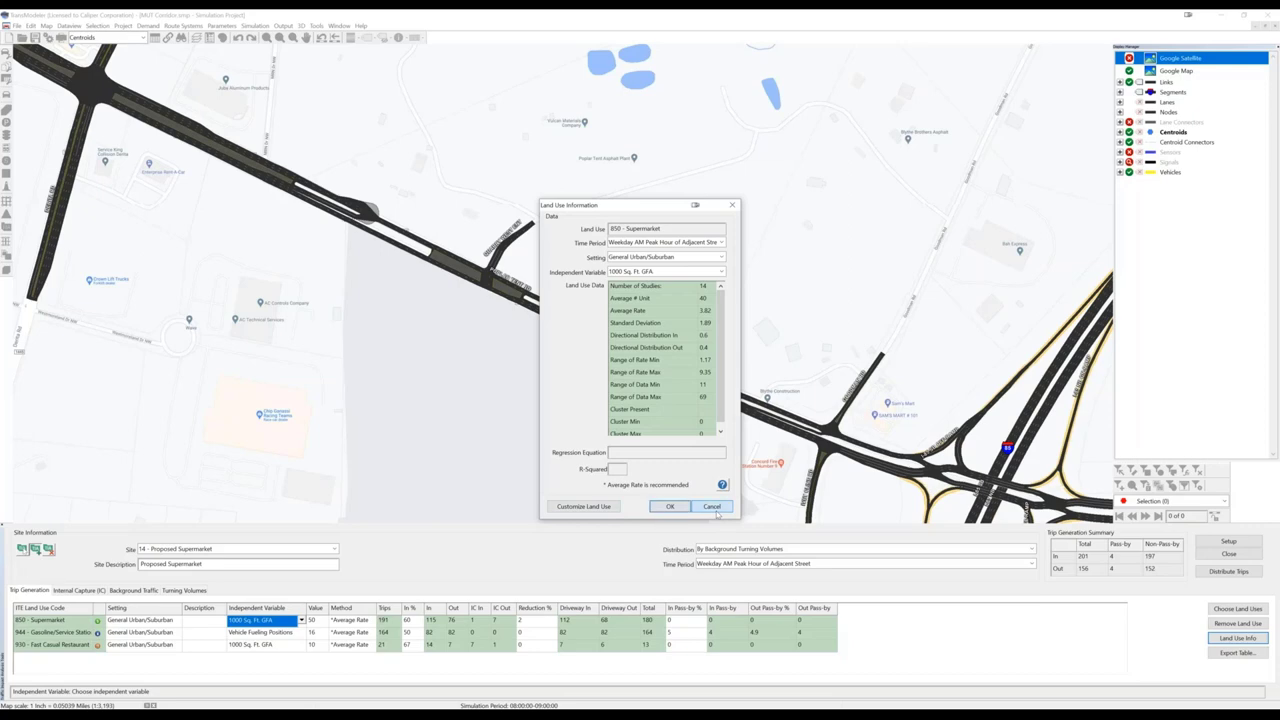
left_click(712, 506)
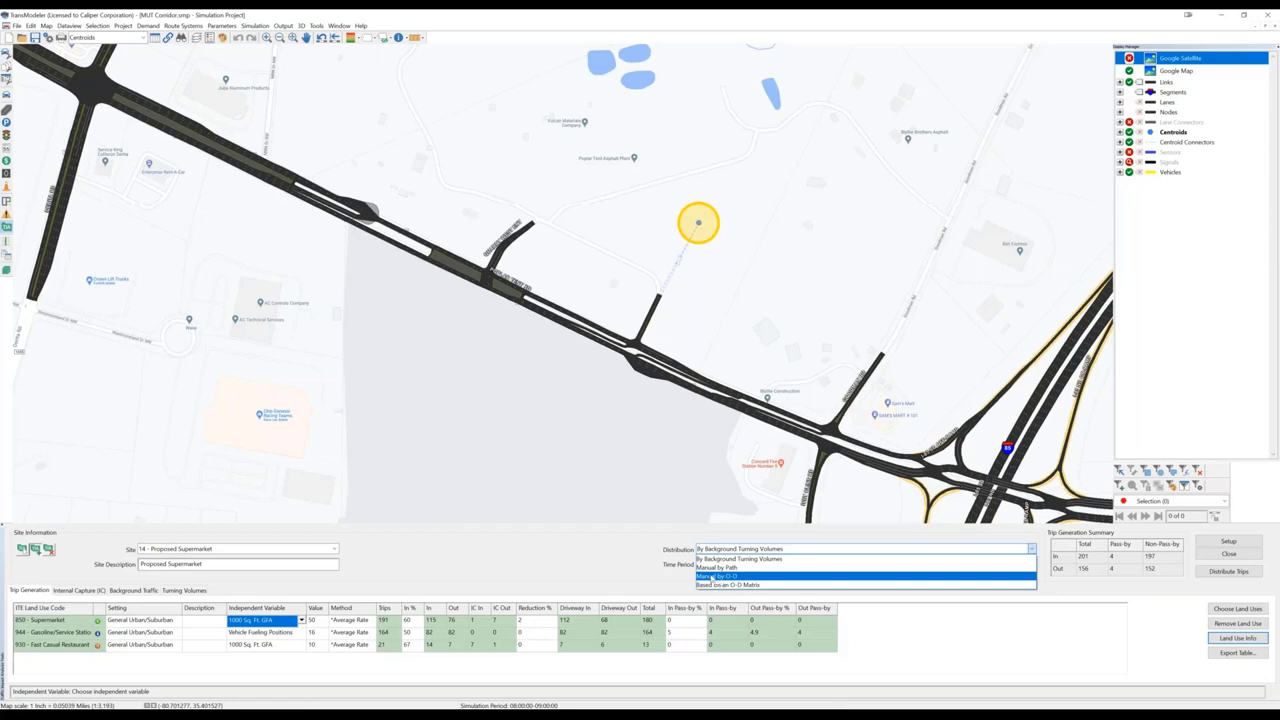
mouse_move(712, 580)
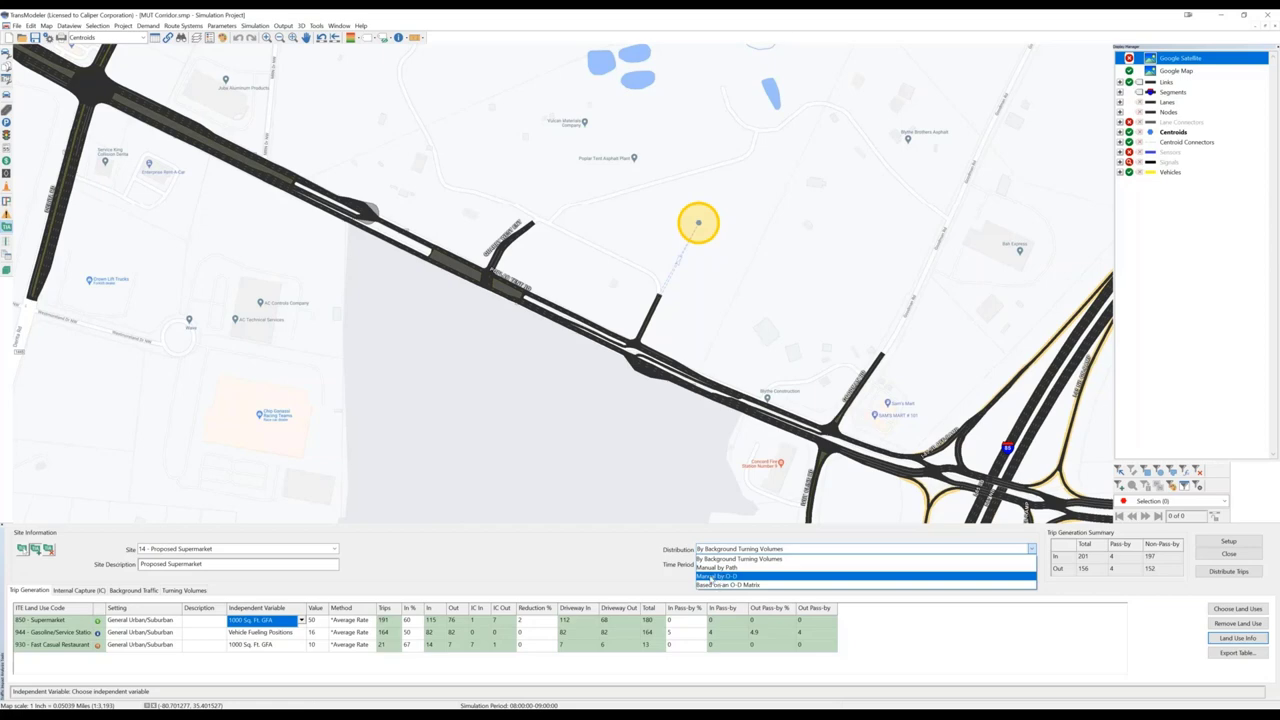
Step: Set the Proposed Supermarket site's distribution to Based on an O-D Matrix
left_click(730, 584)
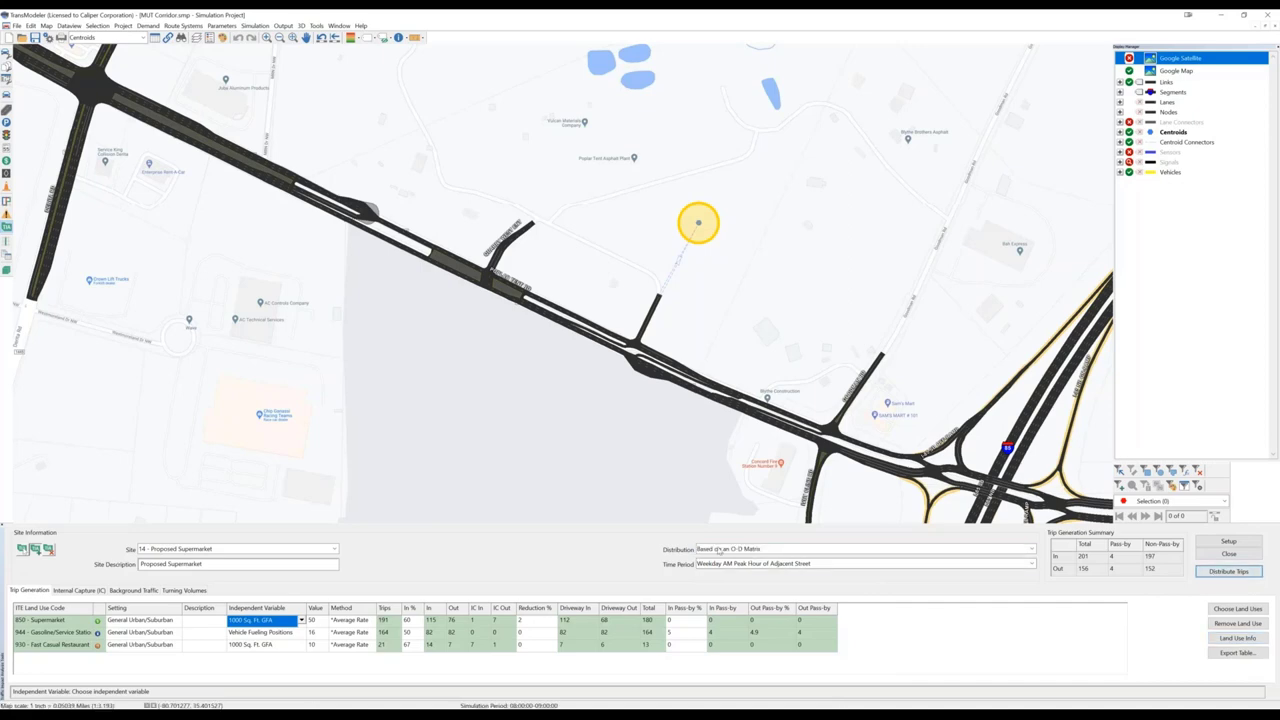
Step: Switch distribution to Manual by O-D and start distributing trips into the Manual O-D Distribution dialog
left_click(1030, 548)
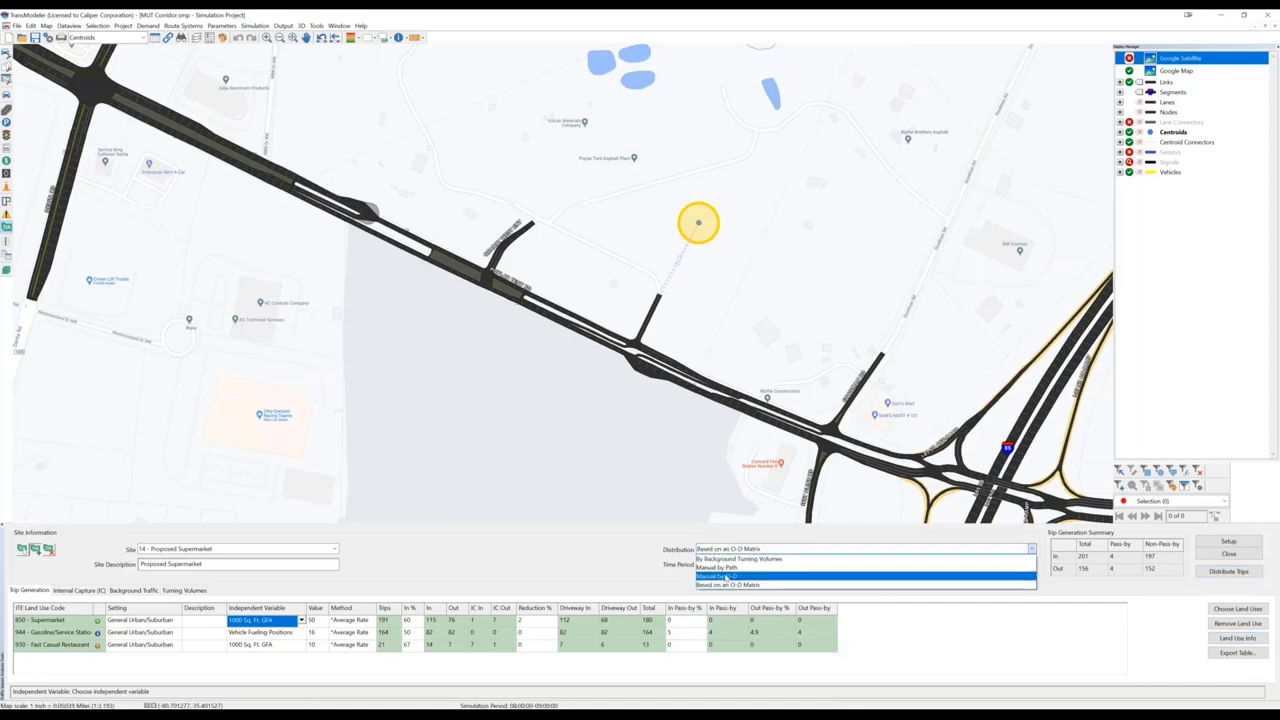
left_click(716, 568)
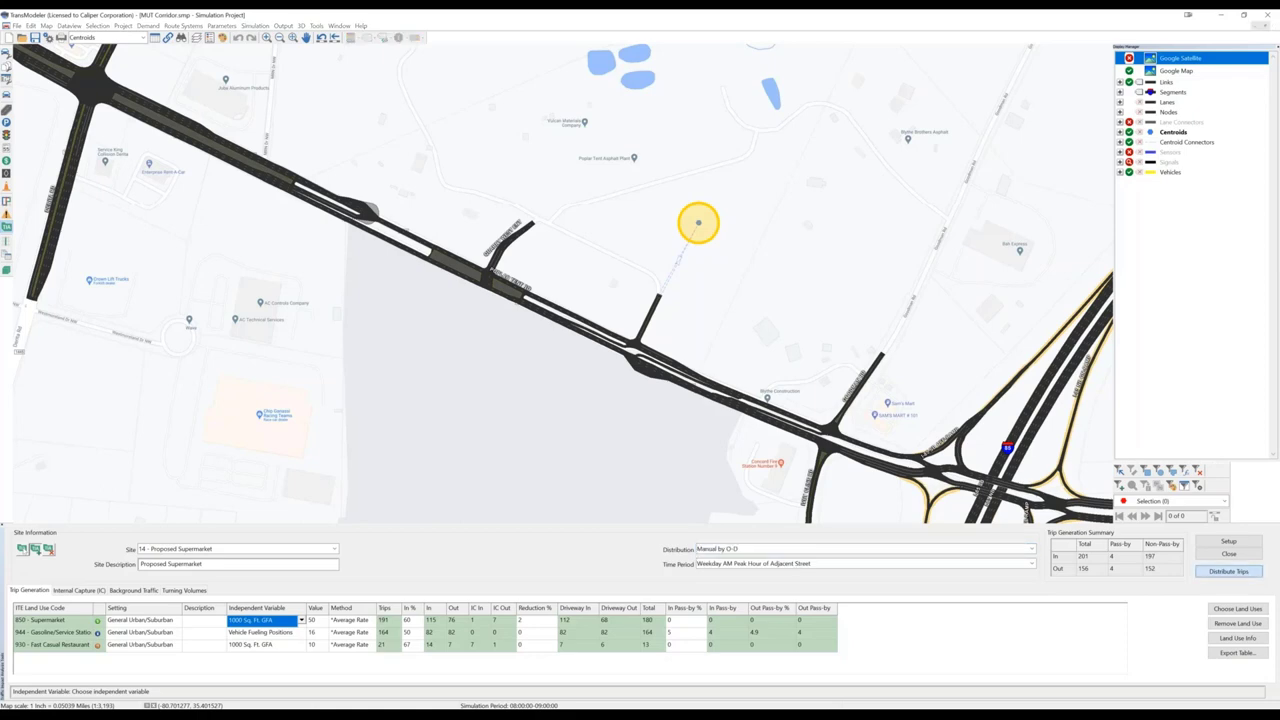
left_click(1228, 572)
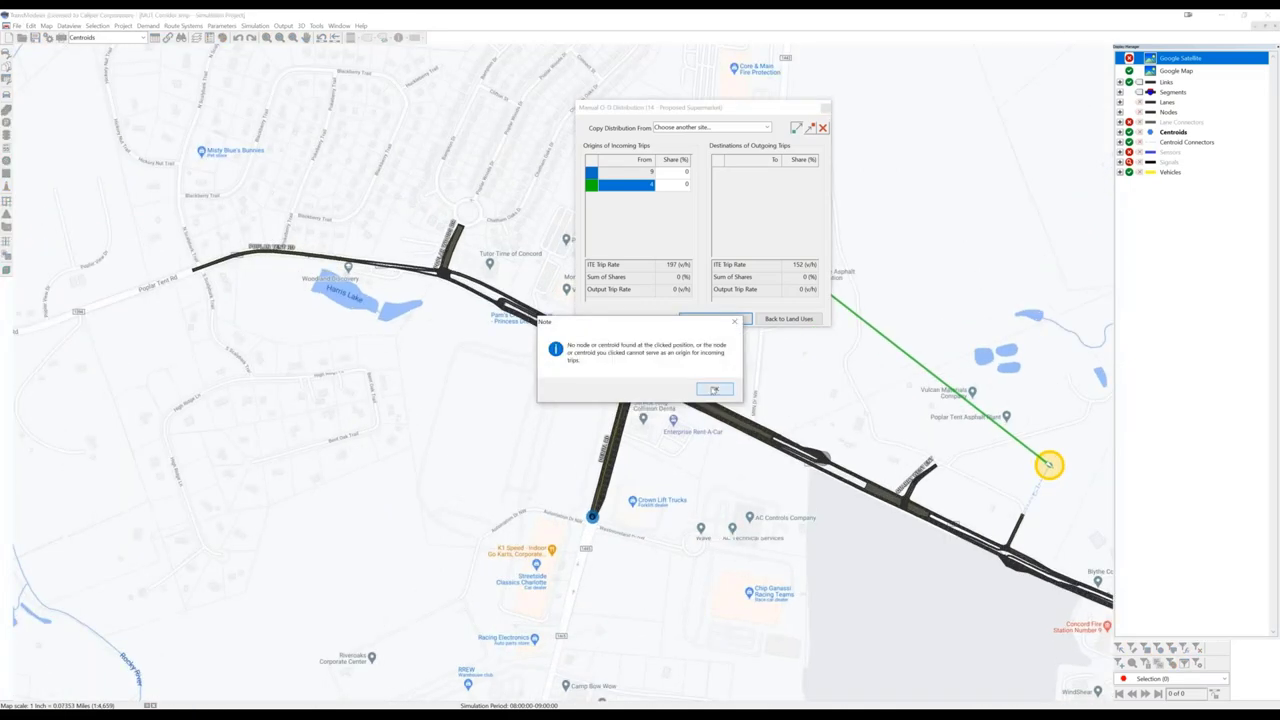
Step: Dismiss the warning and move the distribution window off the map centroids
left_click(714, 388)
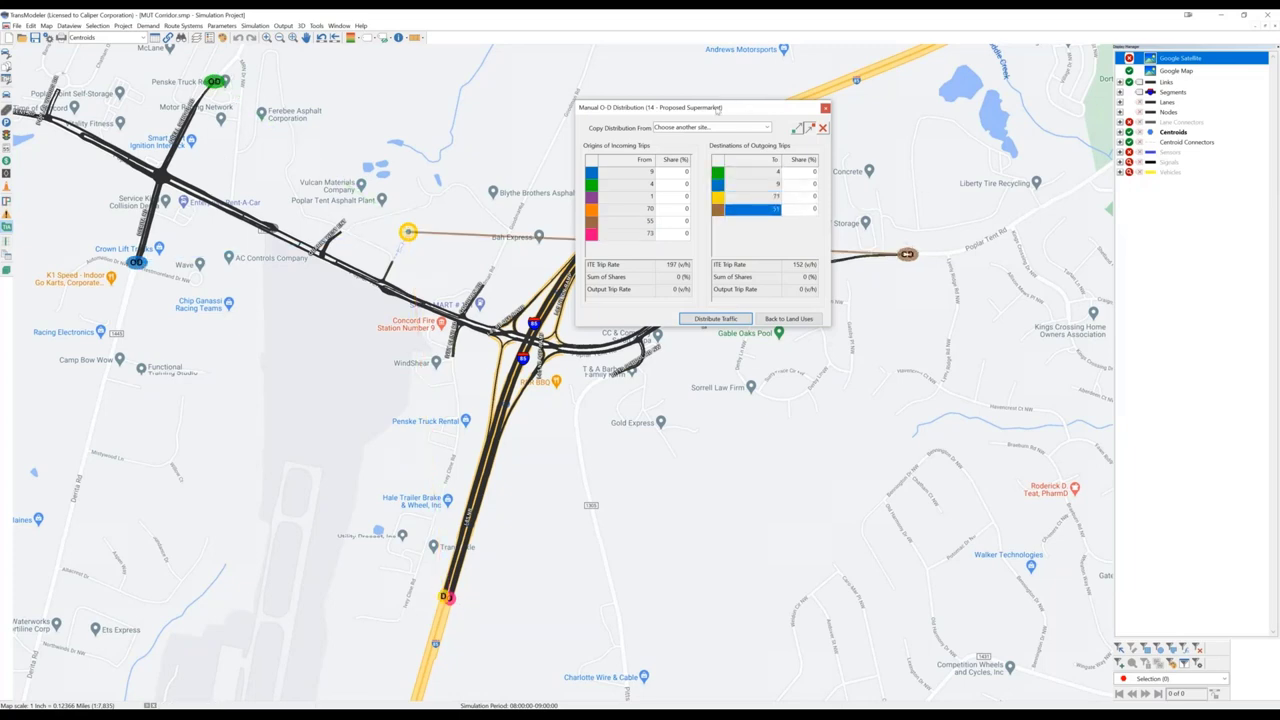
left_click_drag(650, 108, 768, 326)
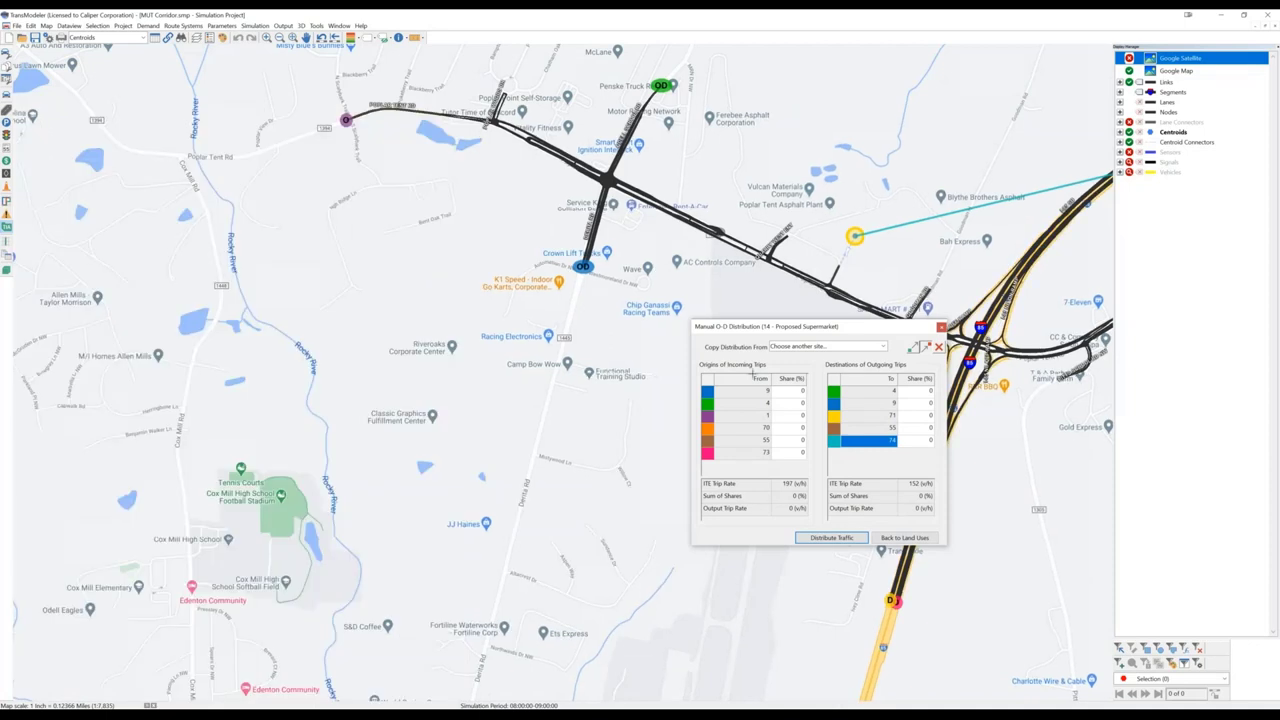
Step: Enter Share (%) values for each incoming and outgoing centroid so incoming shares total 100%
left_click(788, 402)
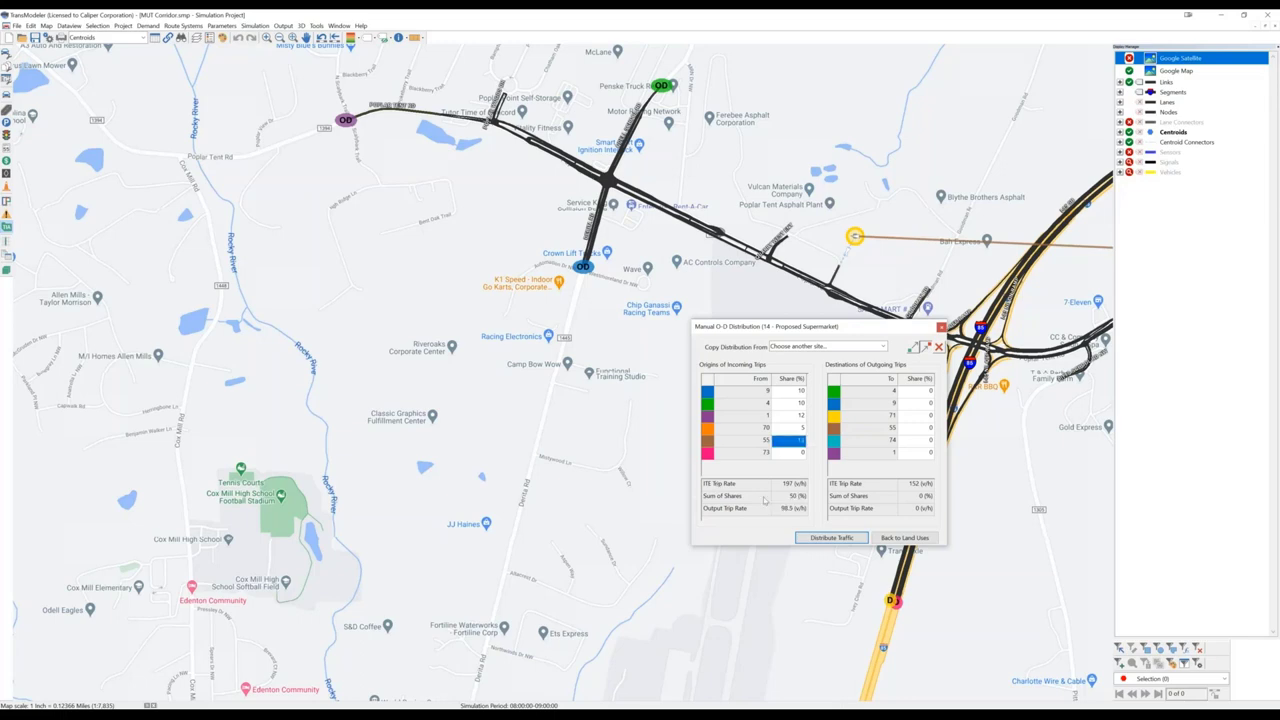
mouse_move(790, 456)
type("9")
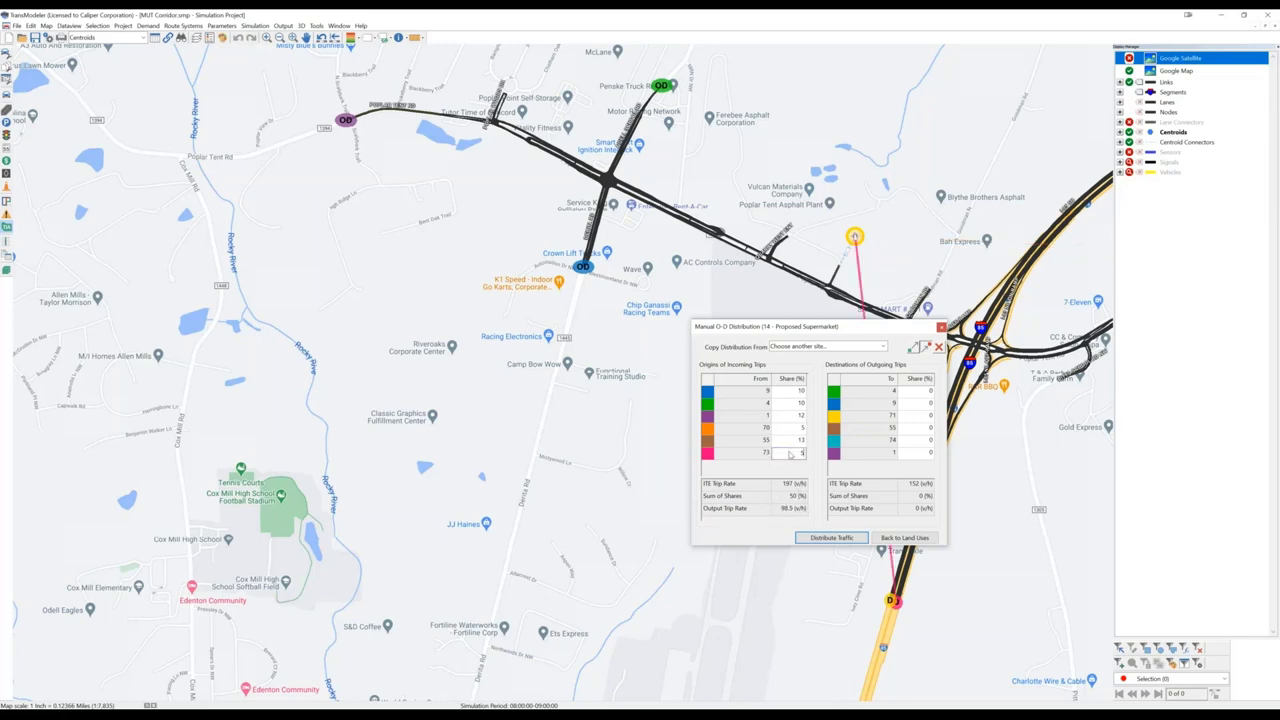
left_click(790, 452)
type("0")
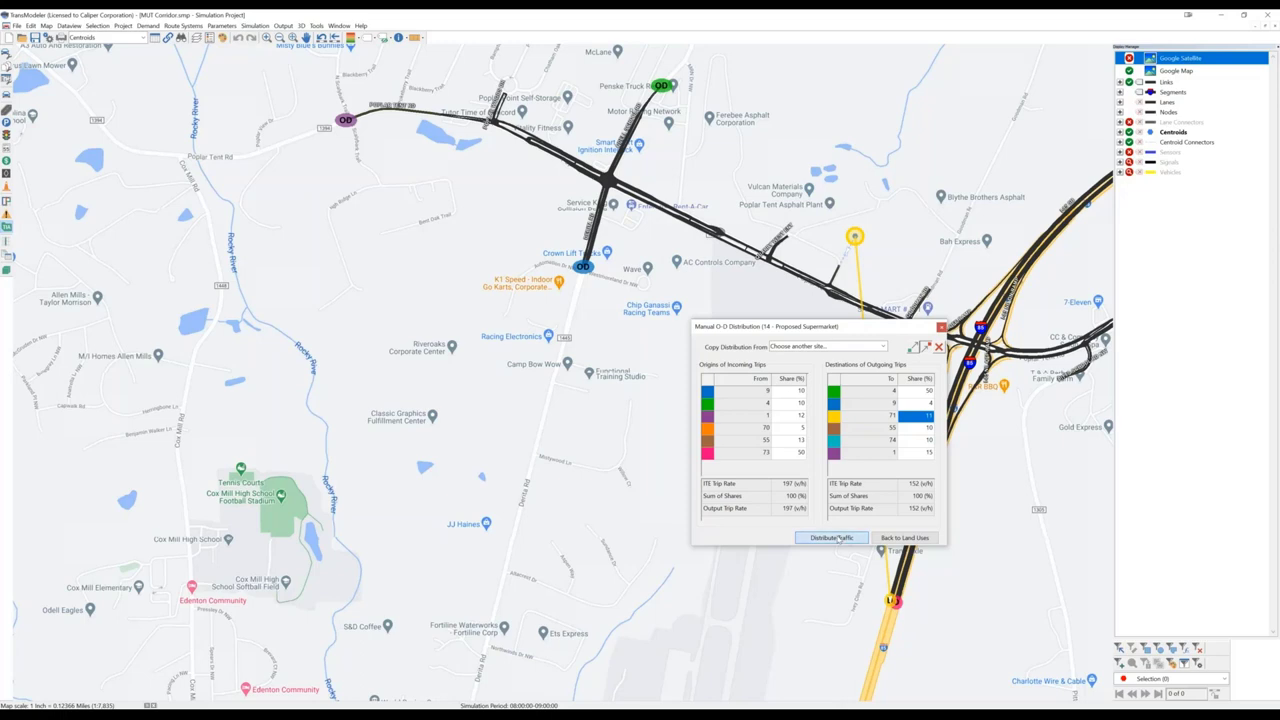
Step: Distribute traffic into a trip matrix saved in the Development folder and use it in the scenario
left_click(832, 538)
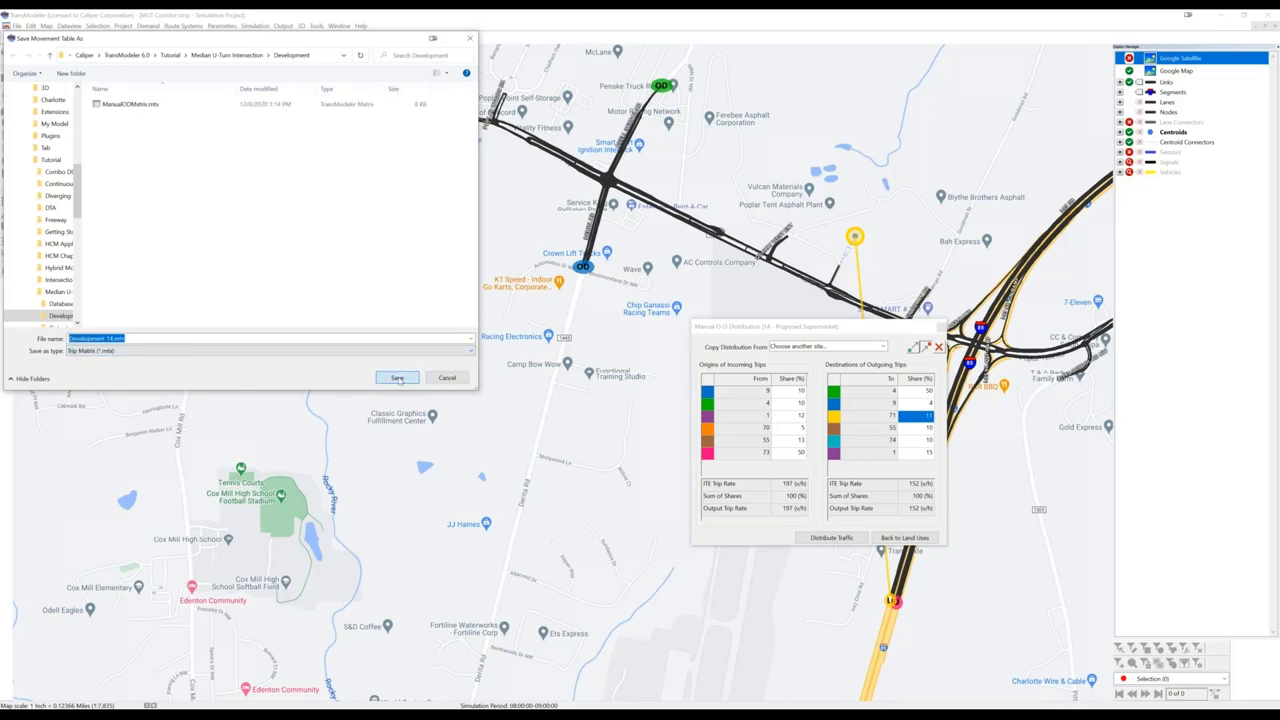
left_click(396, 378)
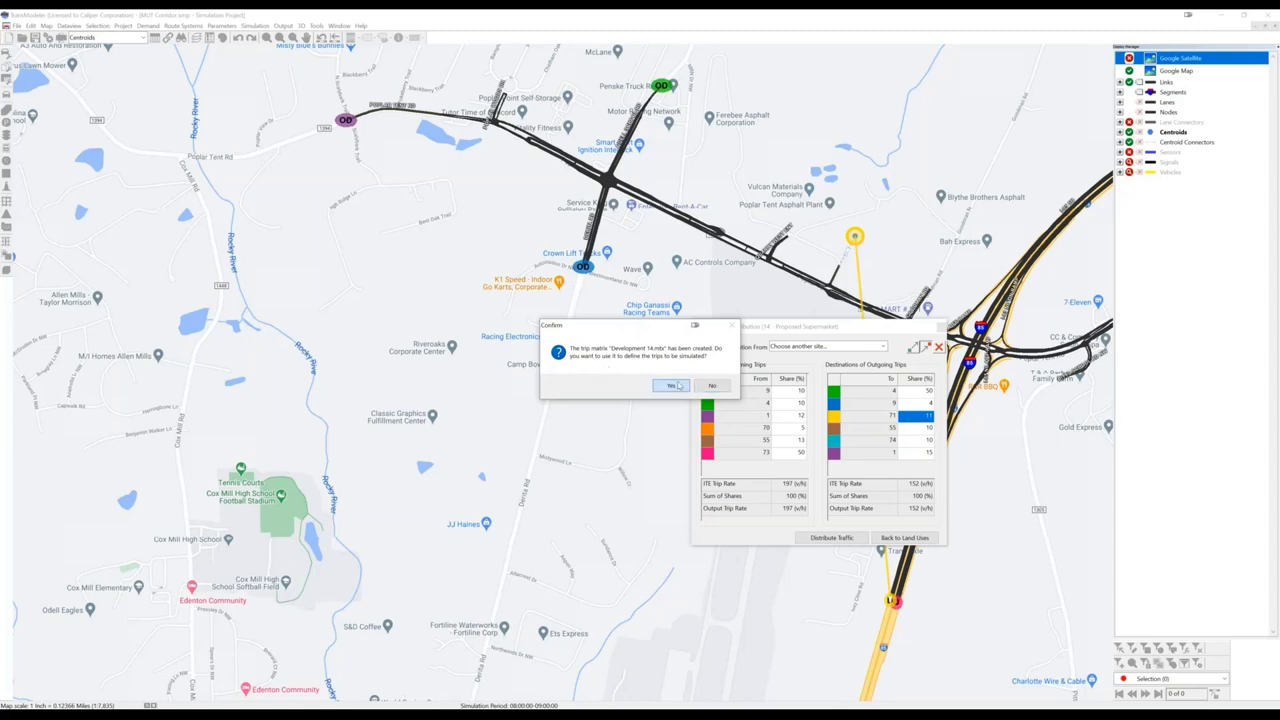
left_click(672, 386)
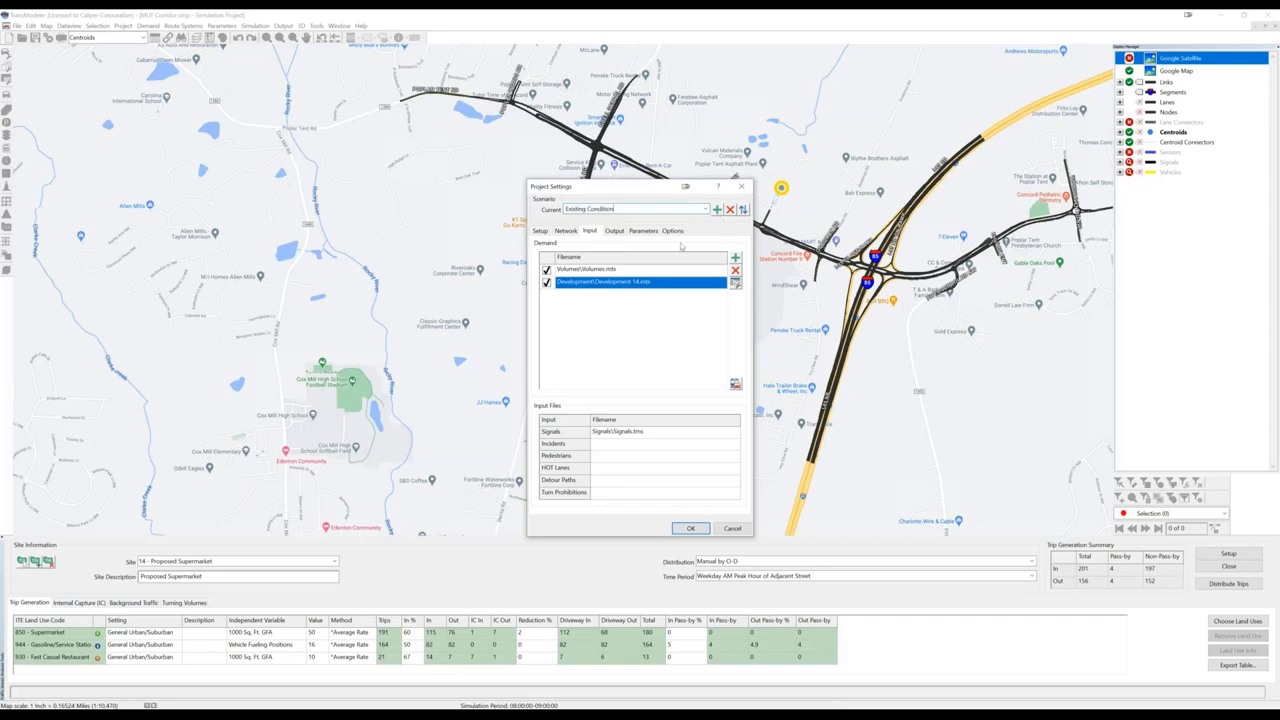
Step: Create a new scenario named 'Existing Plus Development' holding the development trip matrix
left_click(600, 268)
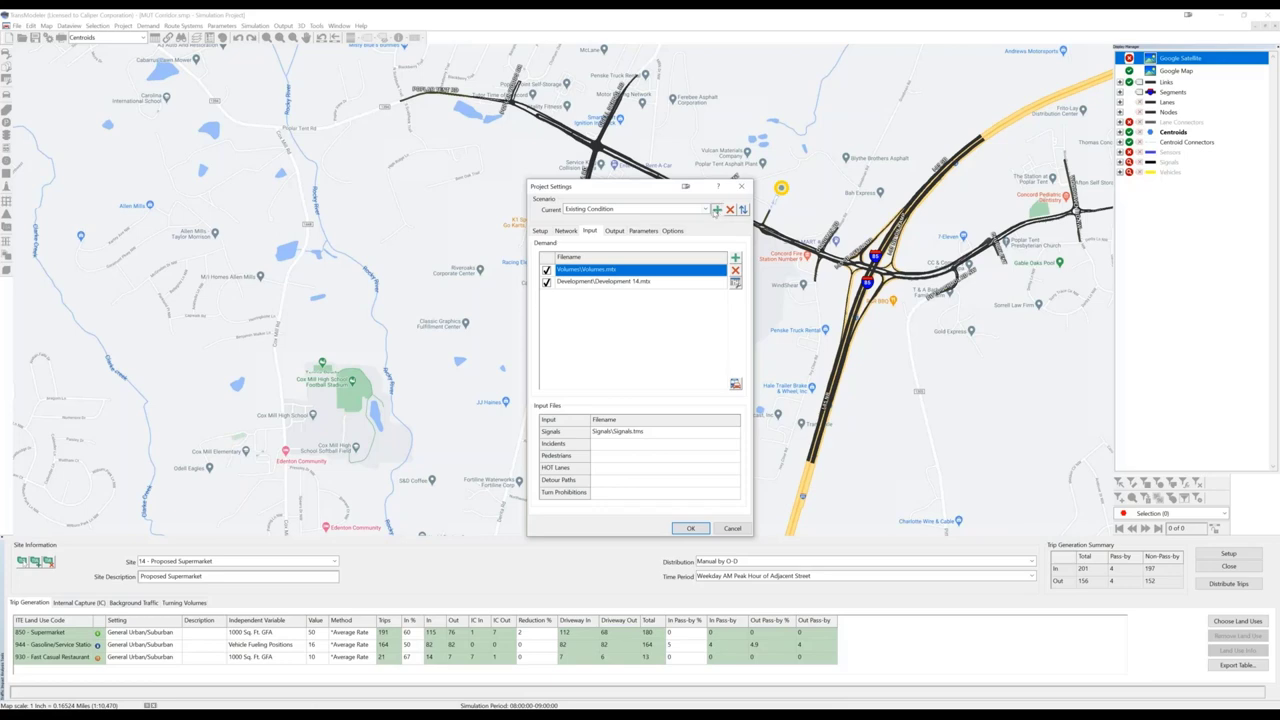
left_click(716, 210)
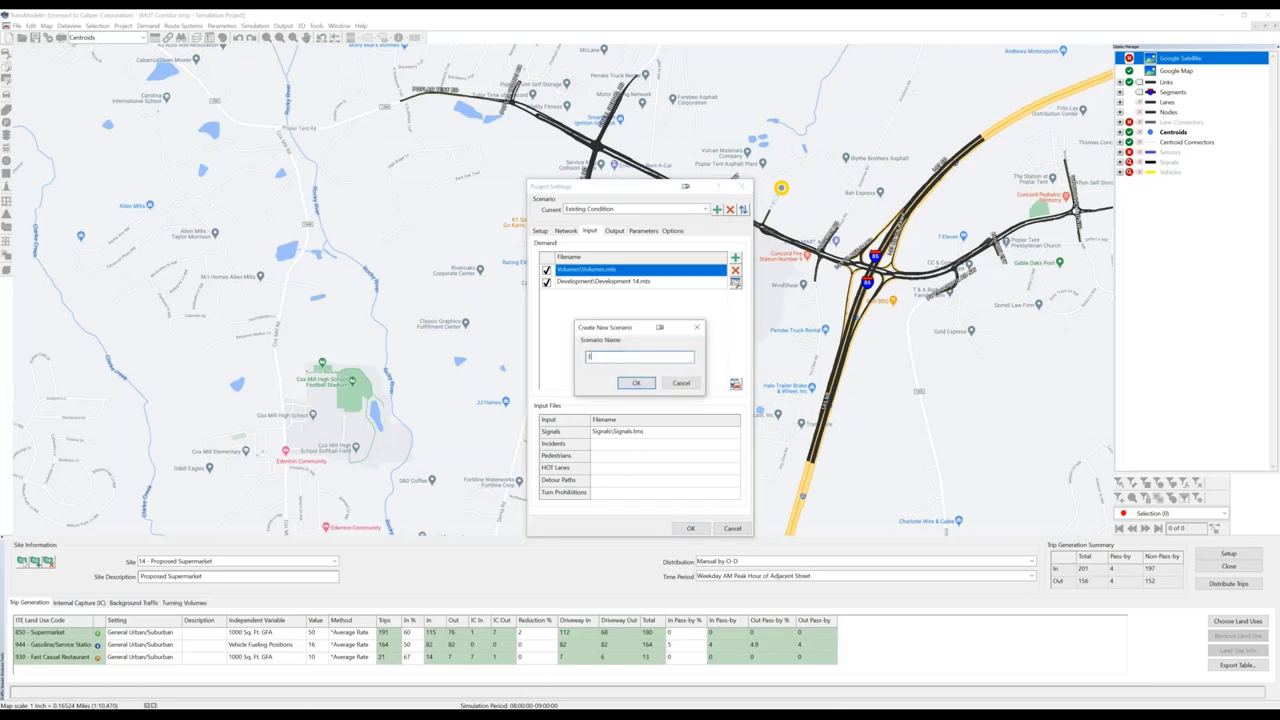
type("Existing H")
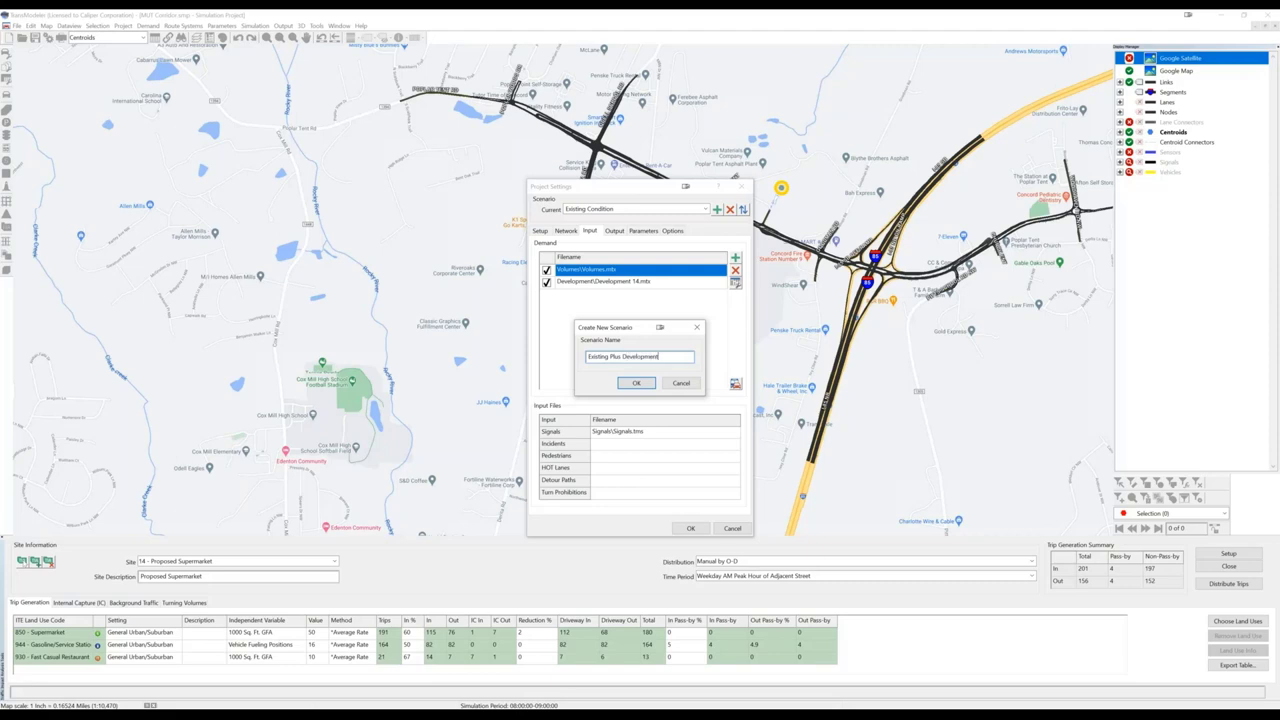
left_click(636, 384)
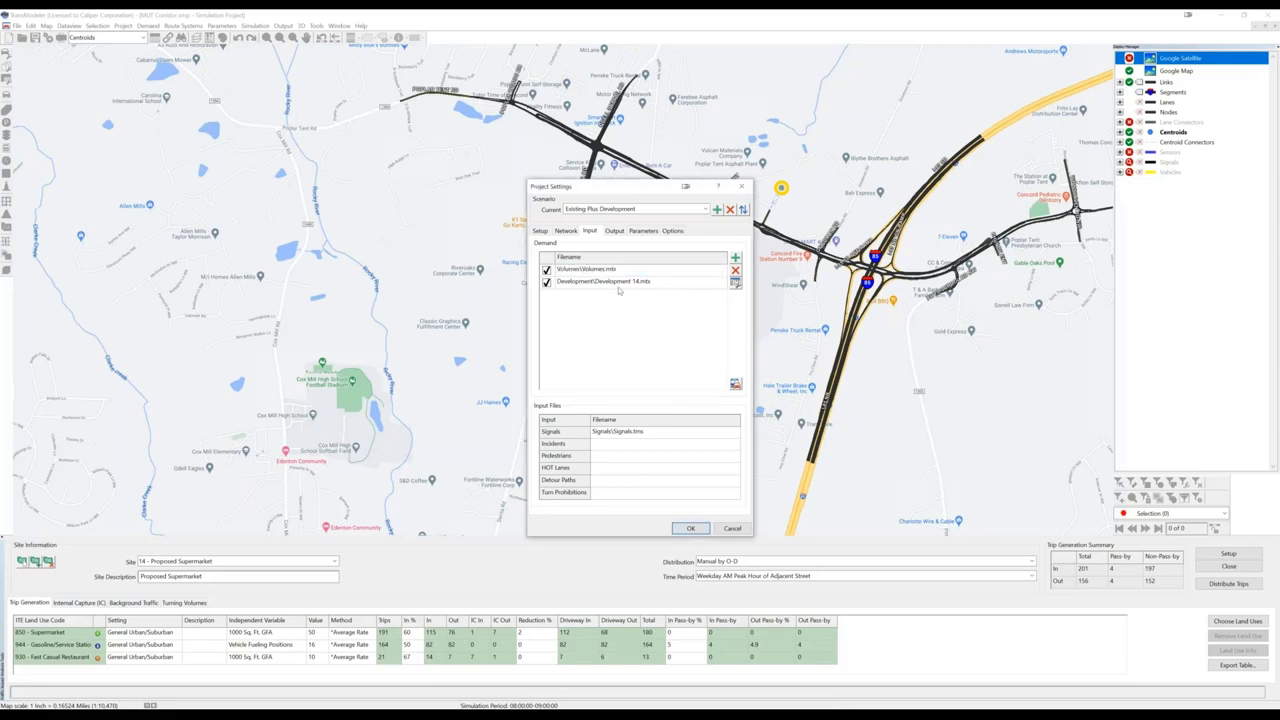
Step: Remove the development matrix from the Existing Condition scenario's demand files
left_click(604, 280)
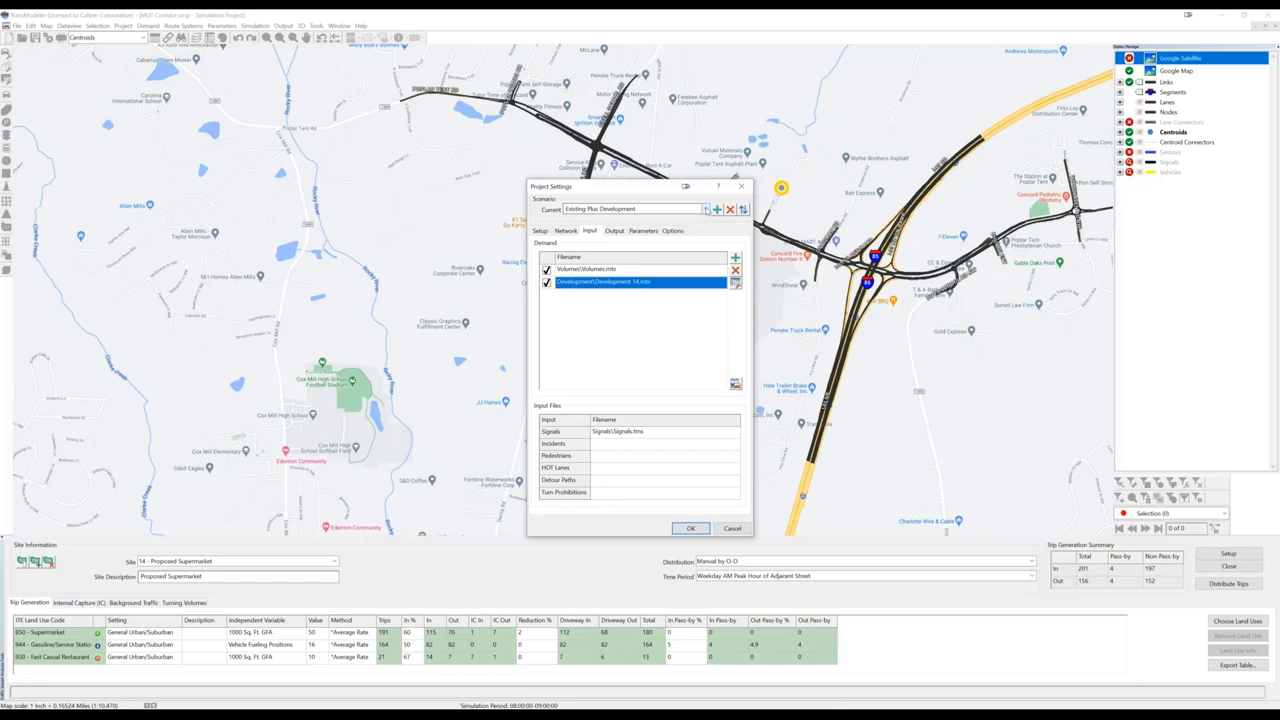
left_click(704, 210)
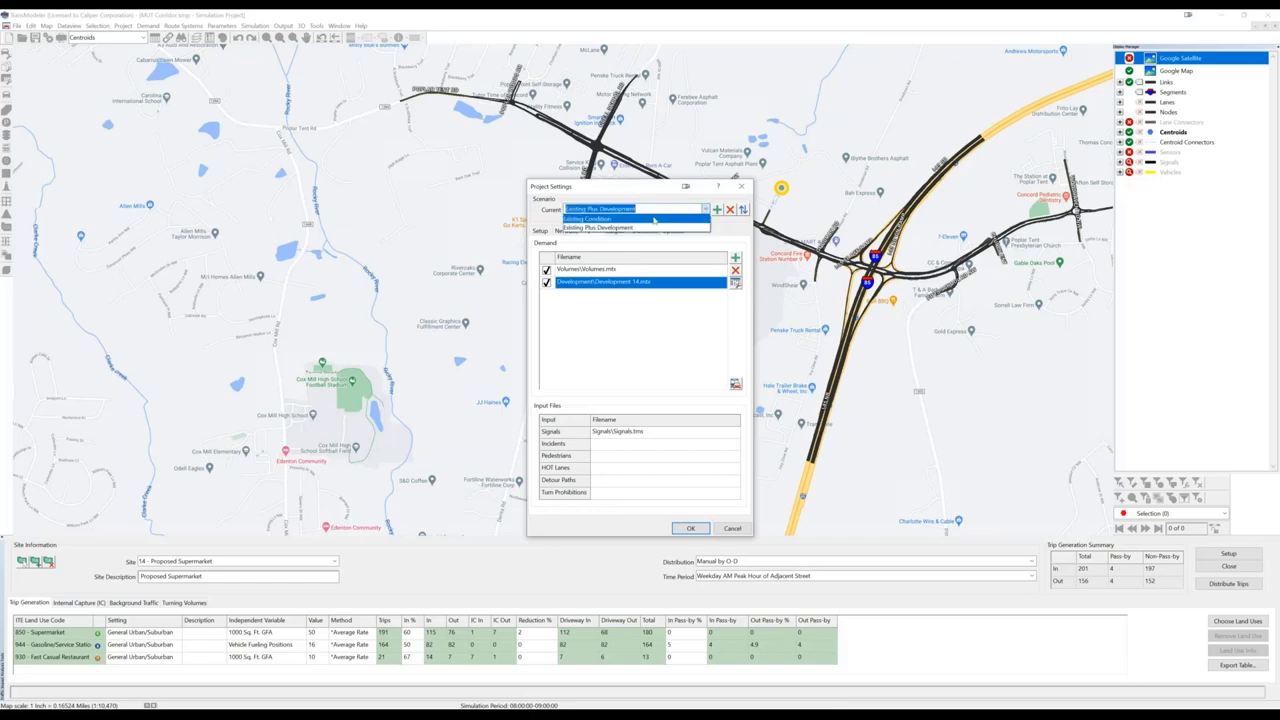
left_click(590, 218)
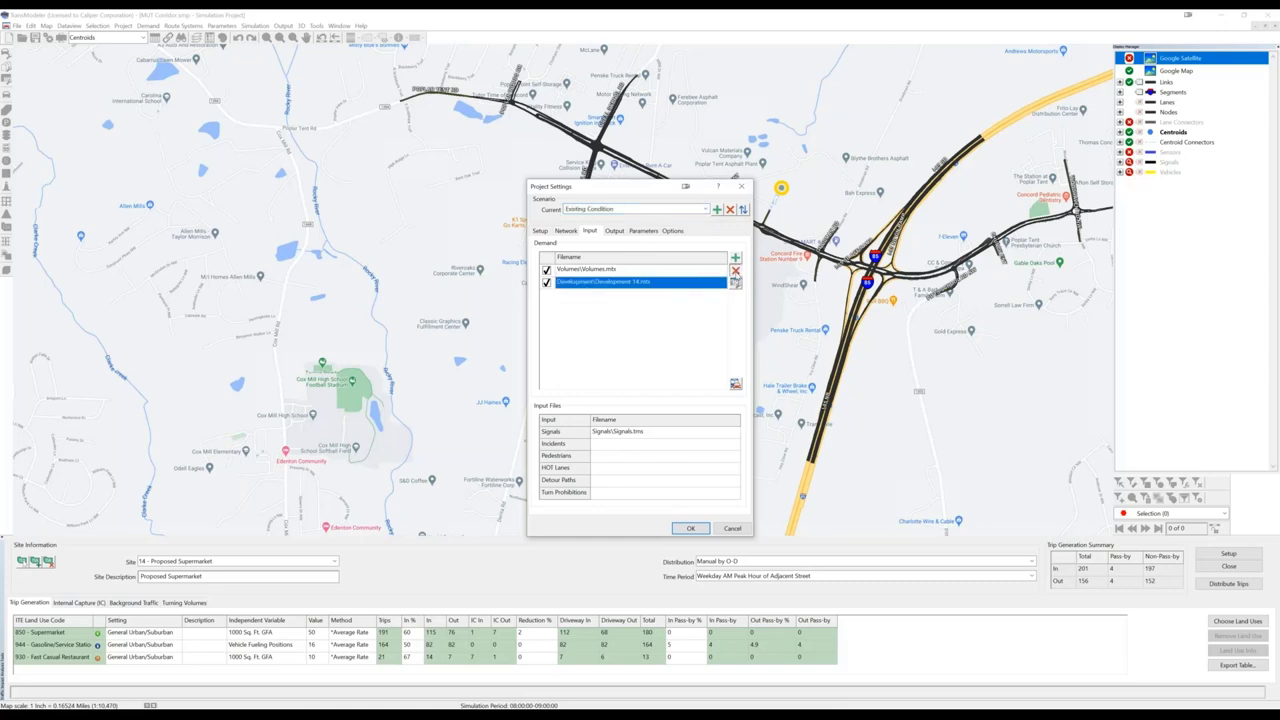
left_click(736, 272)
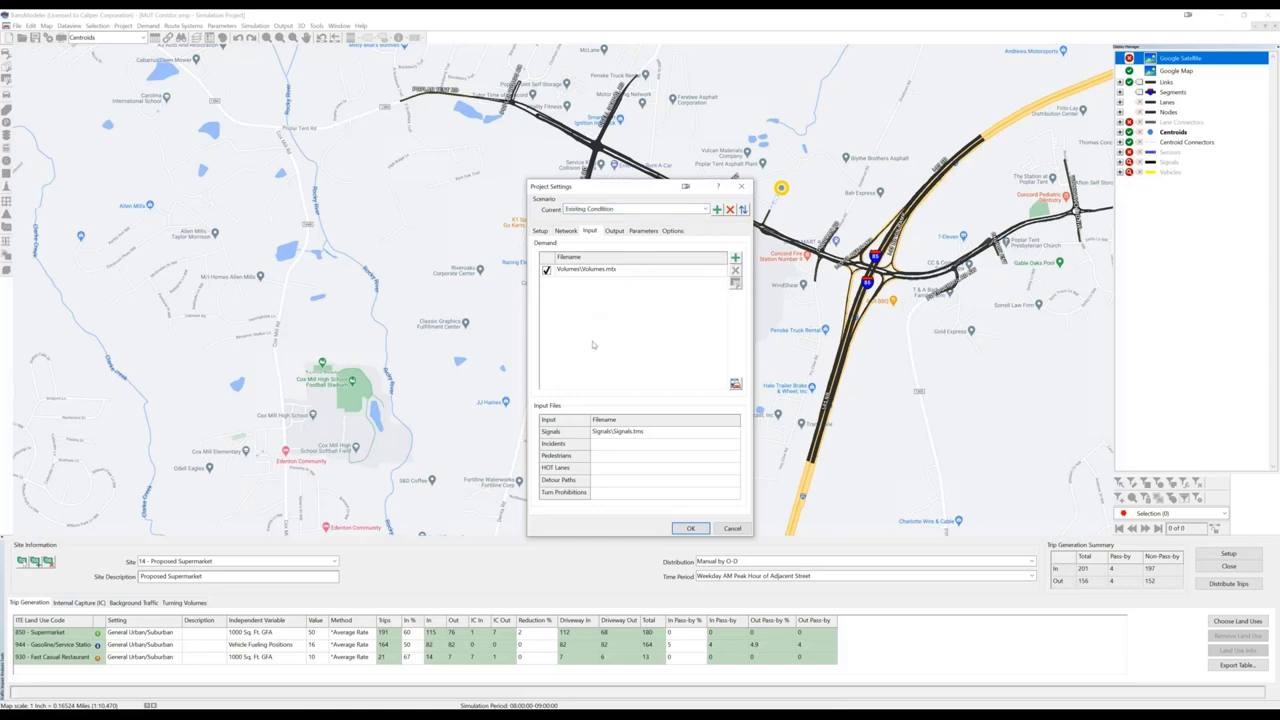
mouse_move(588, 292)
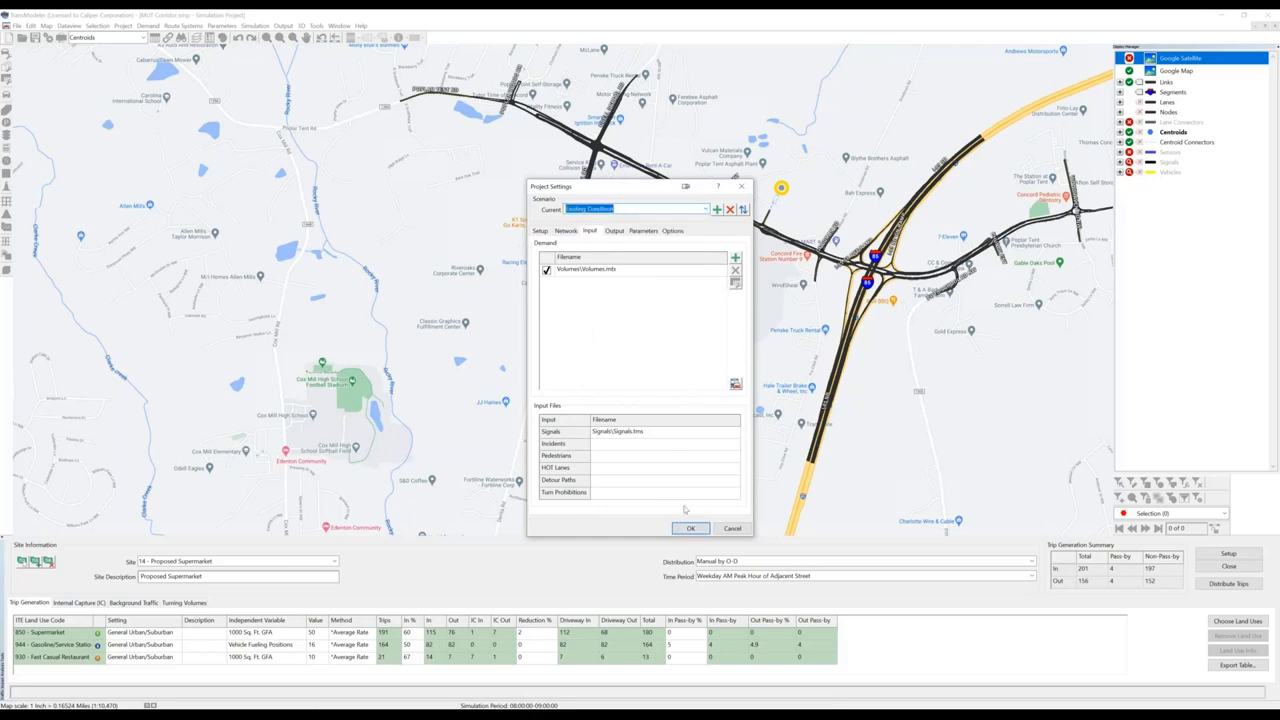
Step: Apply project settings, make Existing Plus Development the active scenario, and zoom to the interchange arterial
left_click(690, 528)
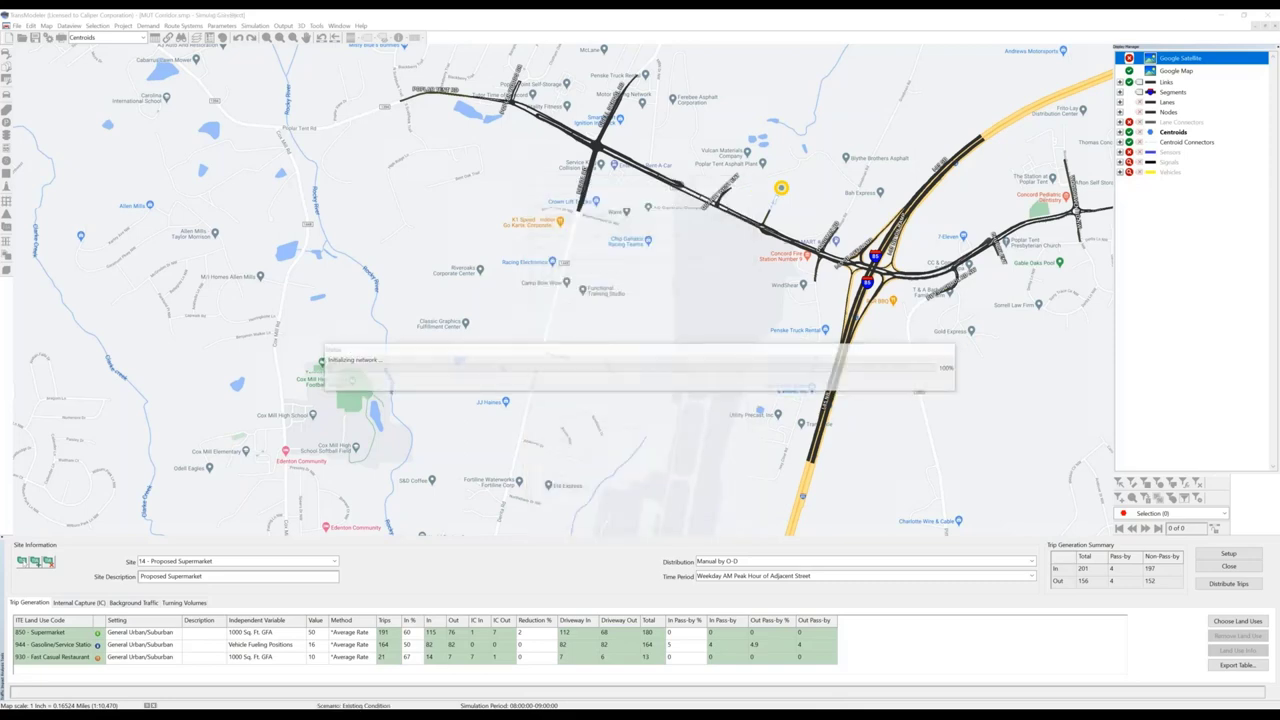
left_click(148, 24)
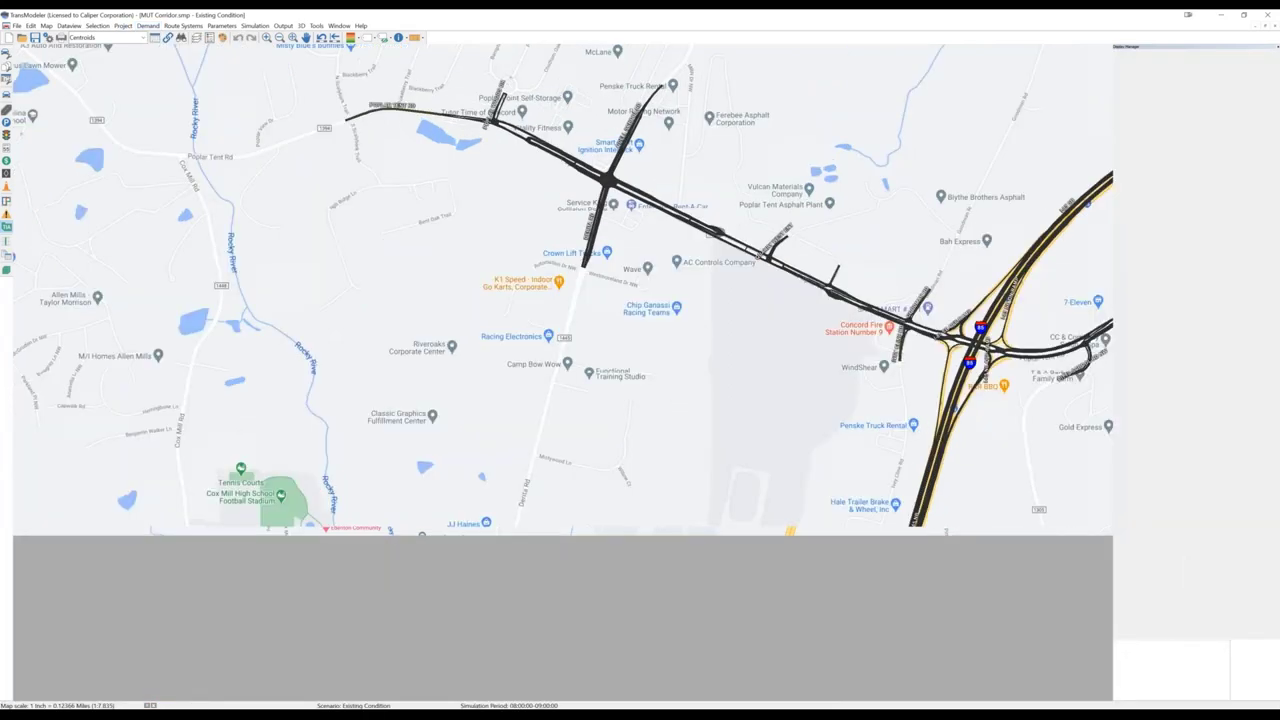
left_click(124, 24)
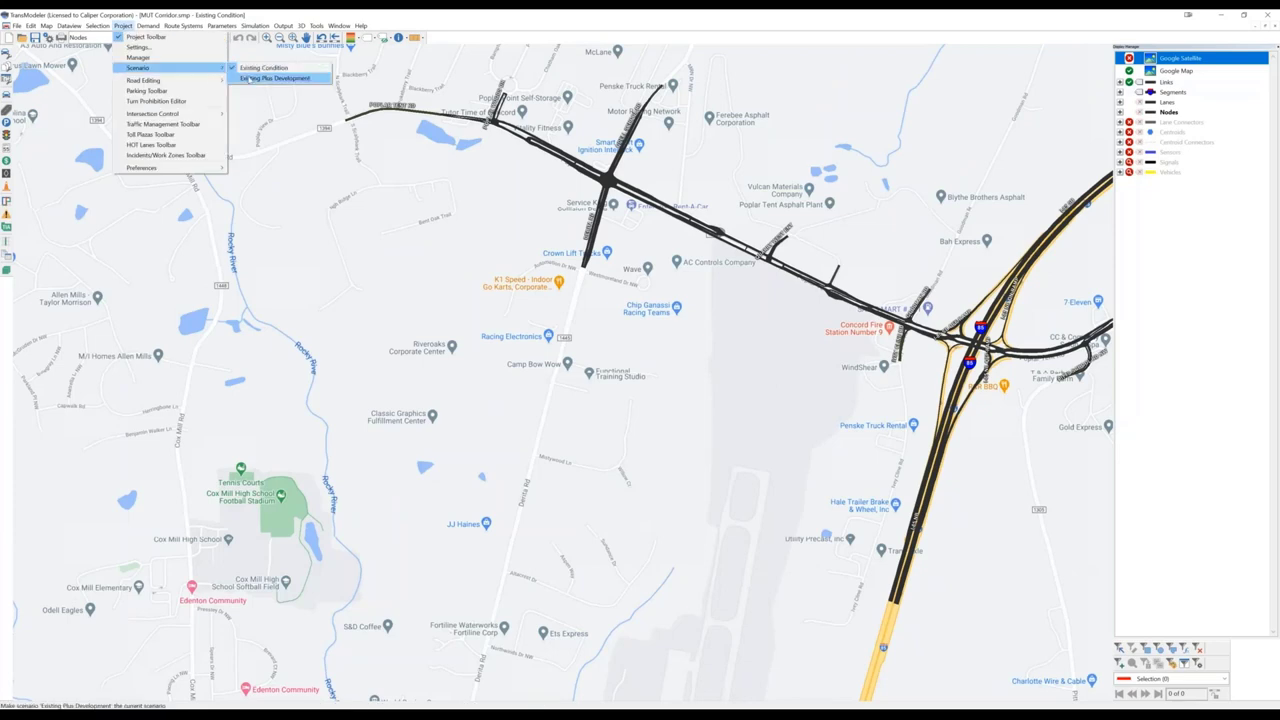
left_click(274, 78)
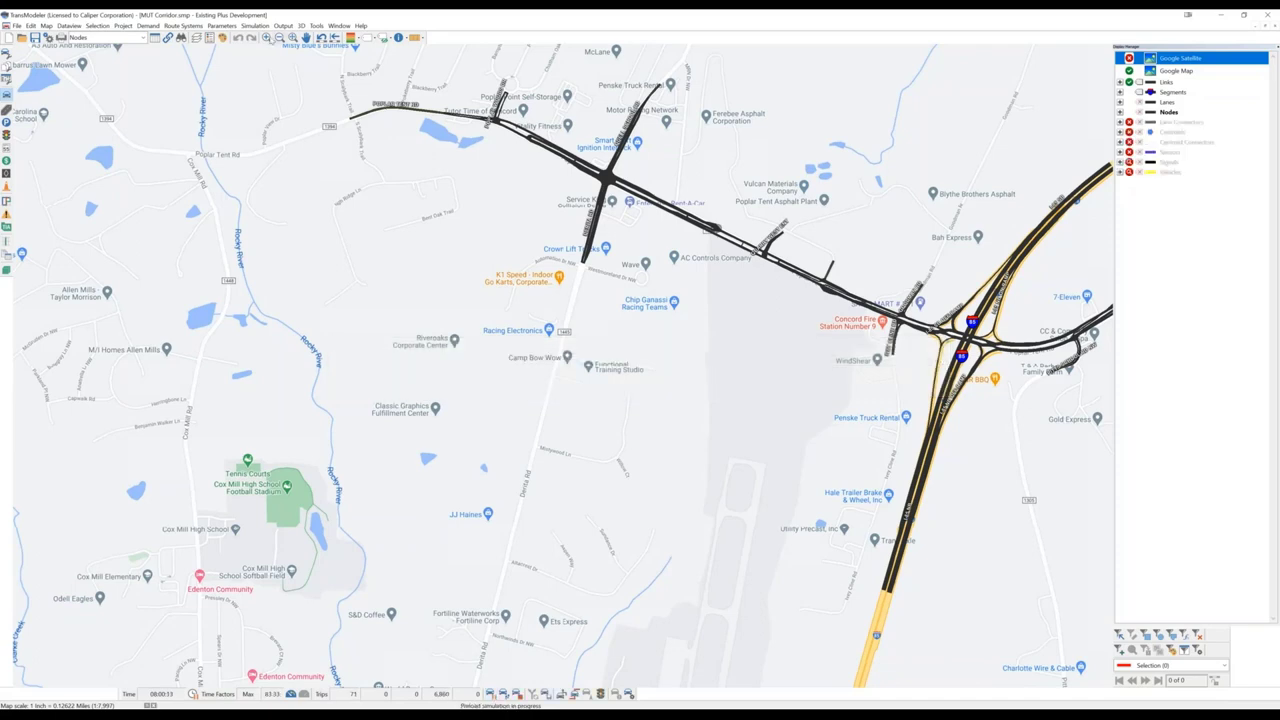
left_click_drag(748, 202, 916, 336)
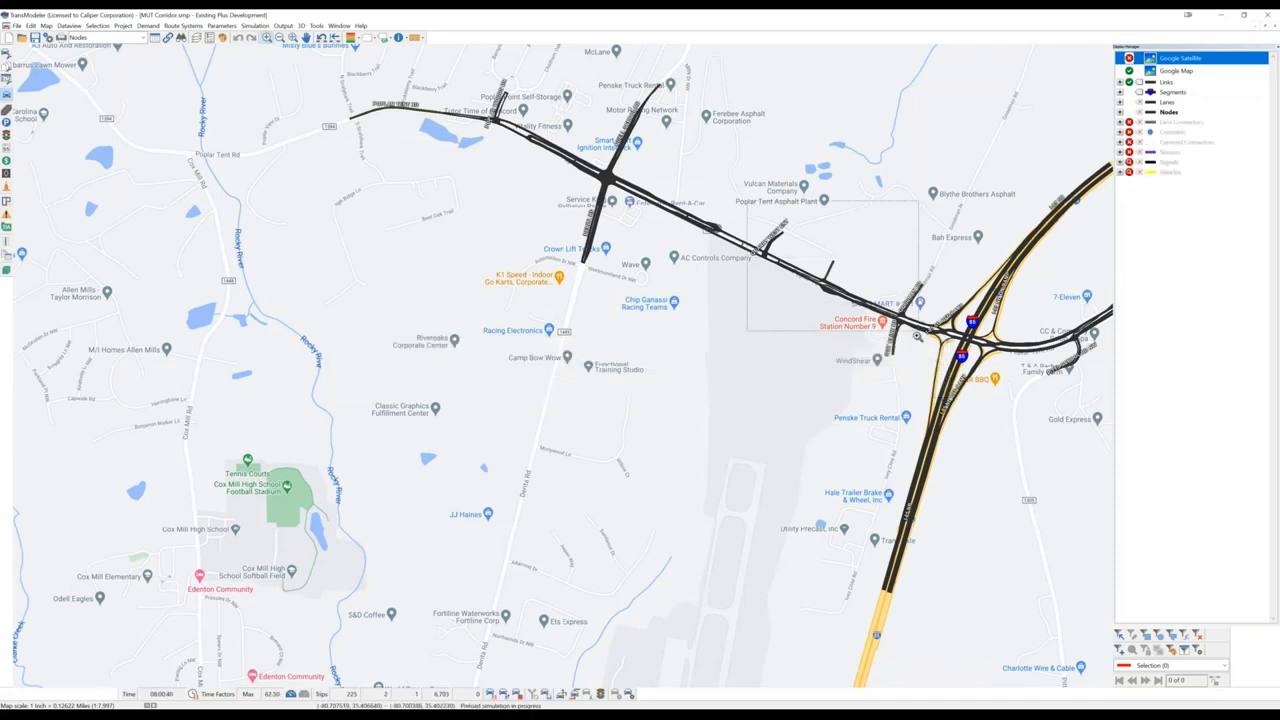